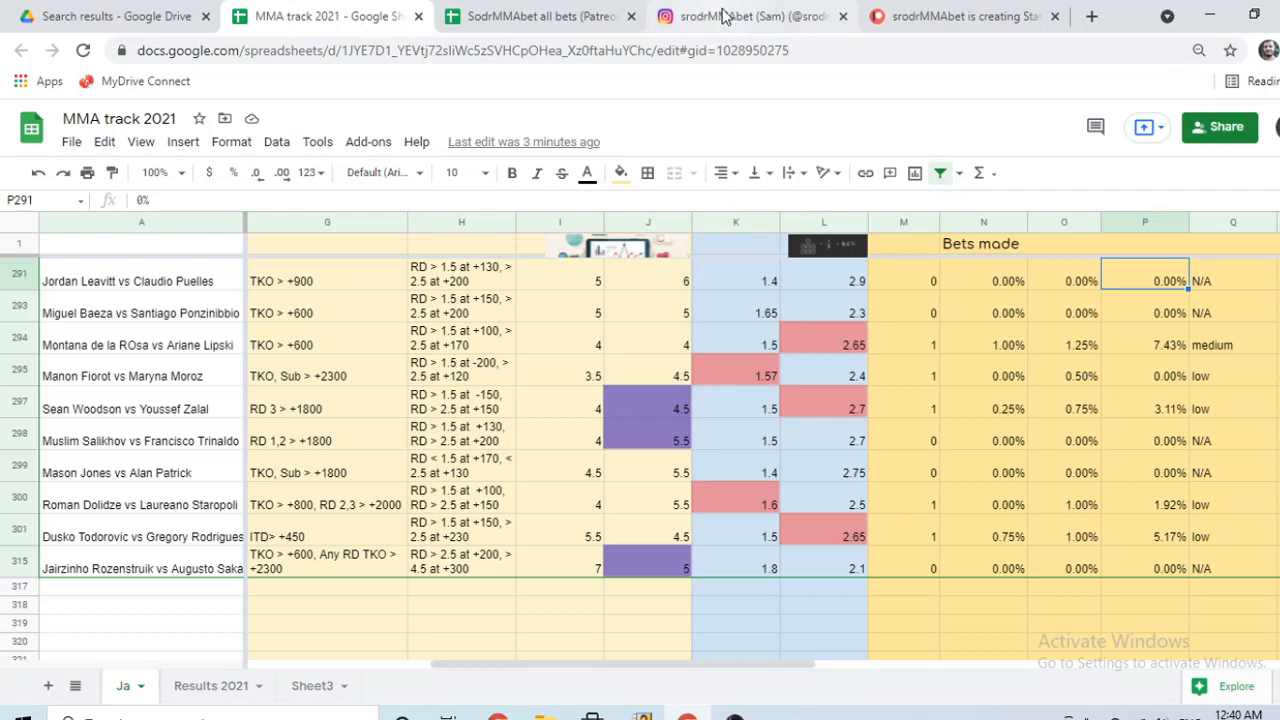
Bring up the Instagram post listing the Rozenstruik vs Sakai prop bets.
left_click(744, 16)
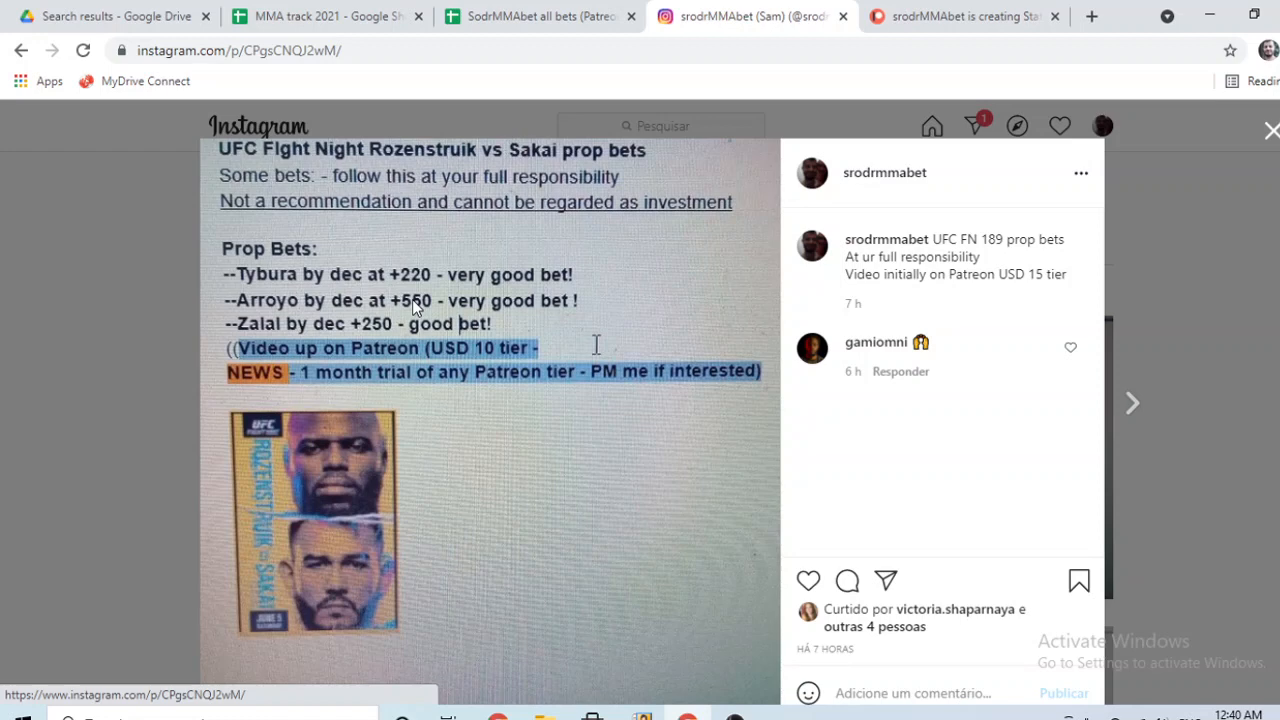
mouse_move(442, 196)
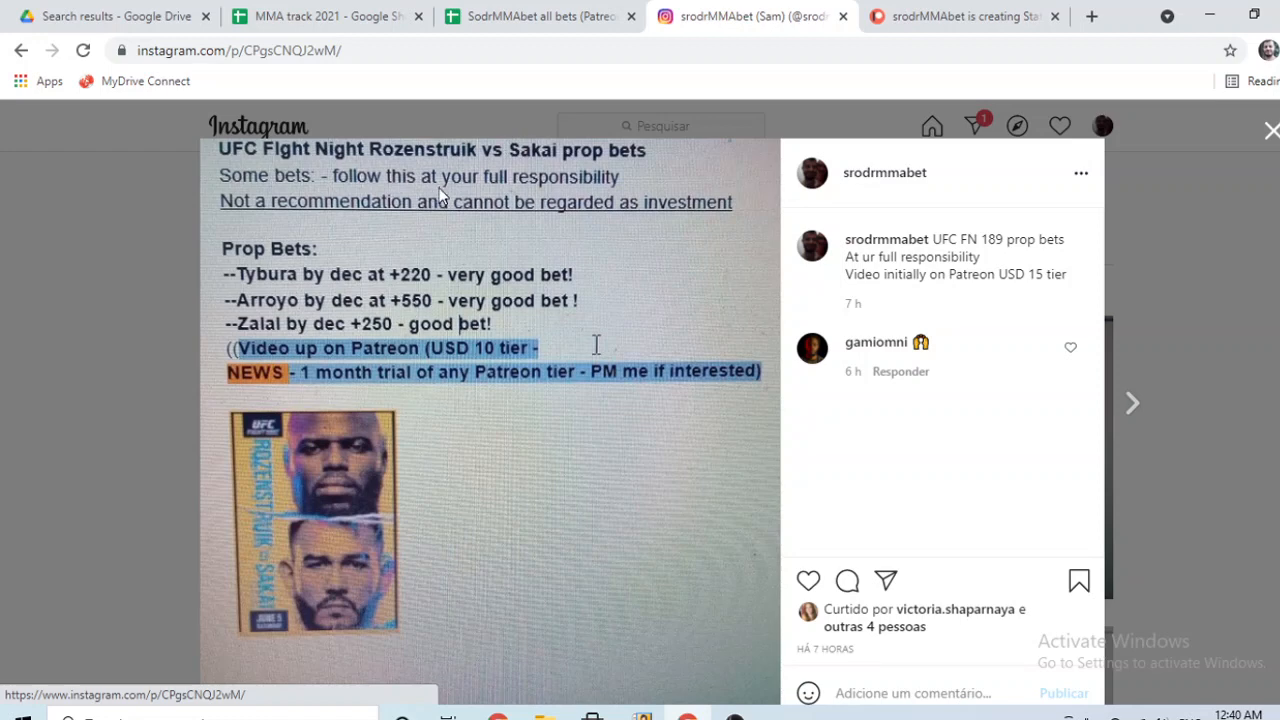
Return to the MMA track 2021 sheet and highlight the Todorovic vs Rodrigues and Rozenstruik vs Sakai rows.
left_click(300, 16)
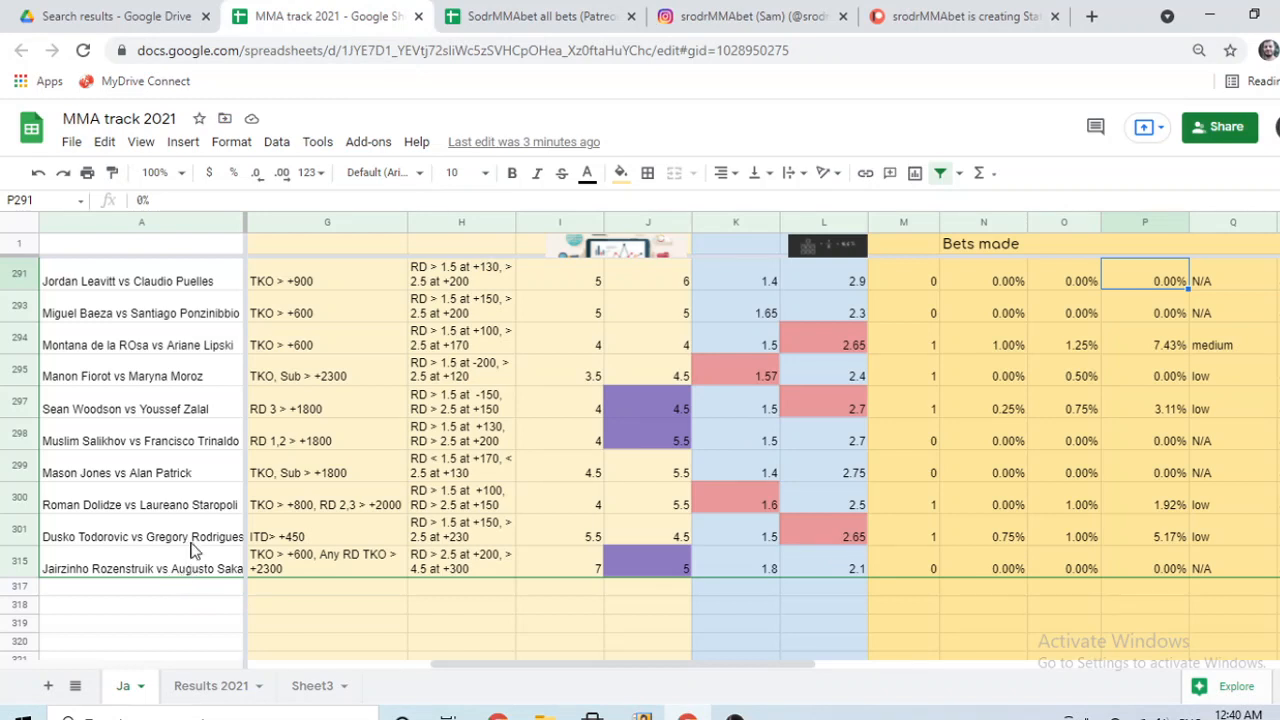
left_click(140, 536)
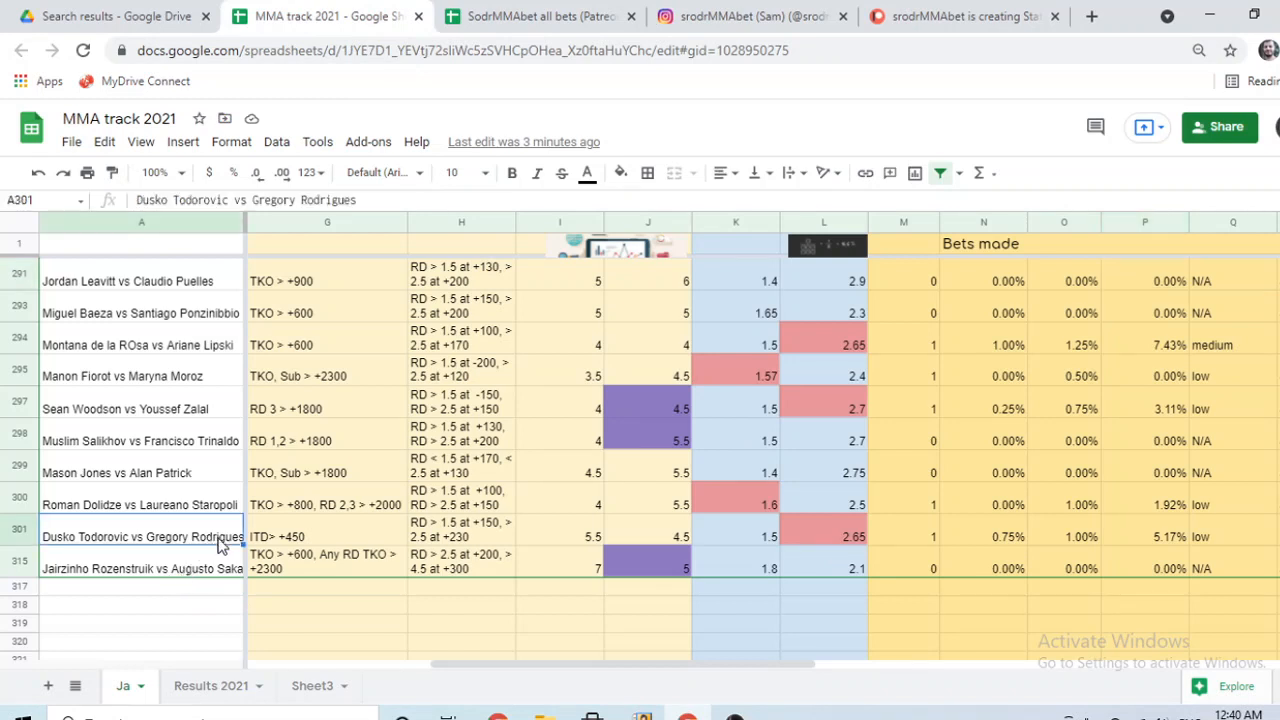
mouse_move(856, 406)
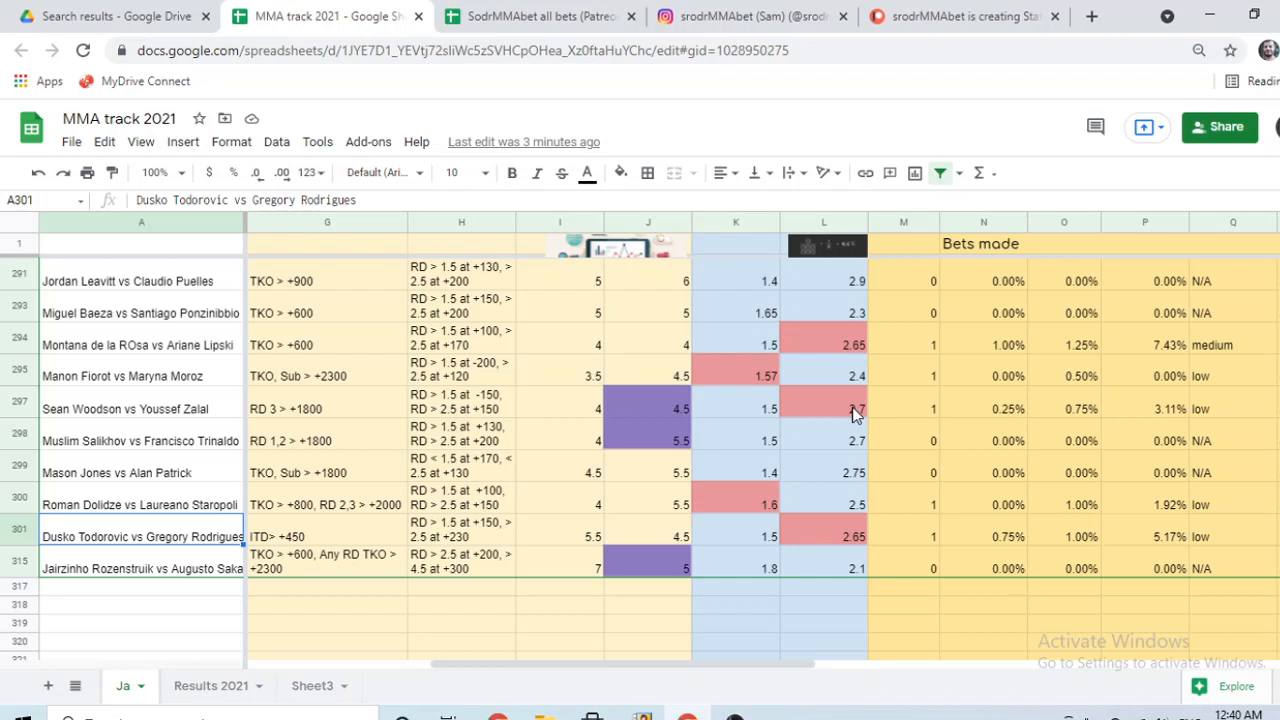
mouse_move(196, 586)
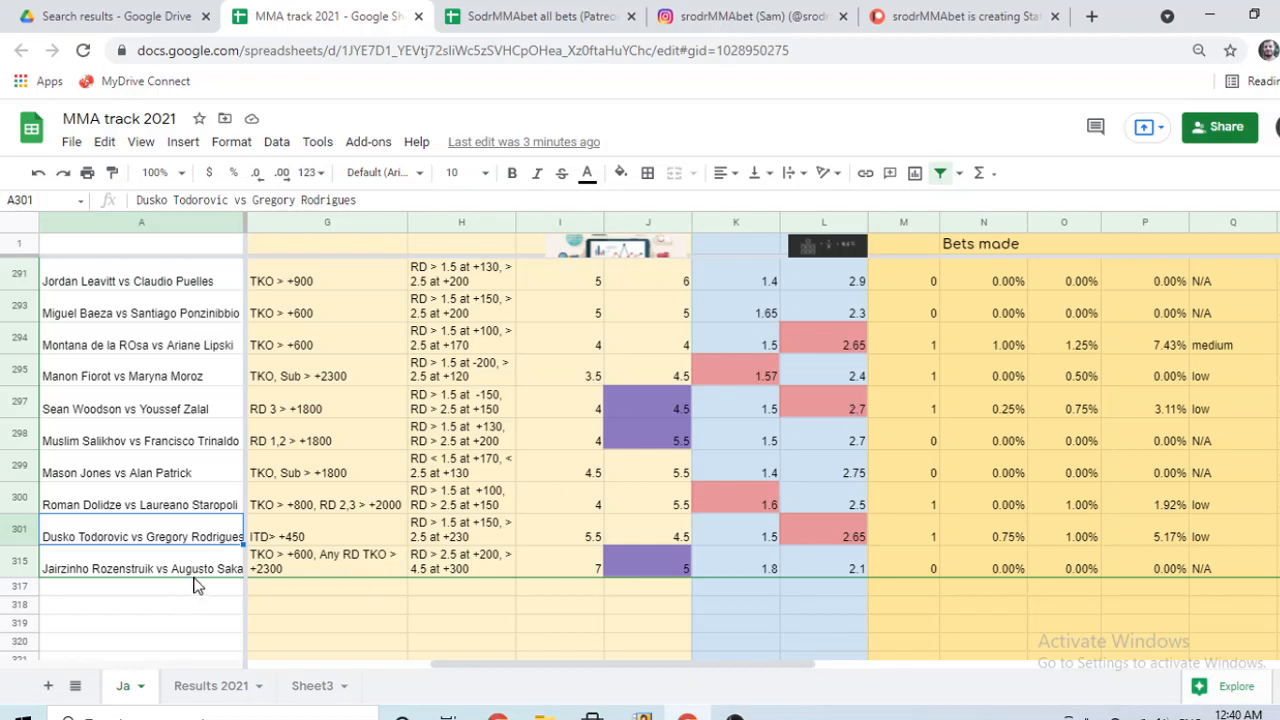
left_click(140, 568)
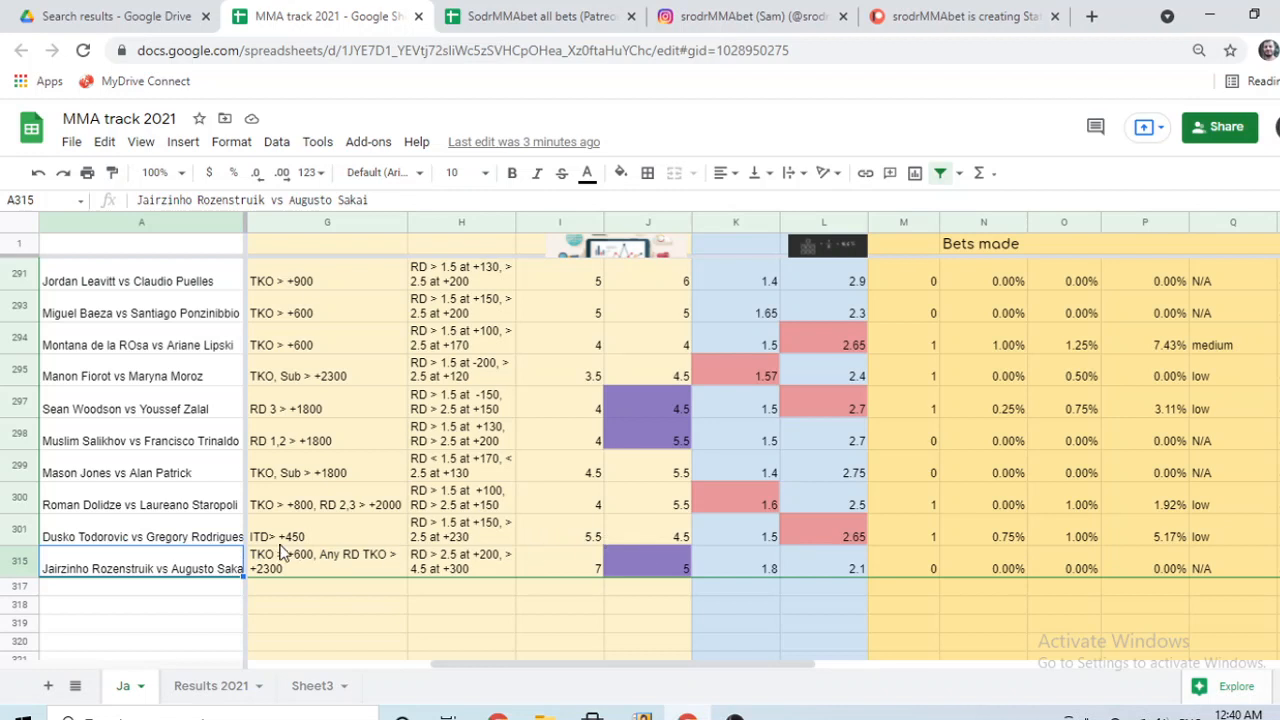
left_click(140, 536)
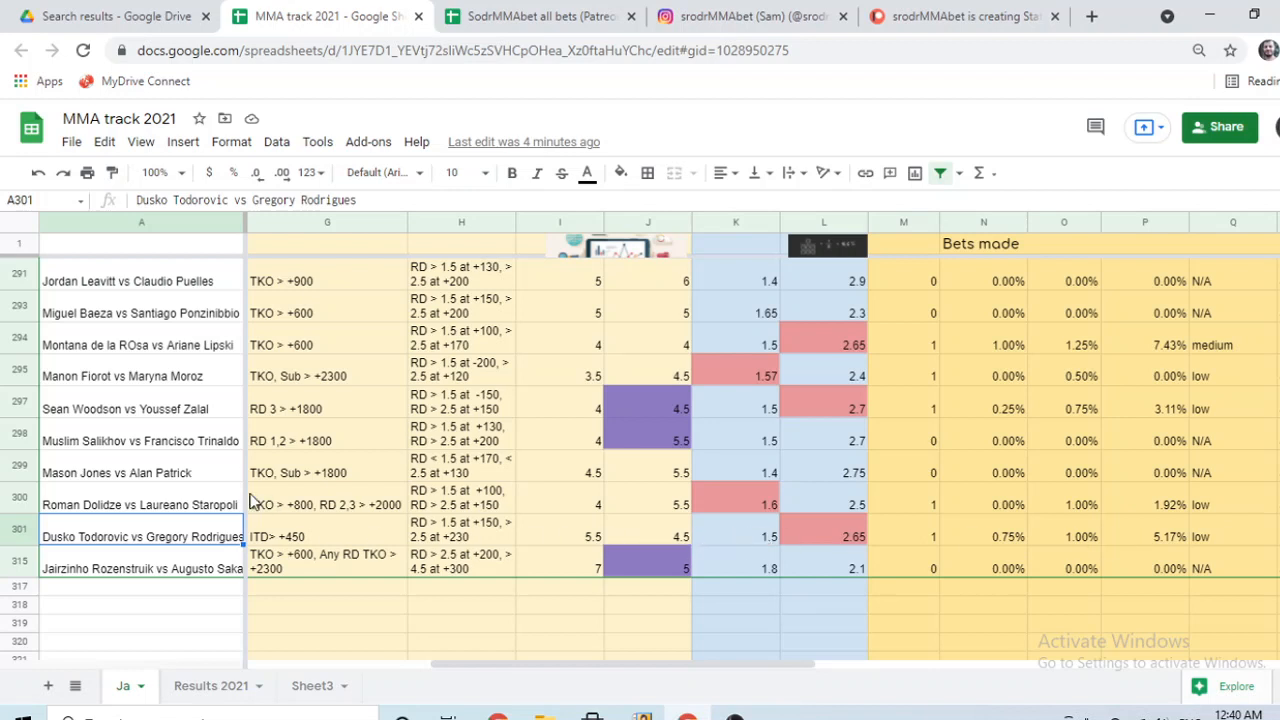
Highlight the Dolidze vs Staropoli, Jones vs Patrick and Woodson vs Zalal fight rows.
left_click(140, 504)
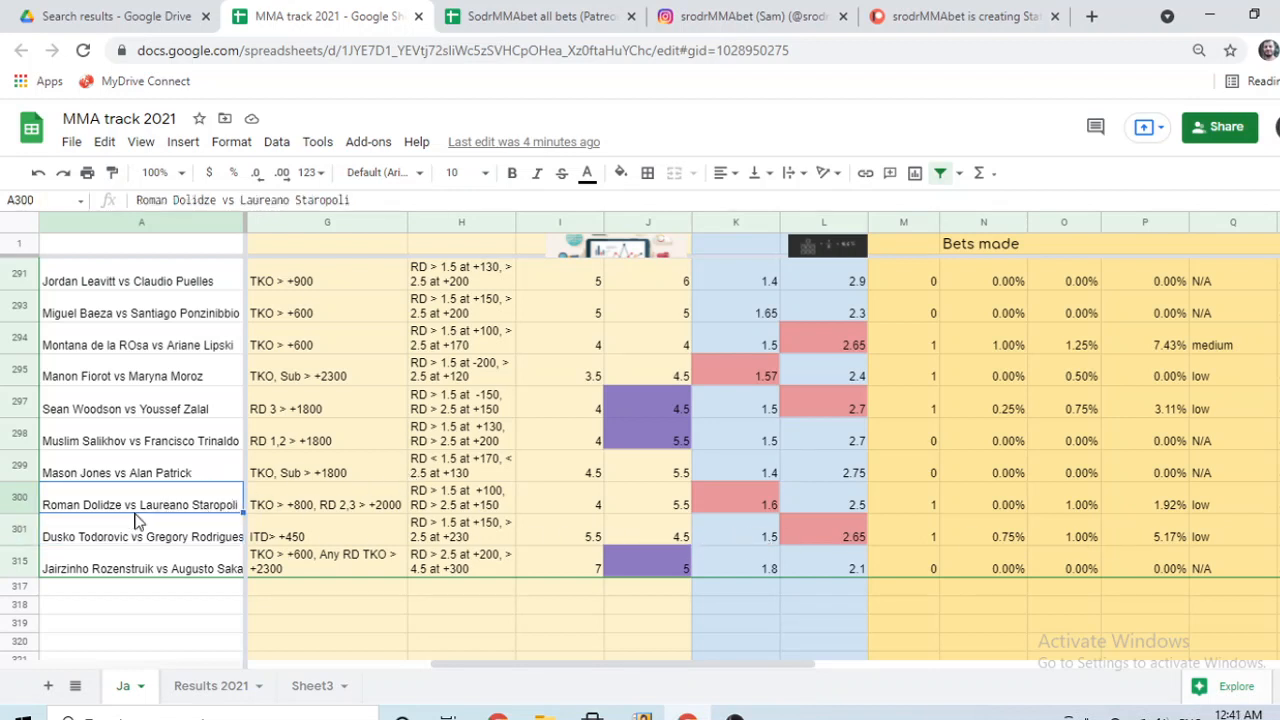
left_click(120, 472)
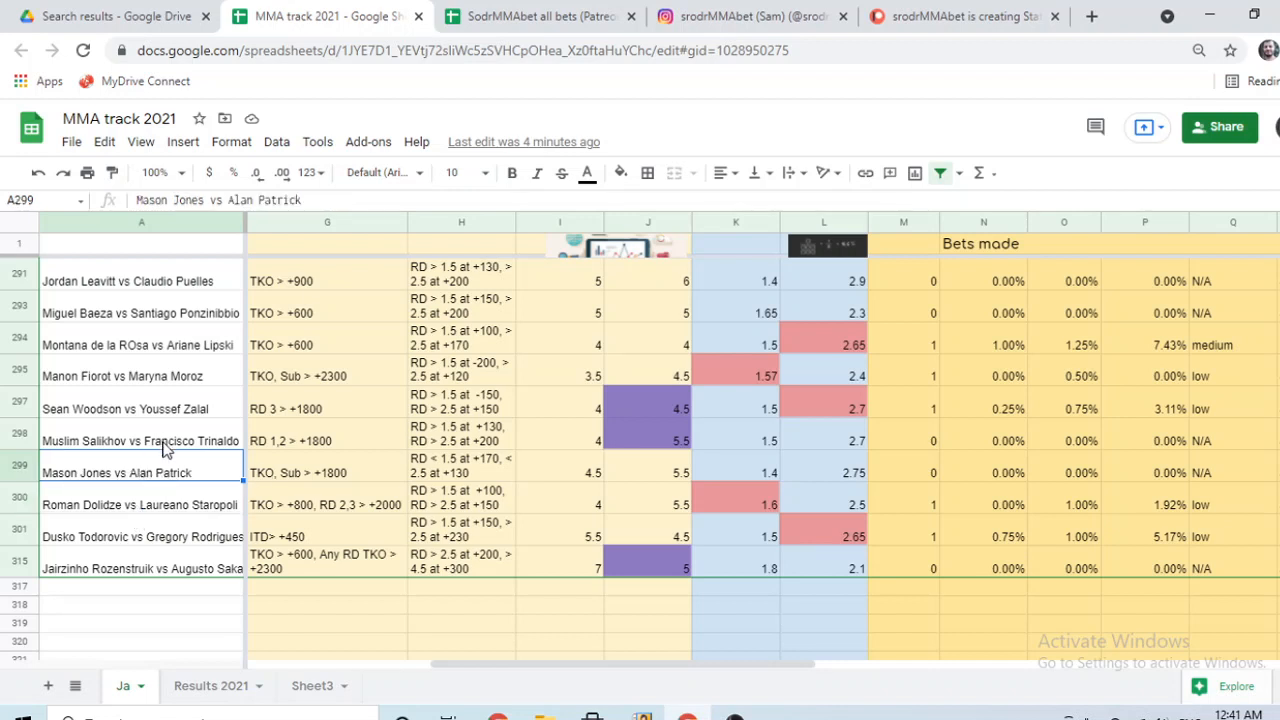
left_click(140, 442)
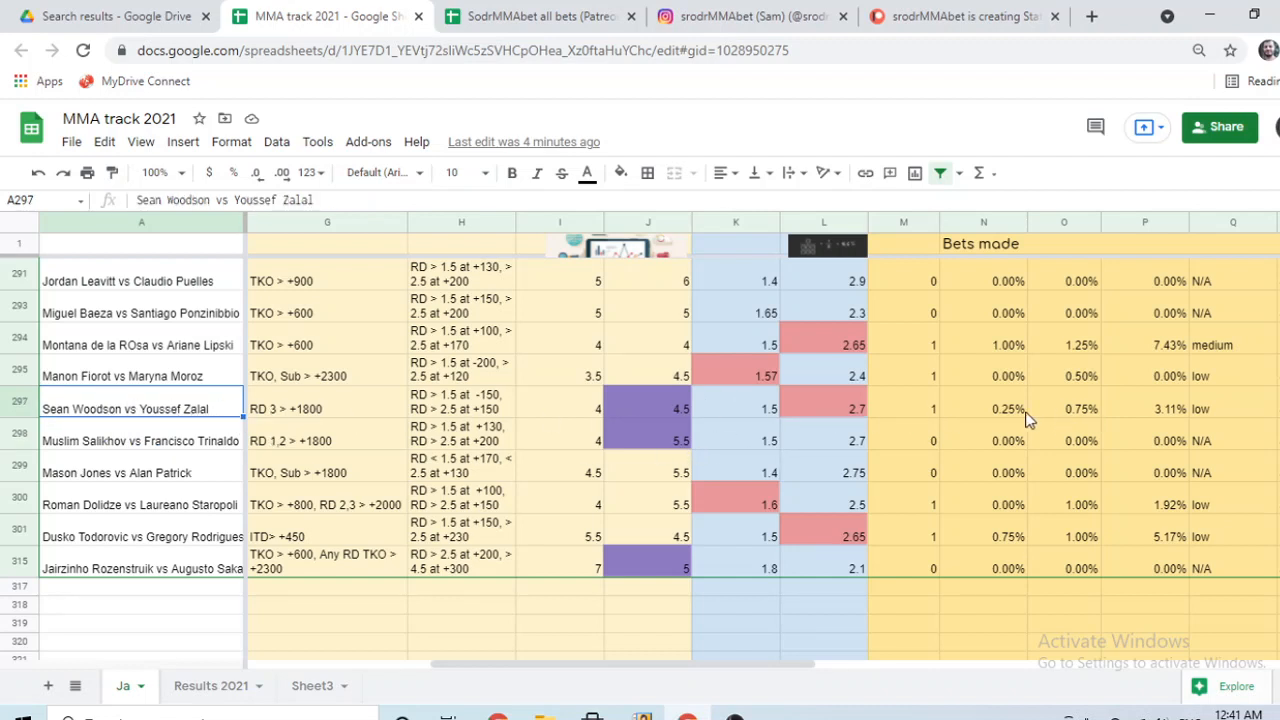
mouse_move(208, 382)
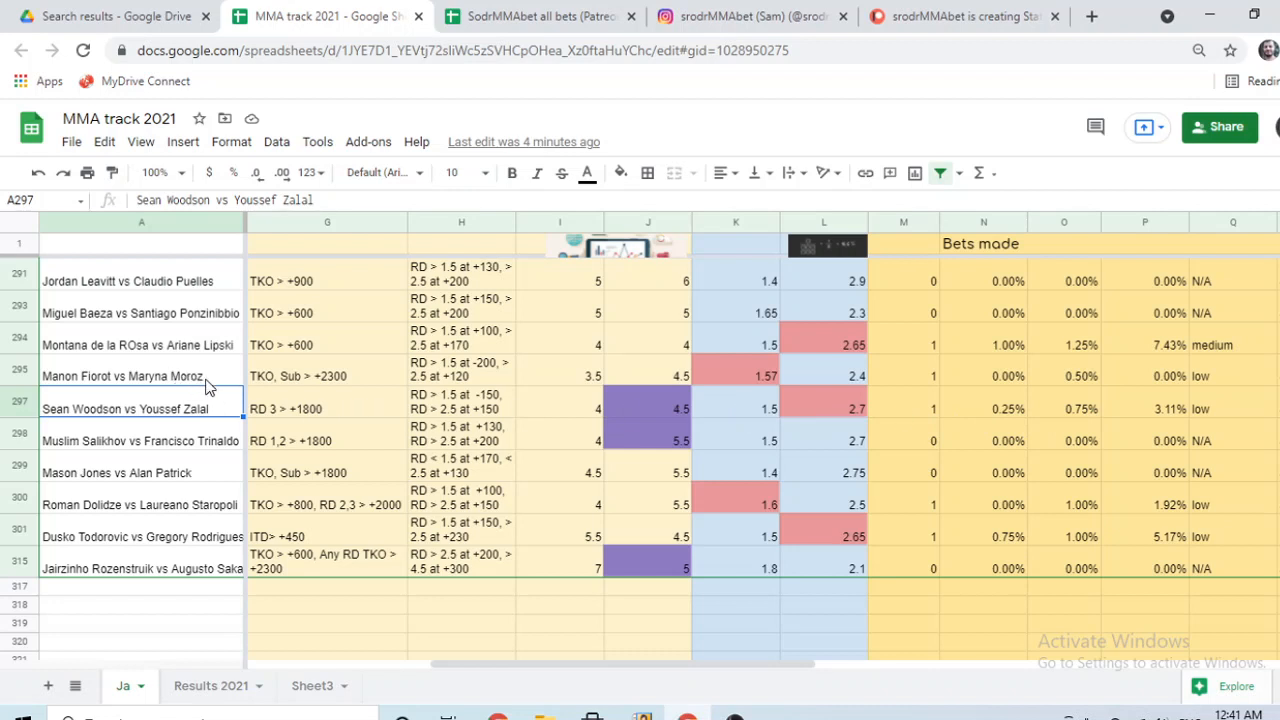
mouse_move(210, 376)
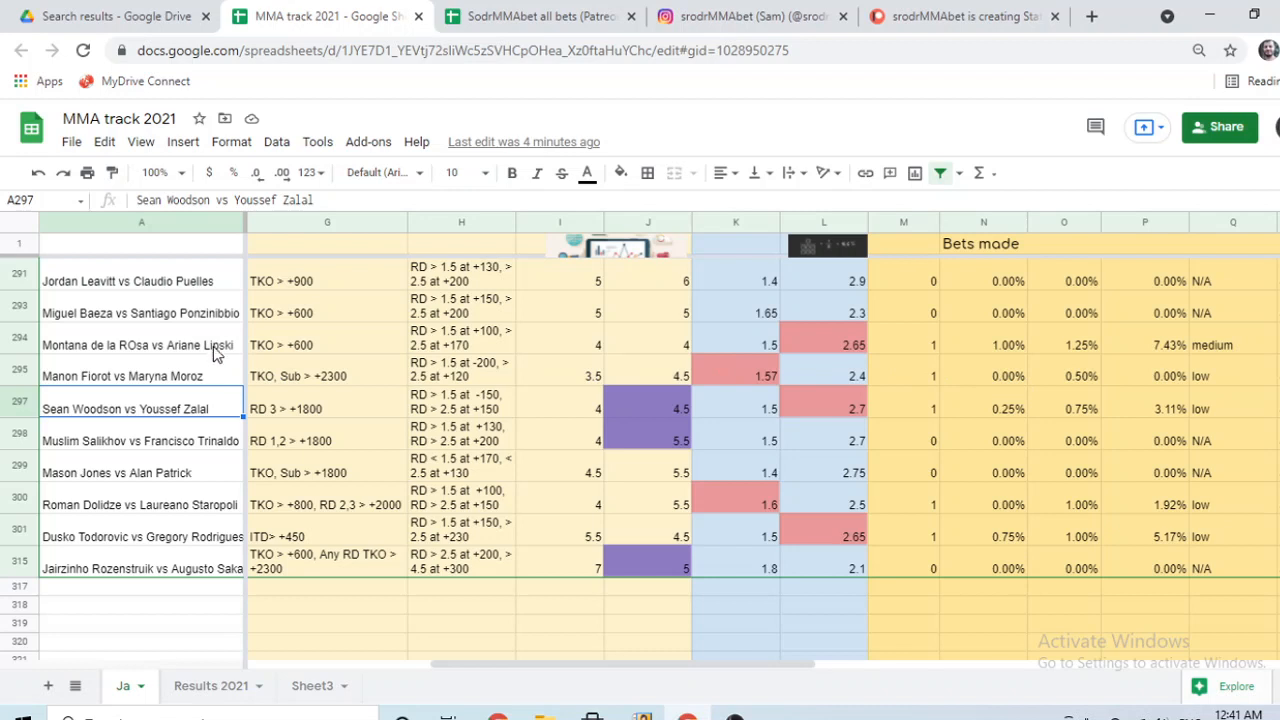
mouse_move(228, 360)
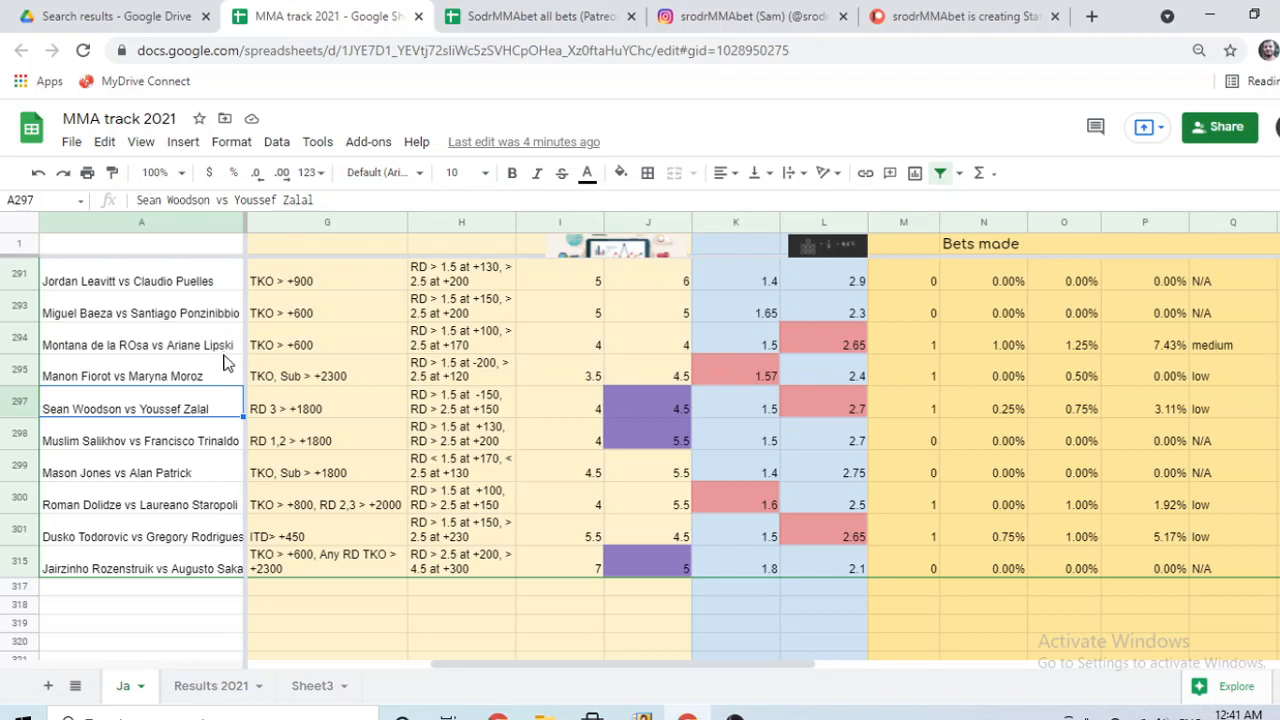
mouse_move(382, 352)
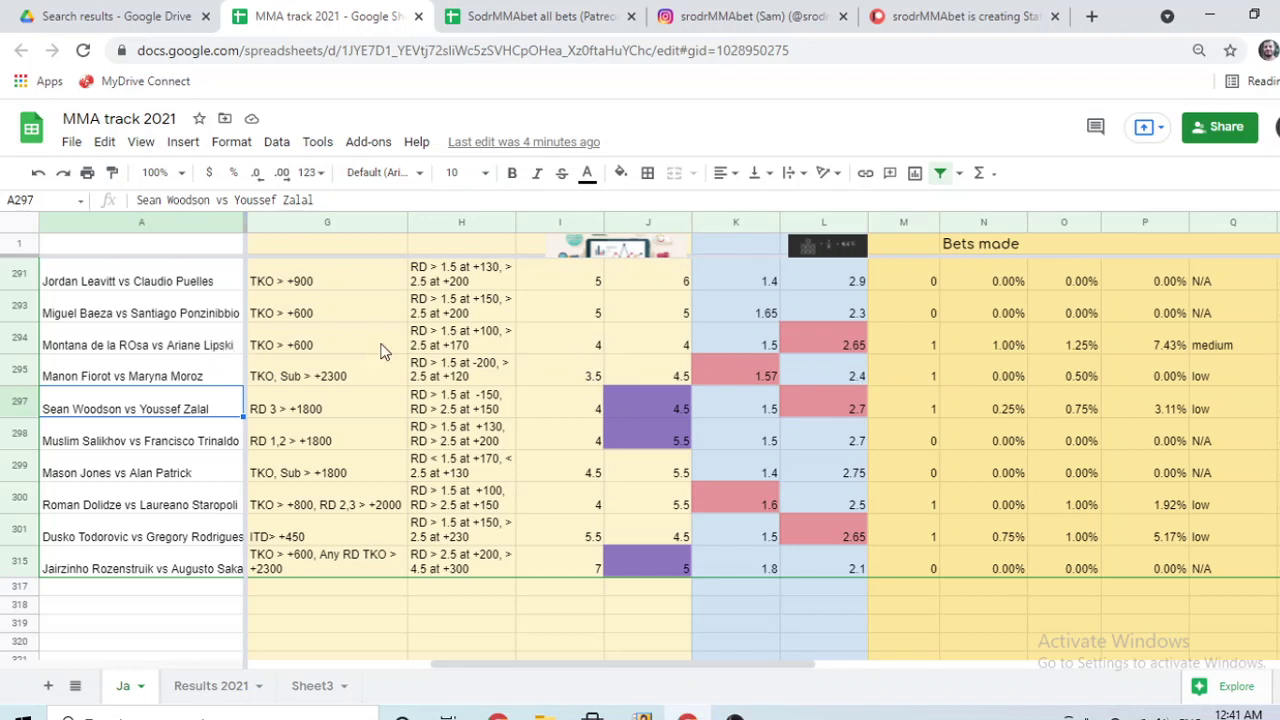
mouse_move(868, 356)
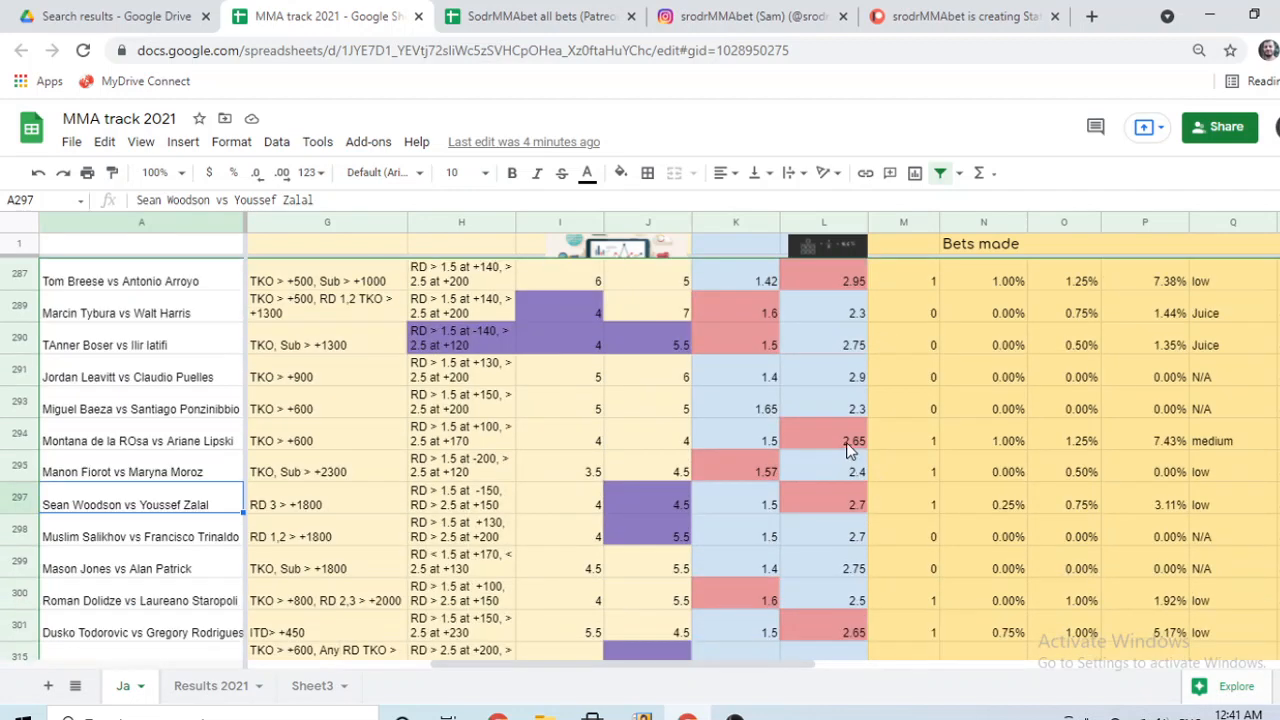
mouse_move(856, 280)
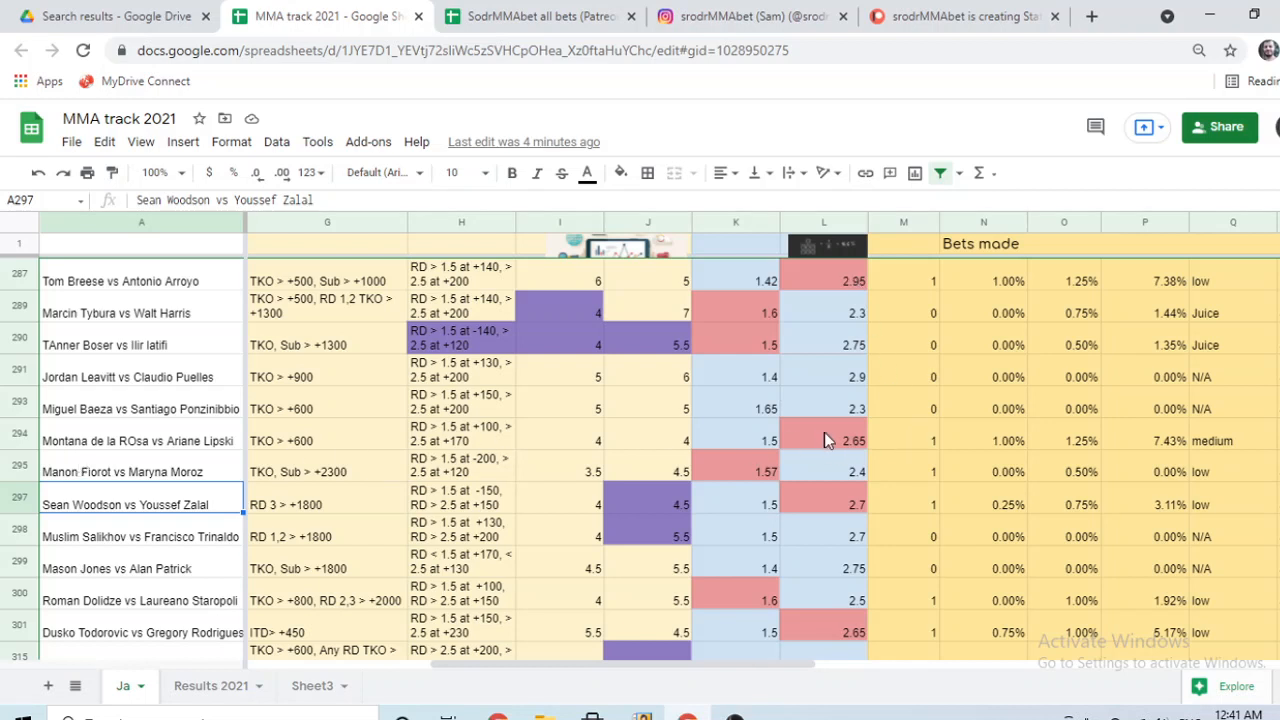
mouse_move(996, 452)
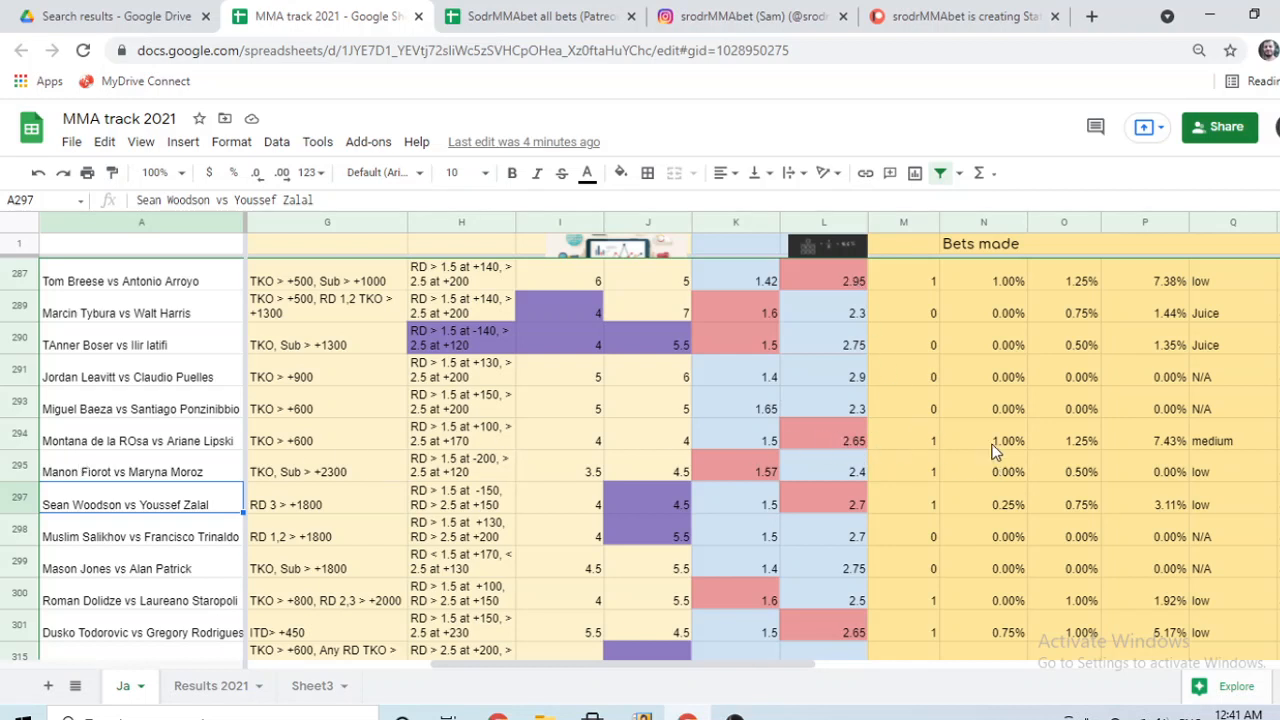
mouse_move(1066, 448)
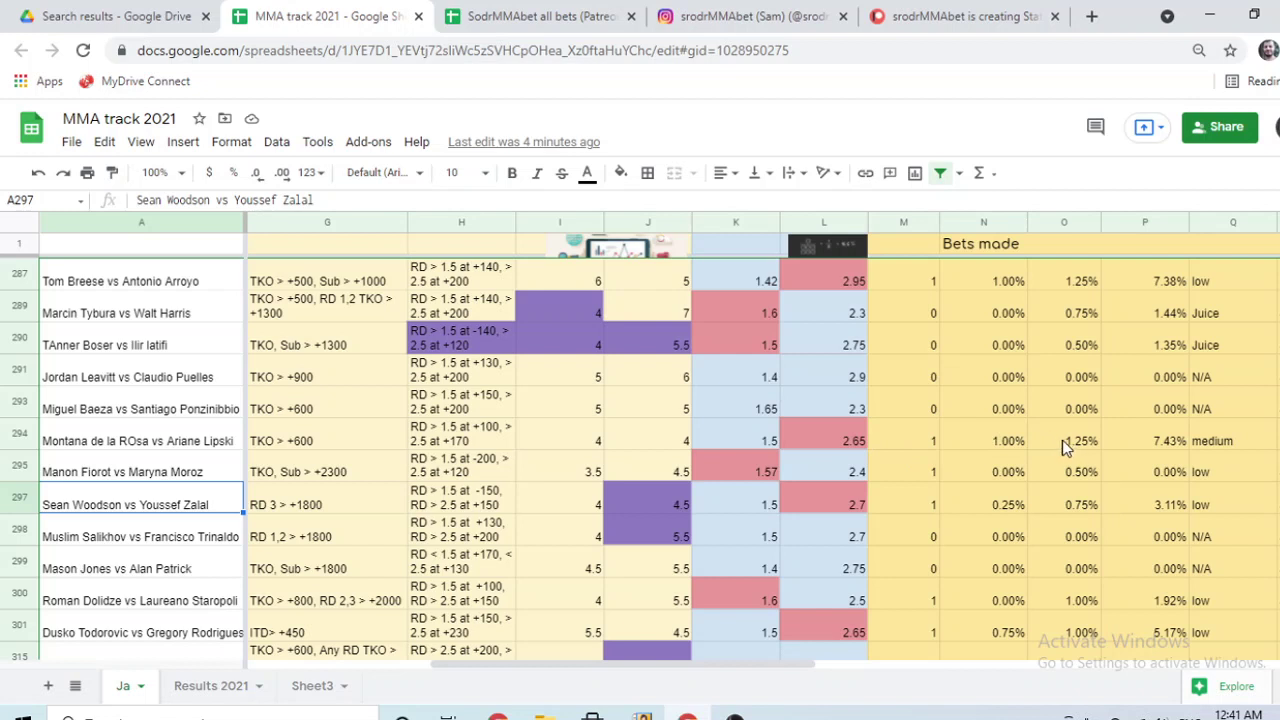
mouse_move(894, 456)
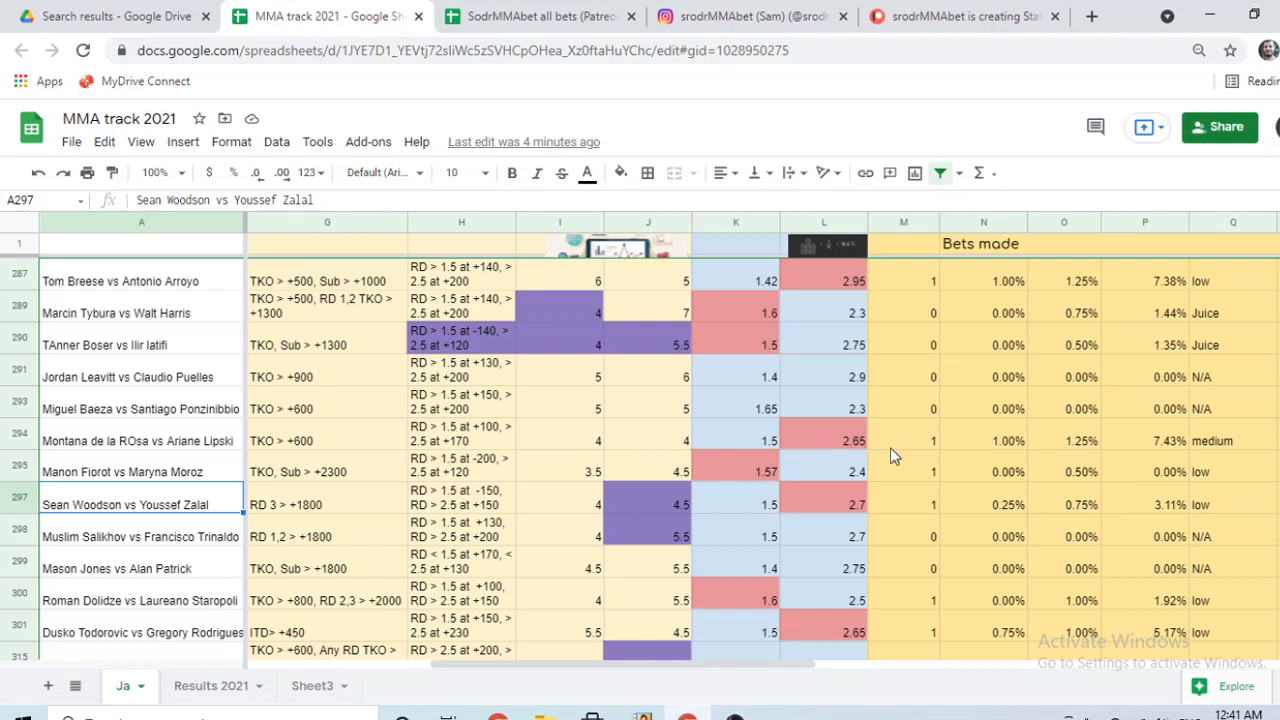
mouse_move(850, 472)
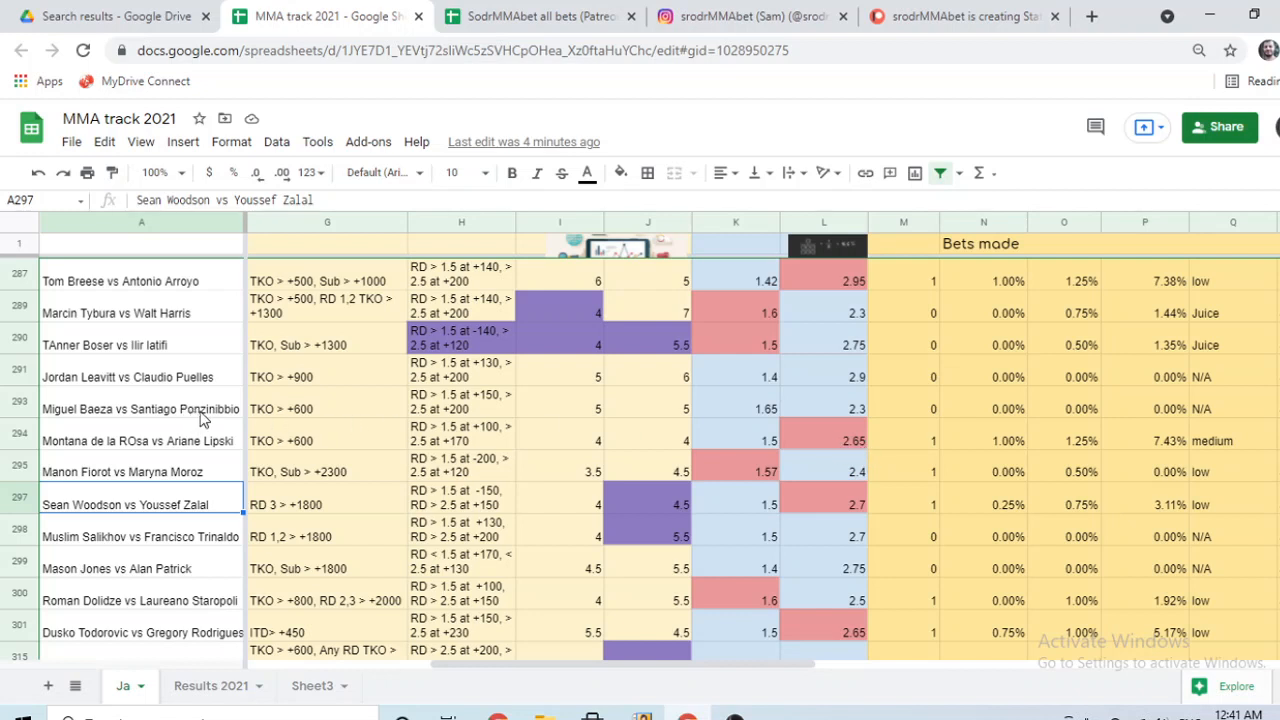
mouse_move(120, 408)
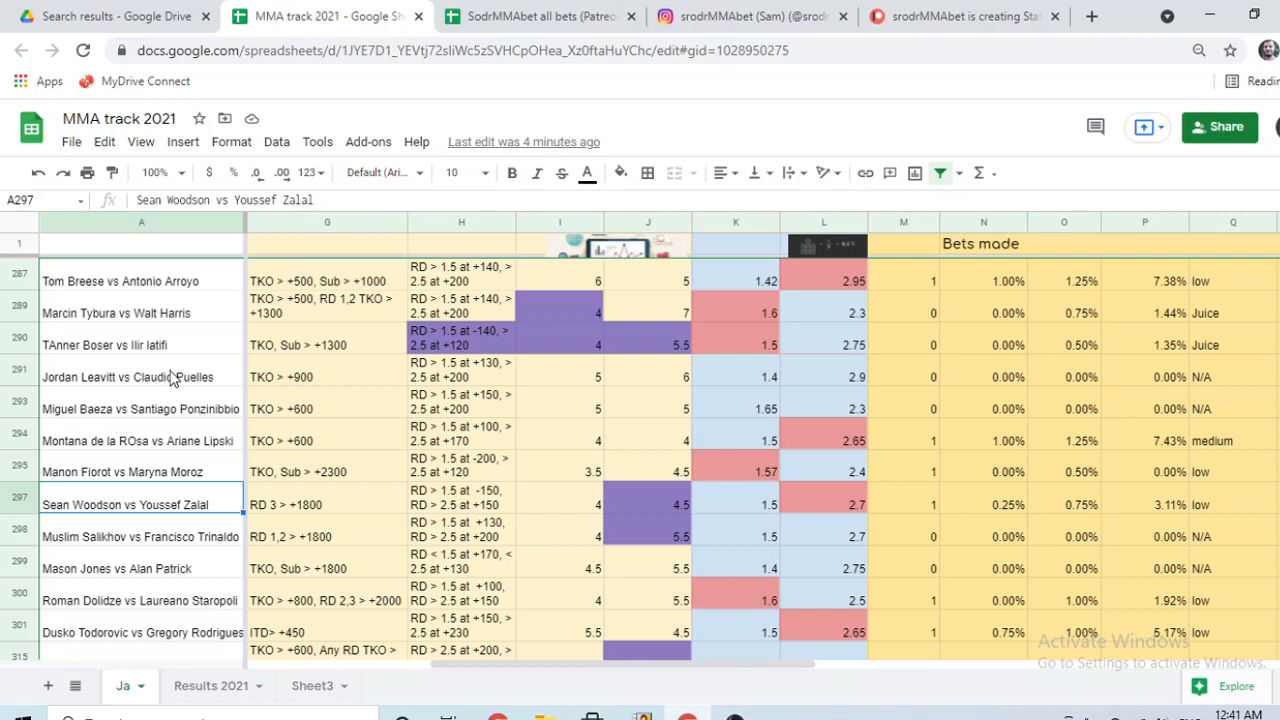
mouse_move(112, 378)
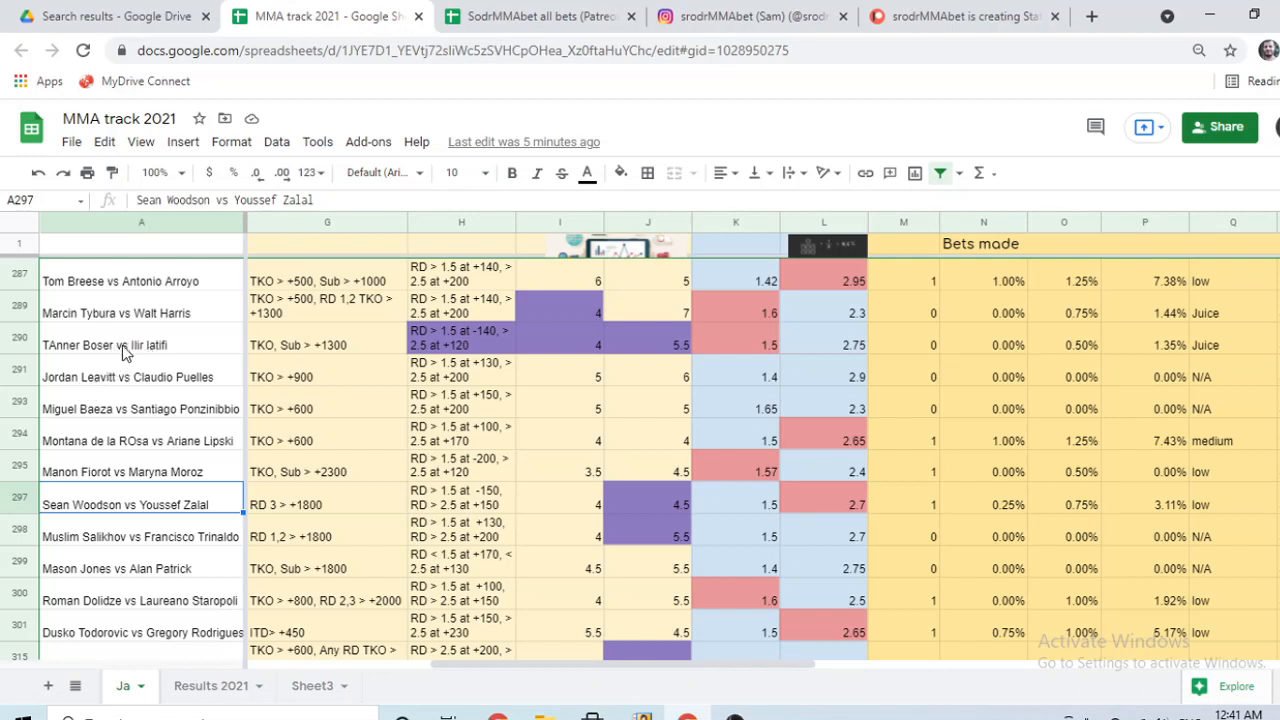
mouse_move(170, 318)
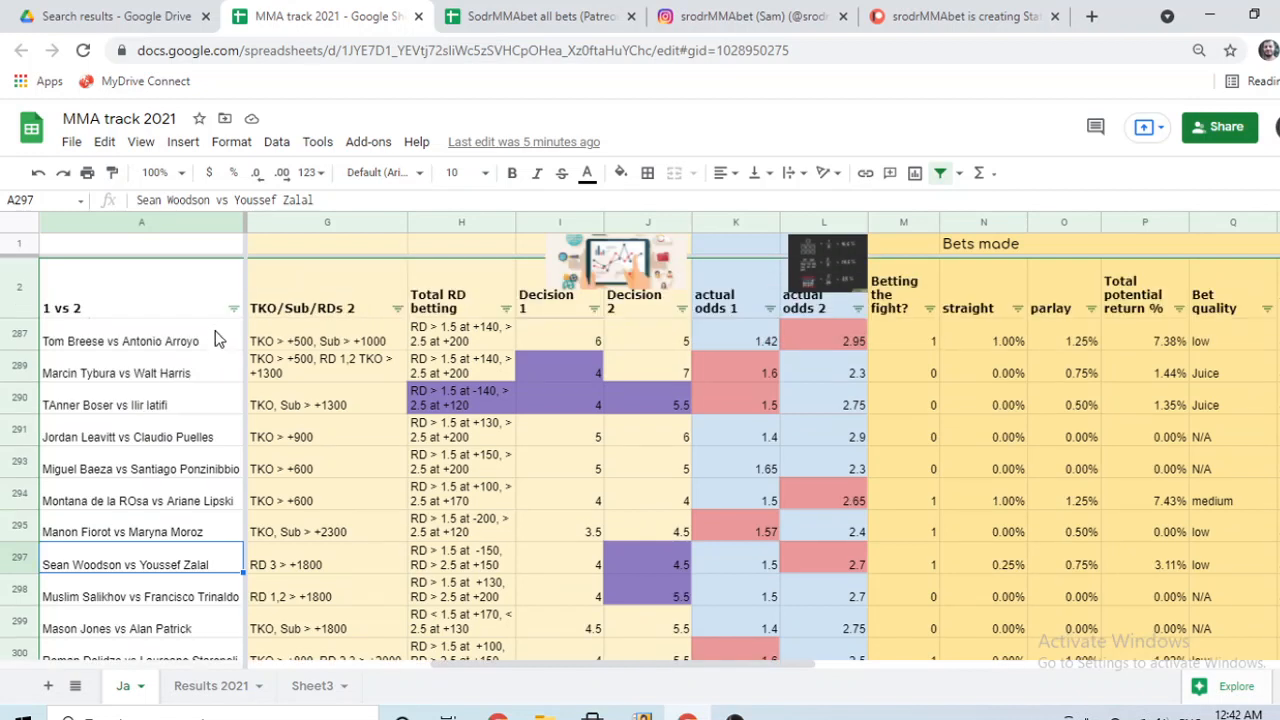
mouse_move(200, 350)
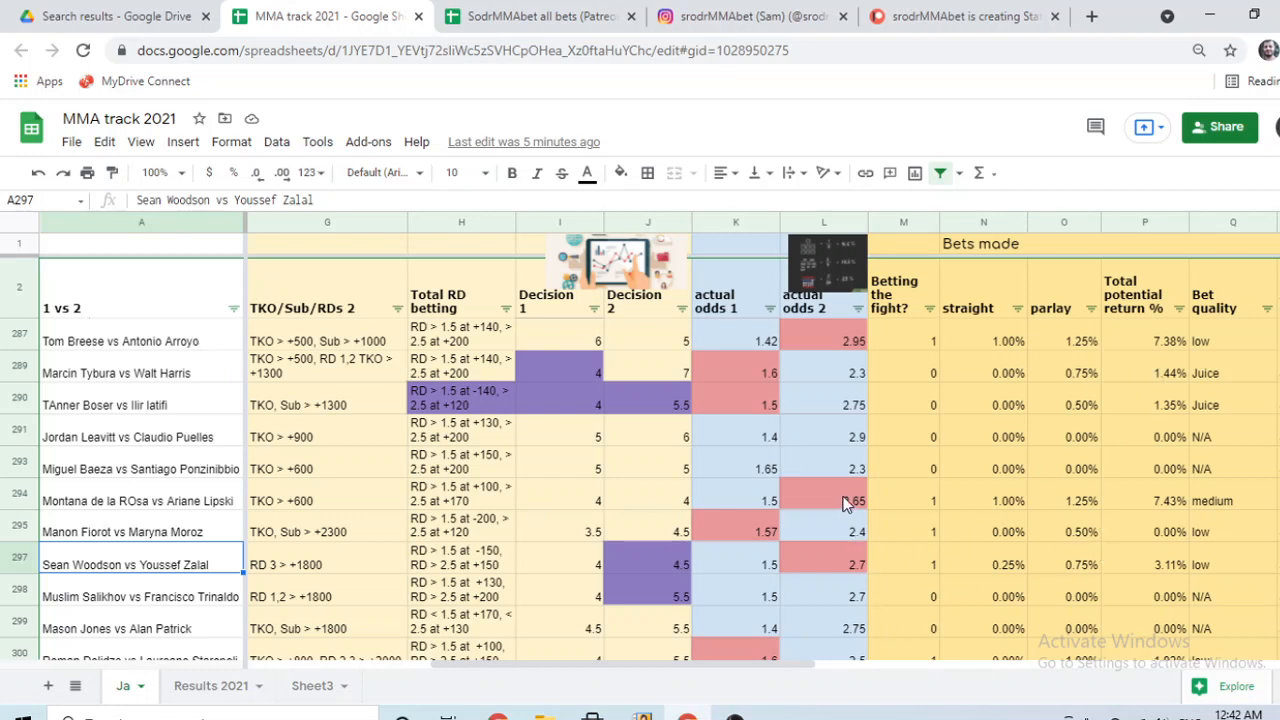
left_click(540, 16)
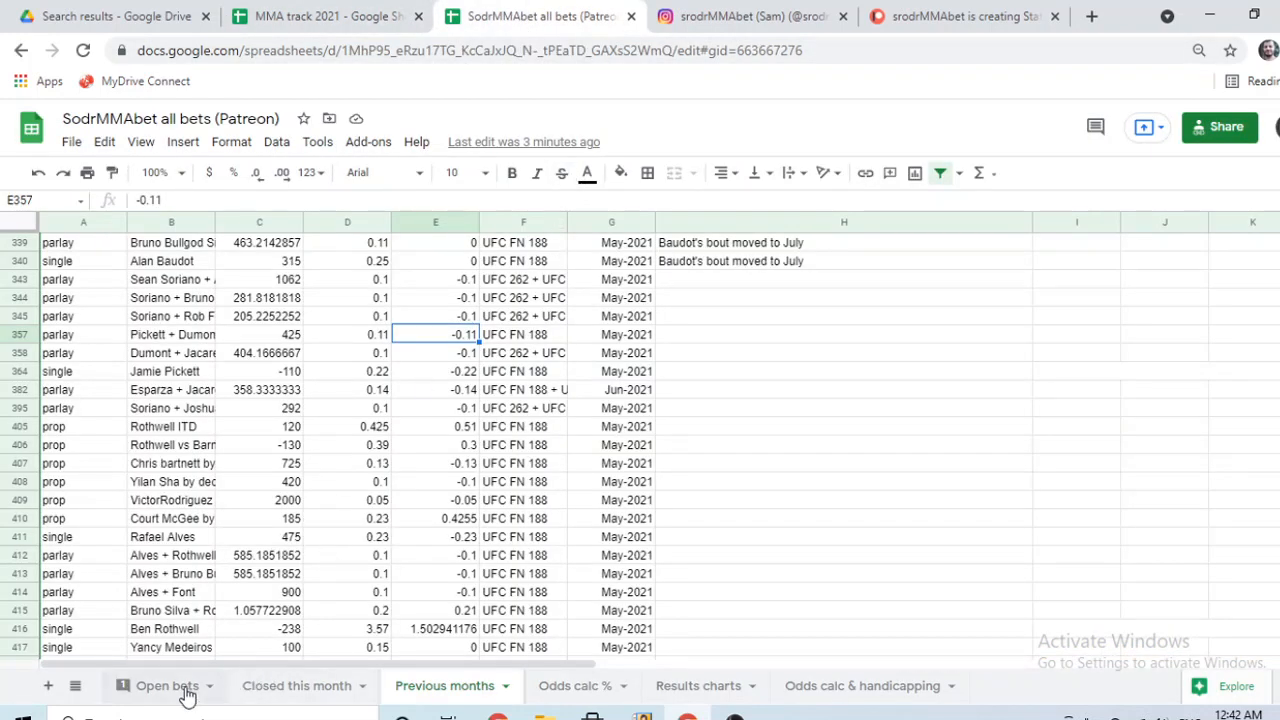
left_click(168, 686)
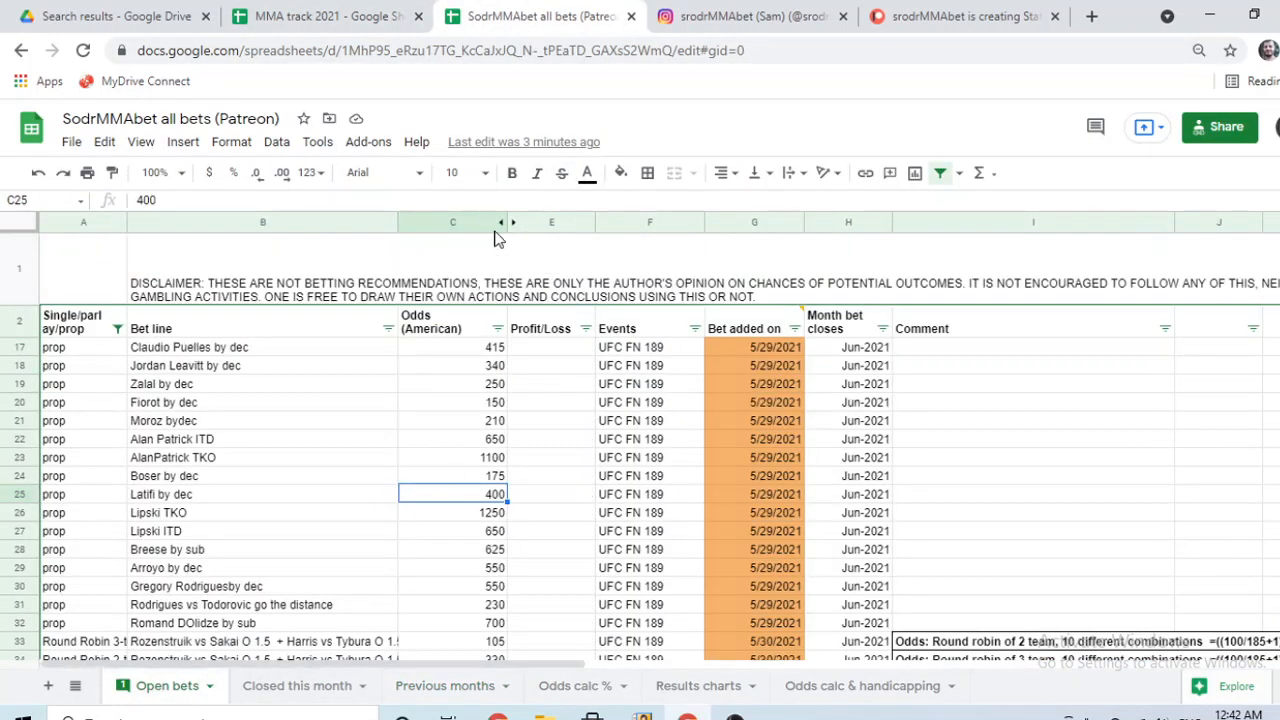
mouse_move(506, 224)
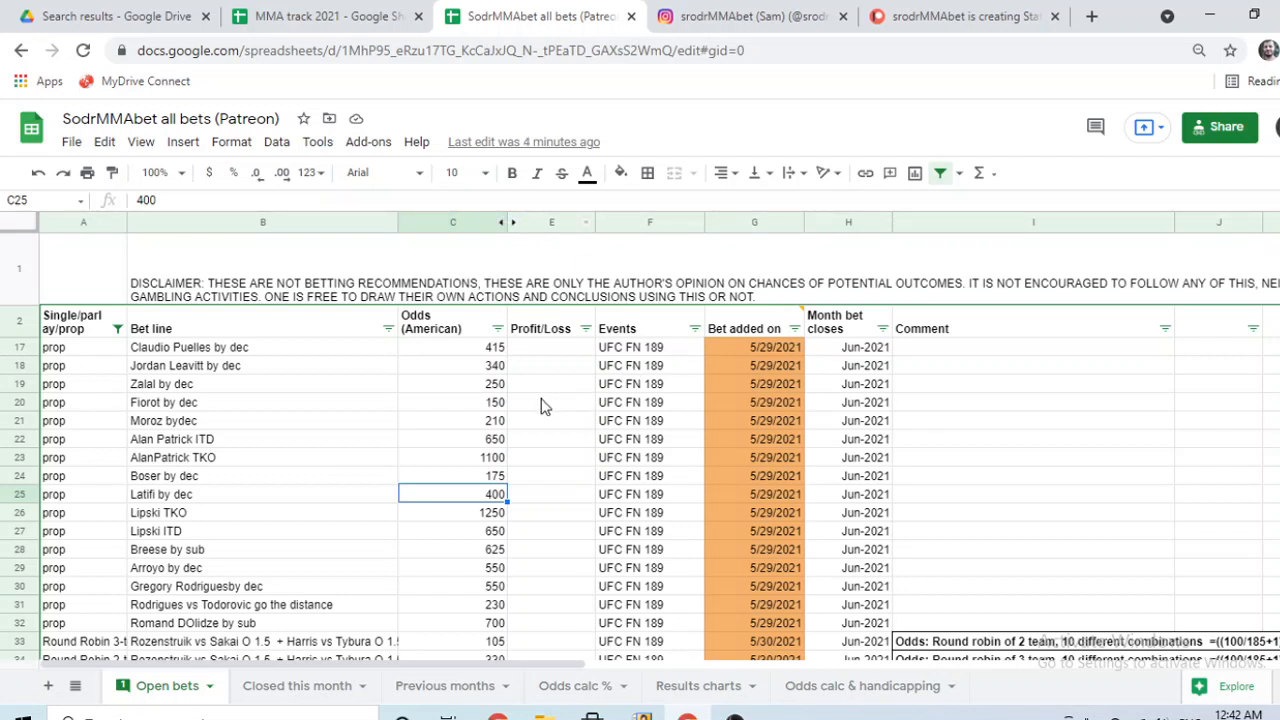
scroll("down", 3)
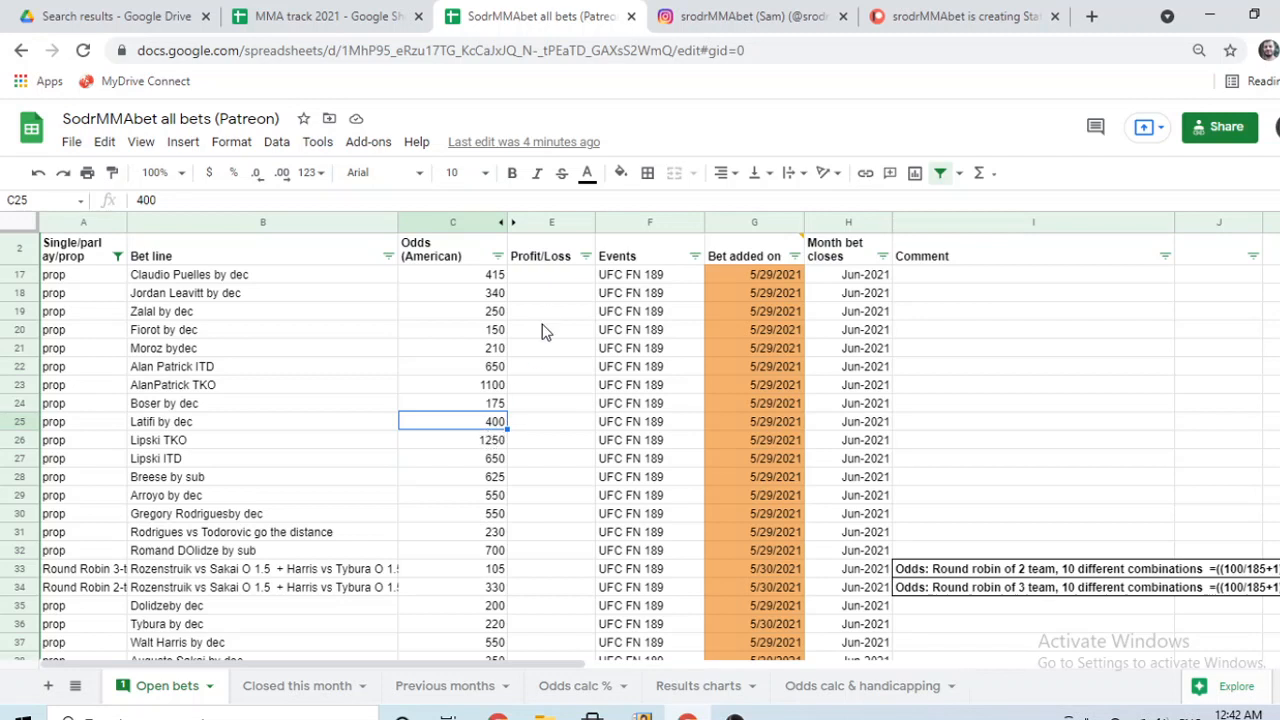
mouse_move(472, 300)
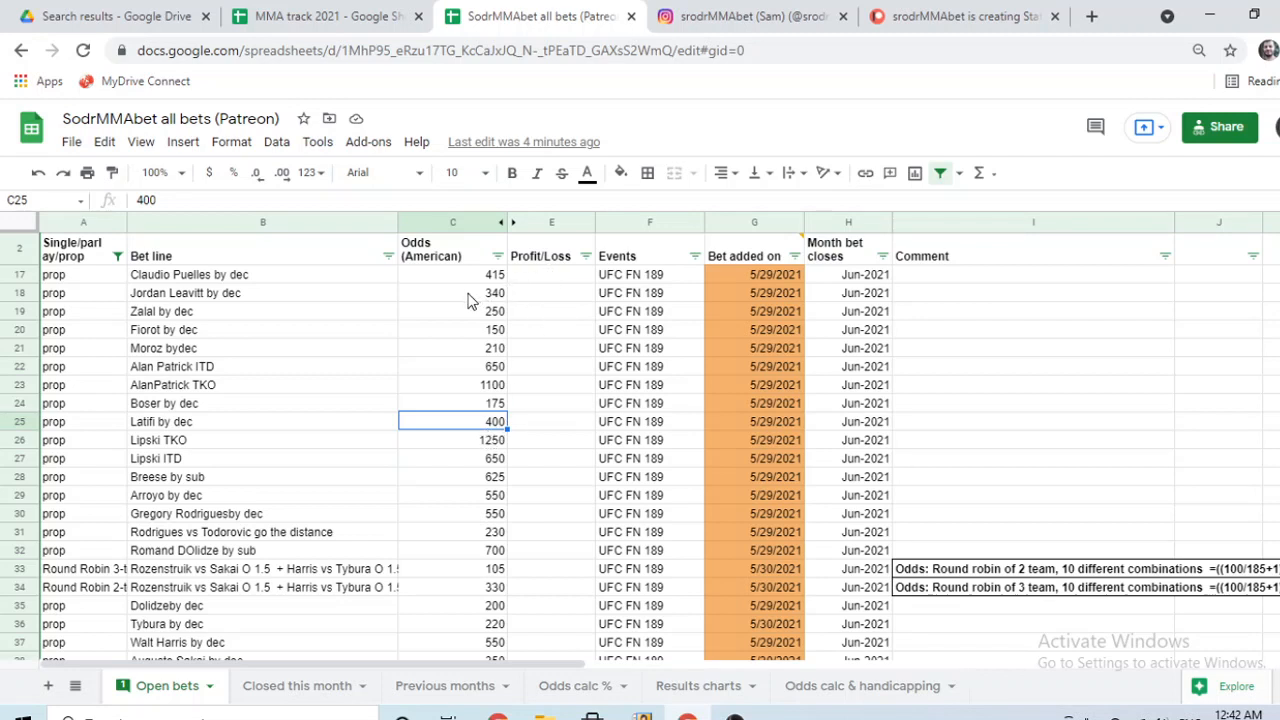
mouse_move(376, 472)
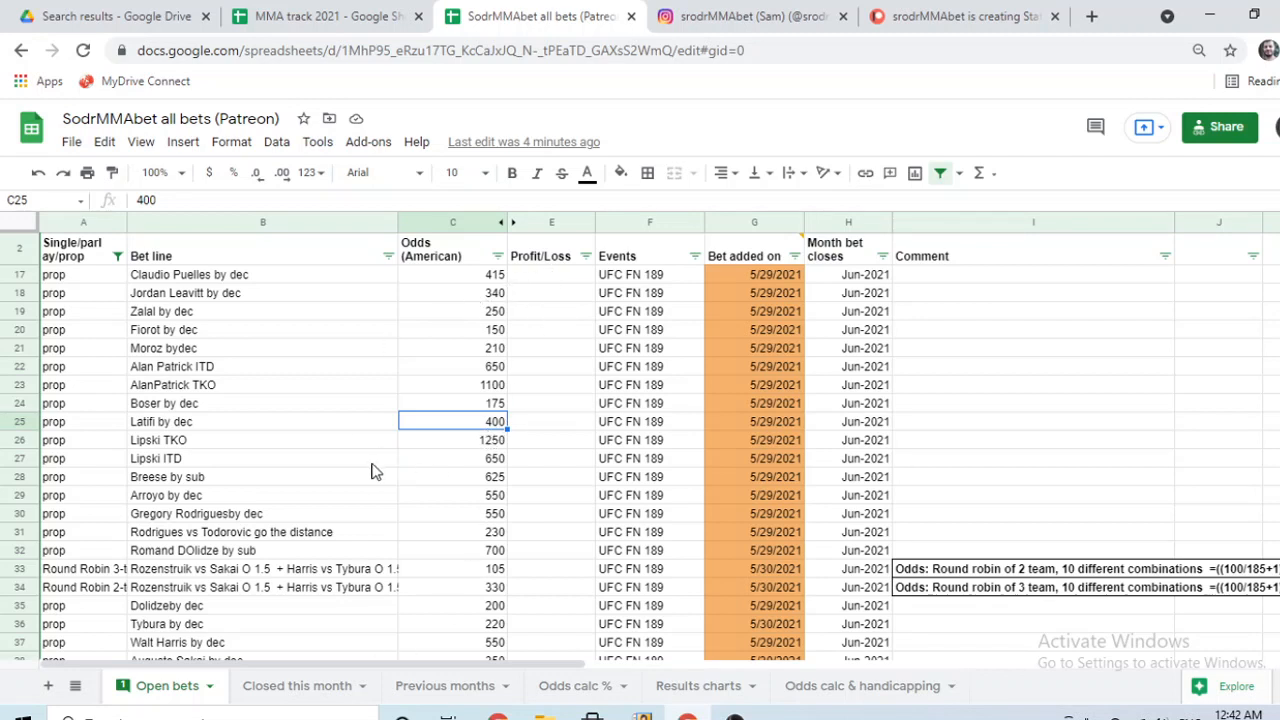
mouse_move(448, 464)
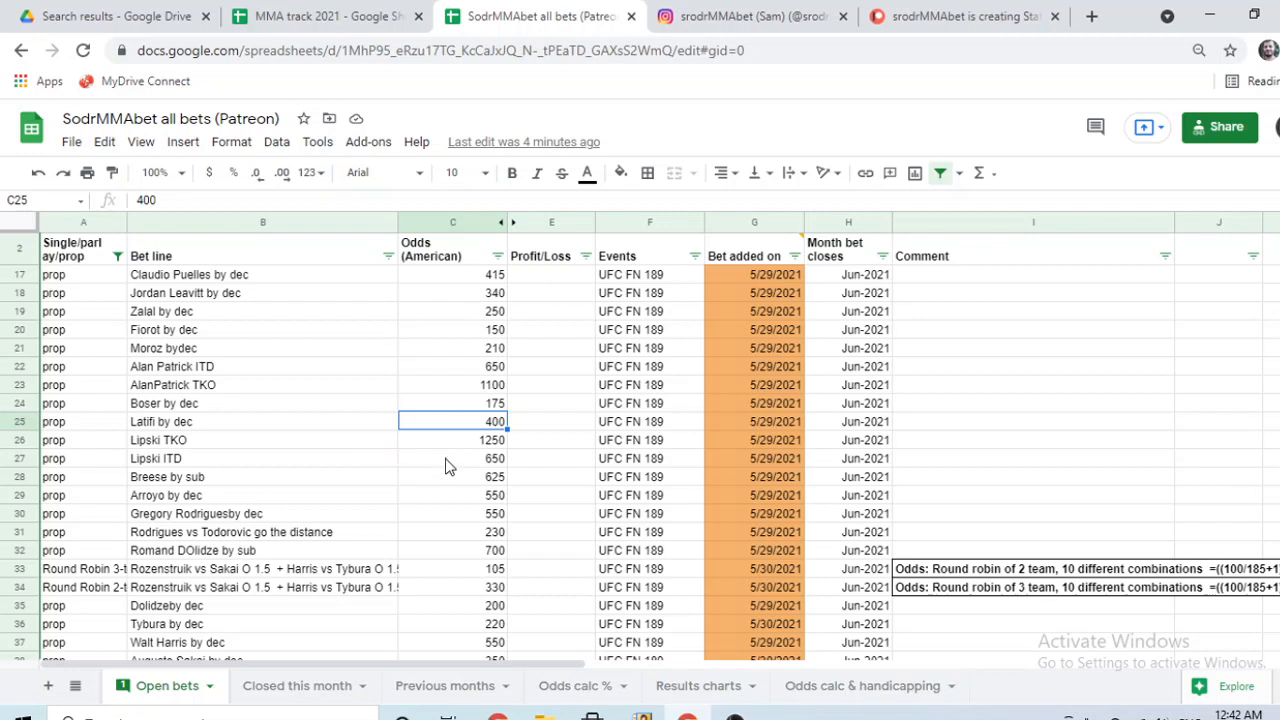
mouse_move(256, 284)
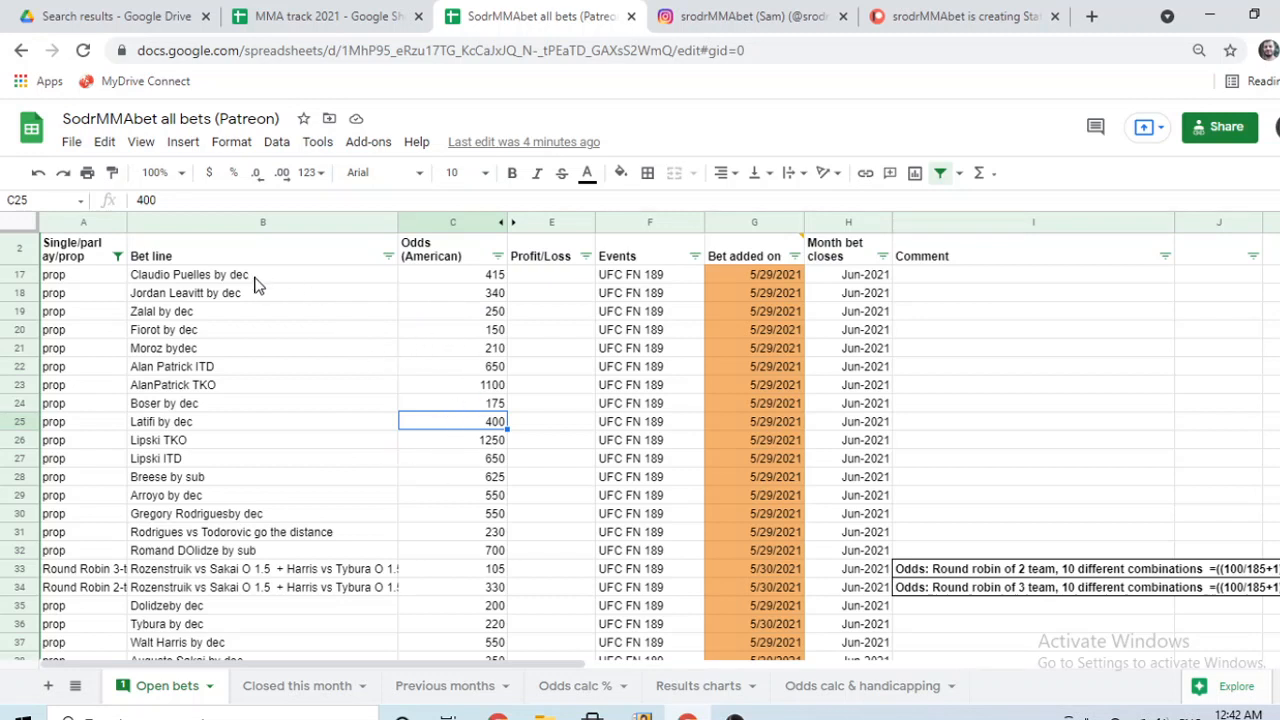
left_click(264, 274)
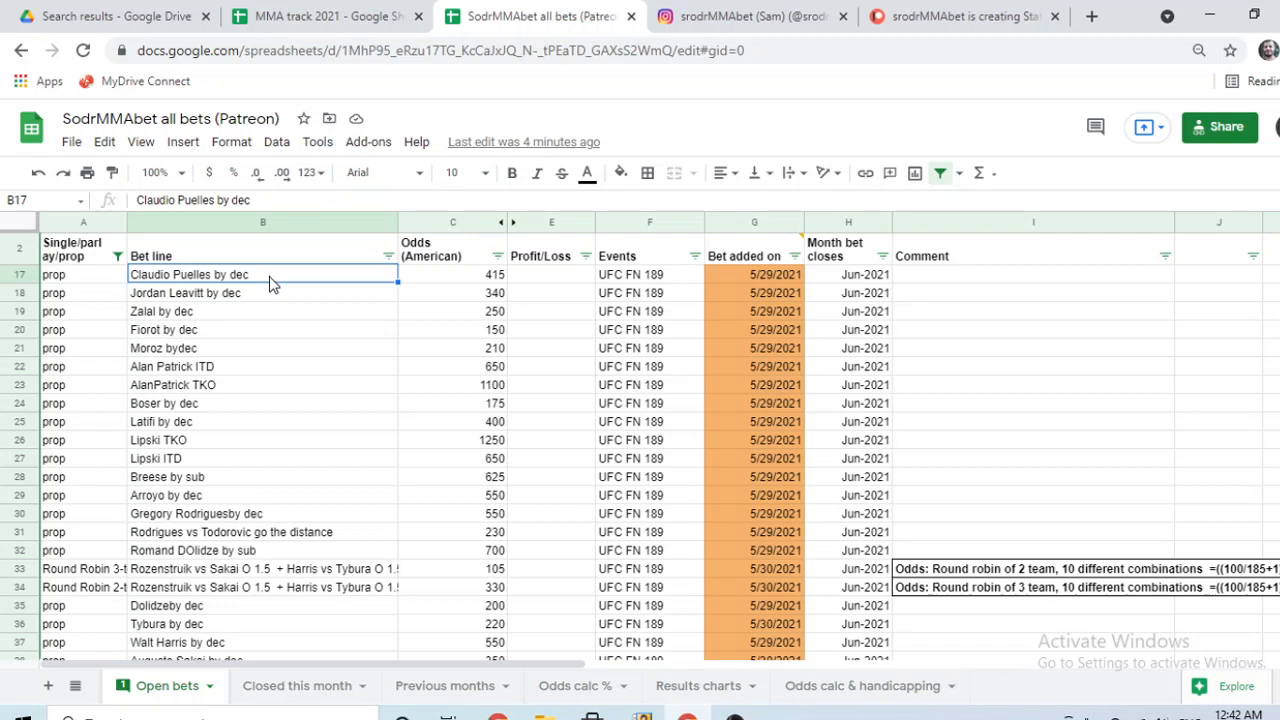
mouse_move(304, 276)
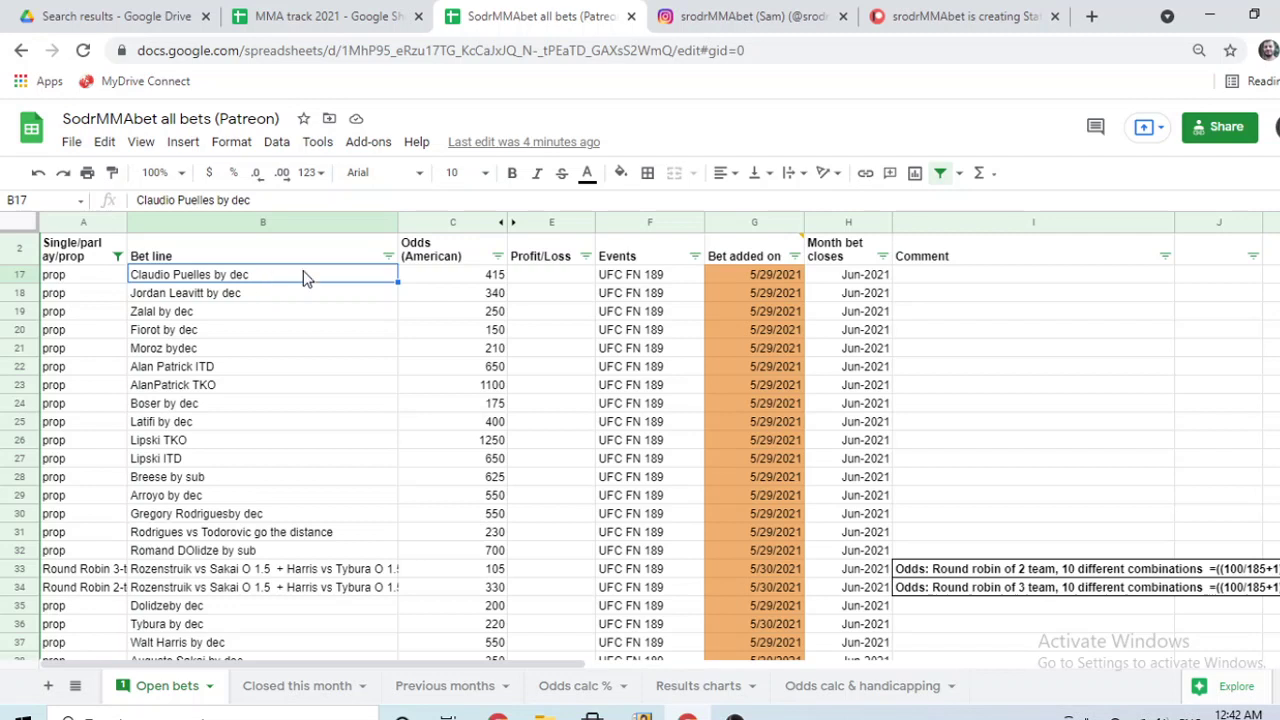
mouse_move(496, 288)
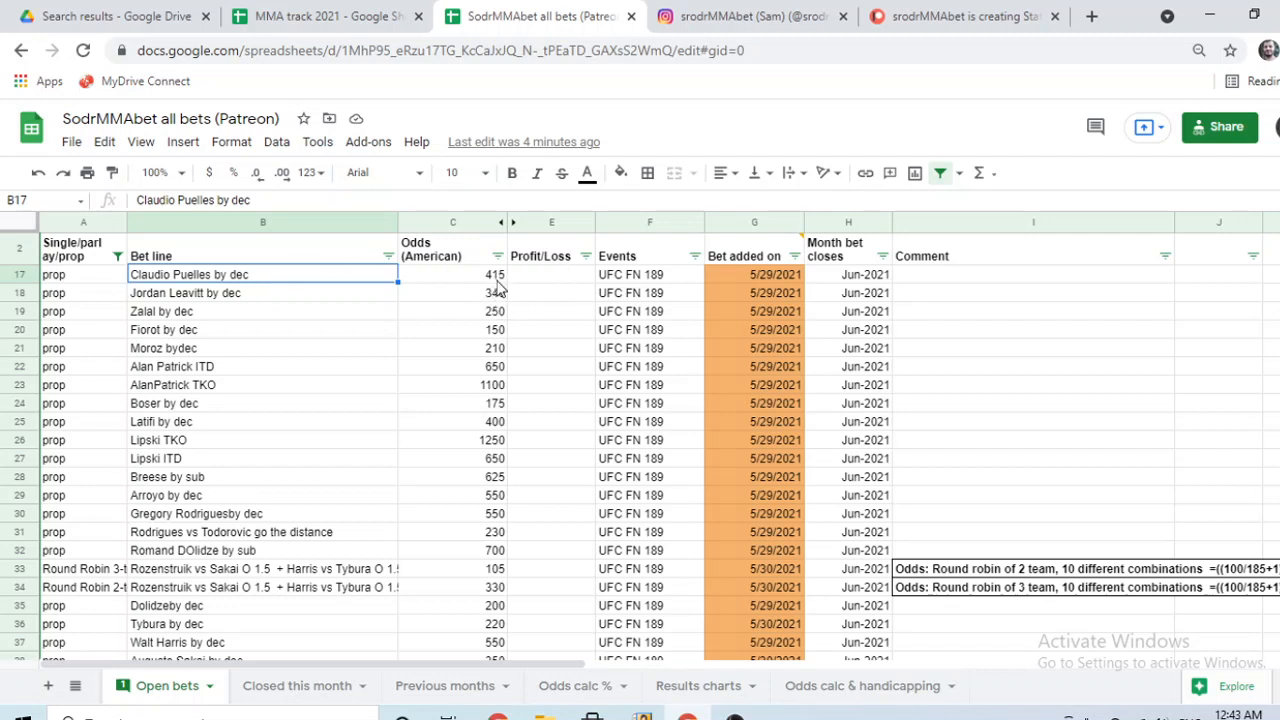
mouse_move(490, 308)
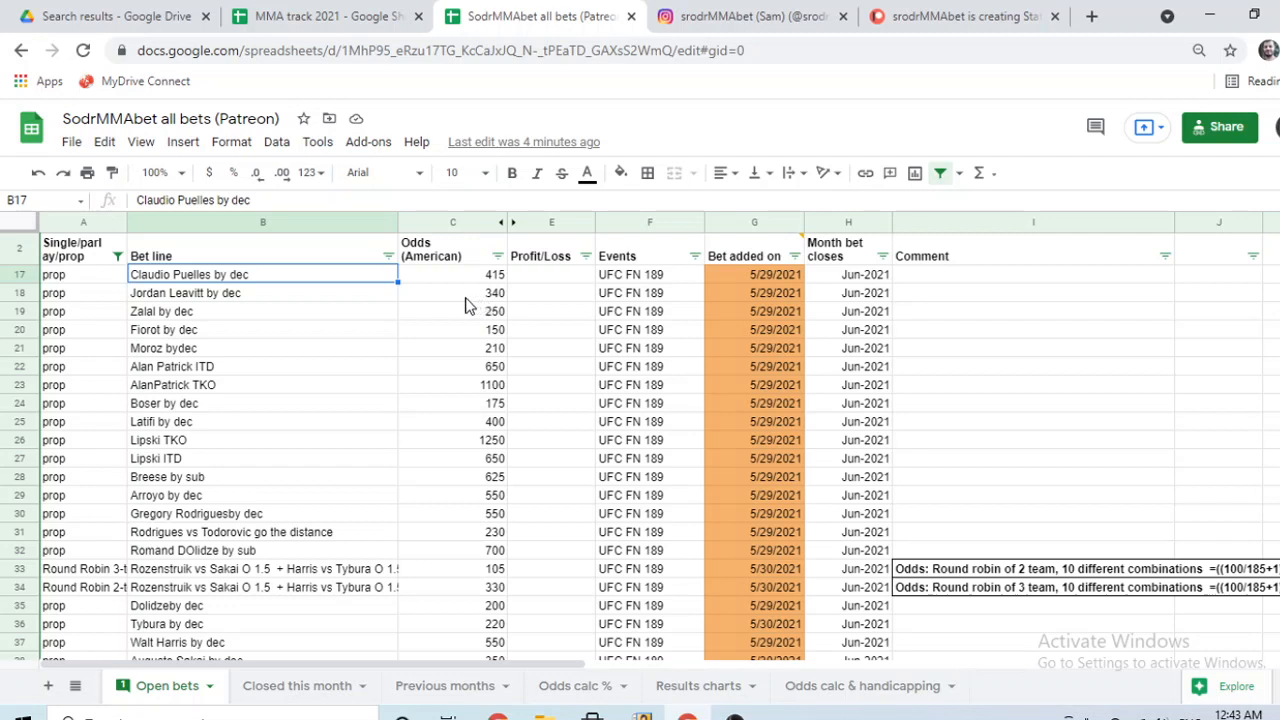
mouse_move(492, 288)
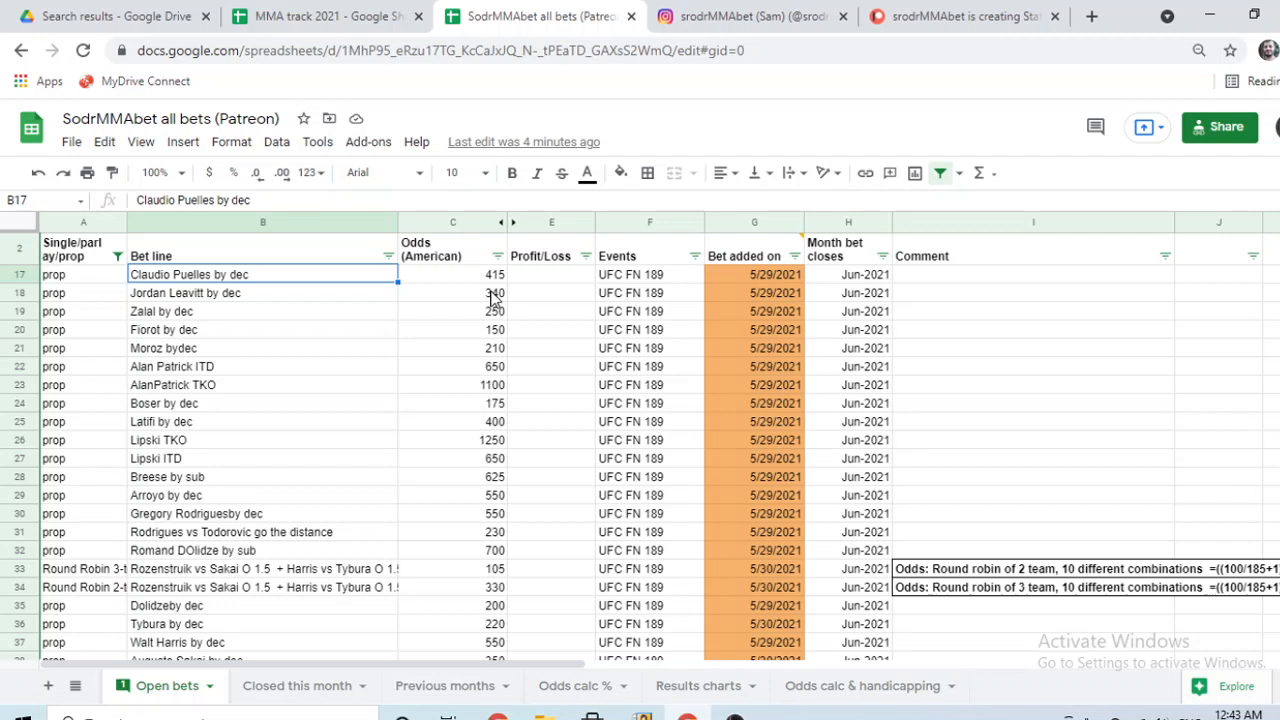
mouse_move(570, 280)
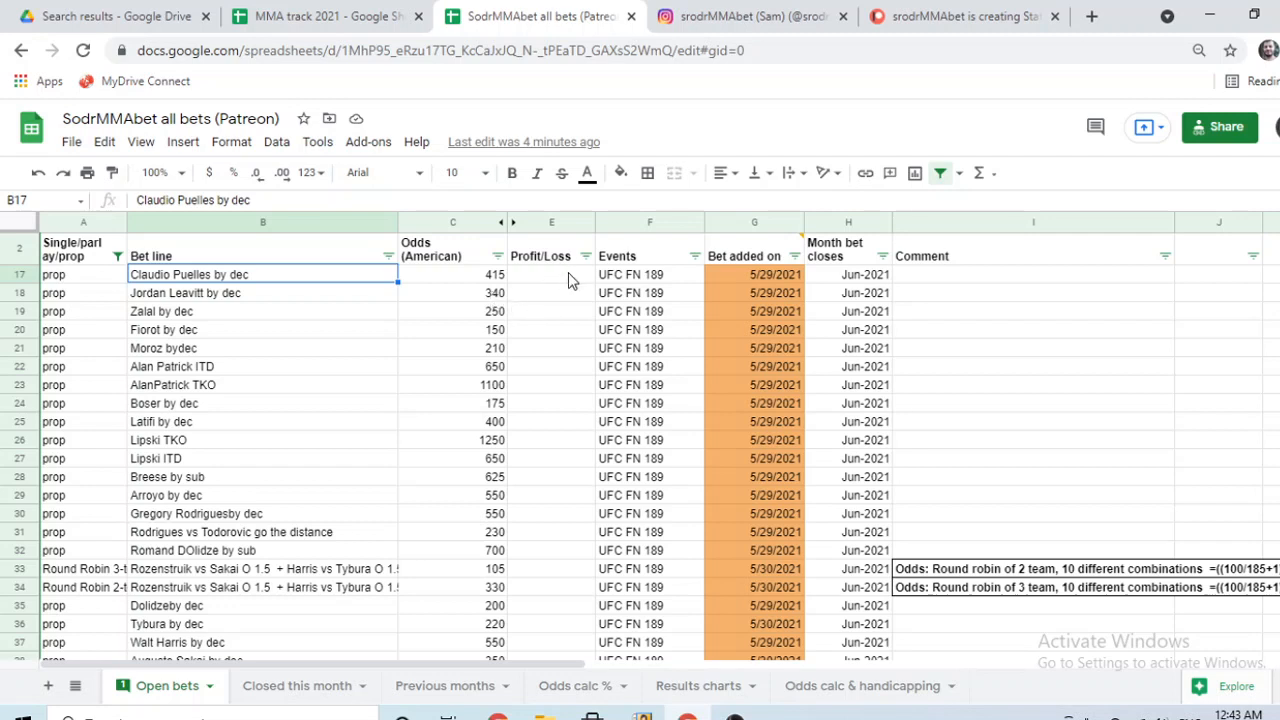
mouse_move(464, 282)
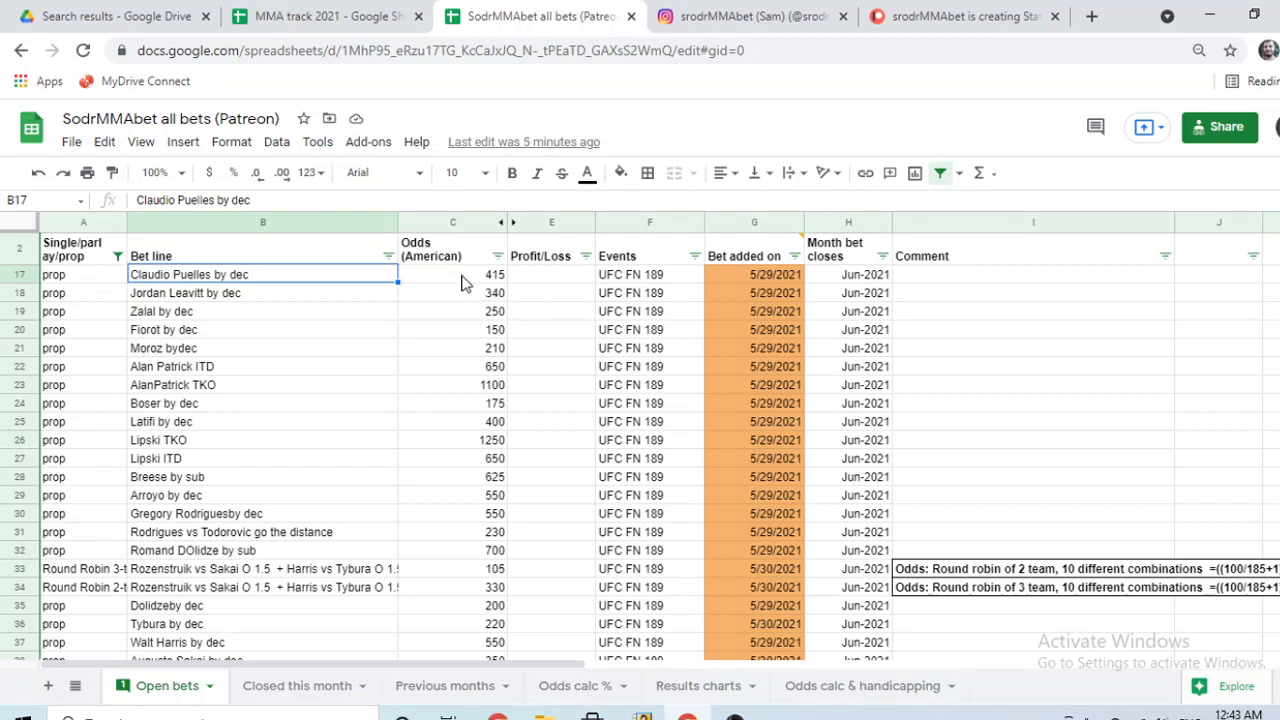
mouse_move(224, 318)
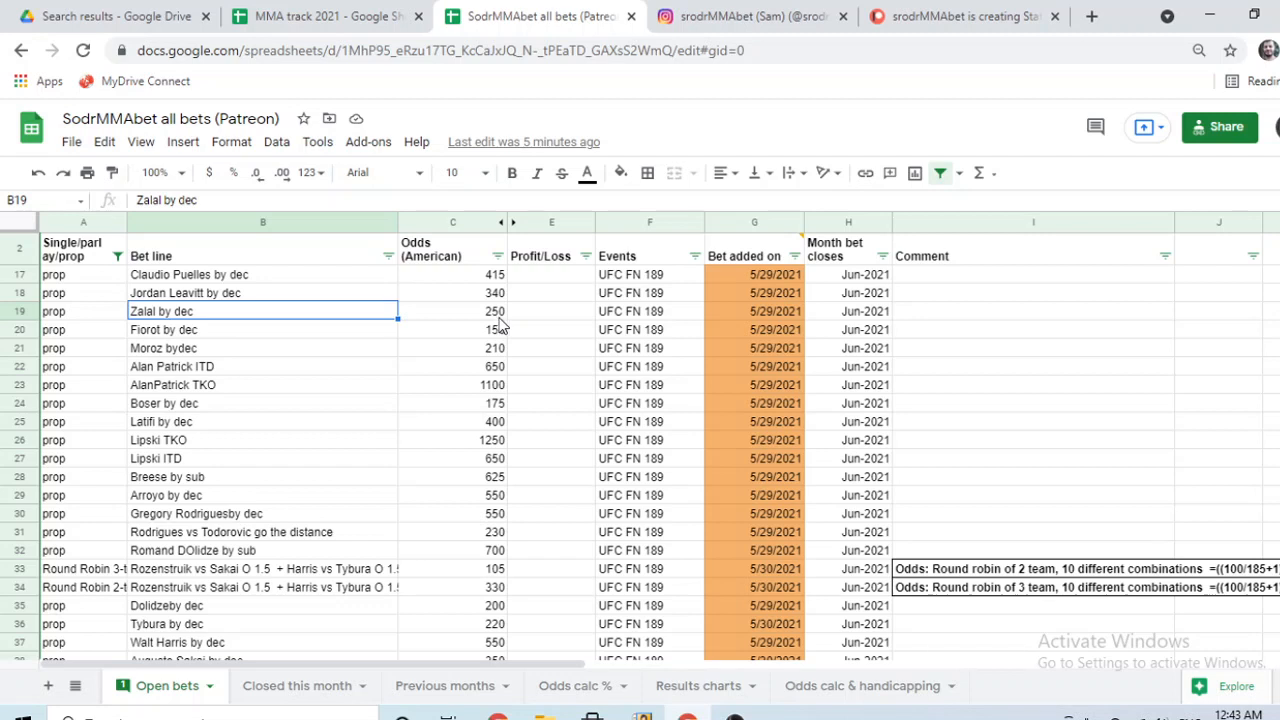
mouse_move(312, 340)
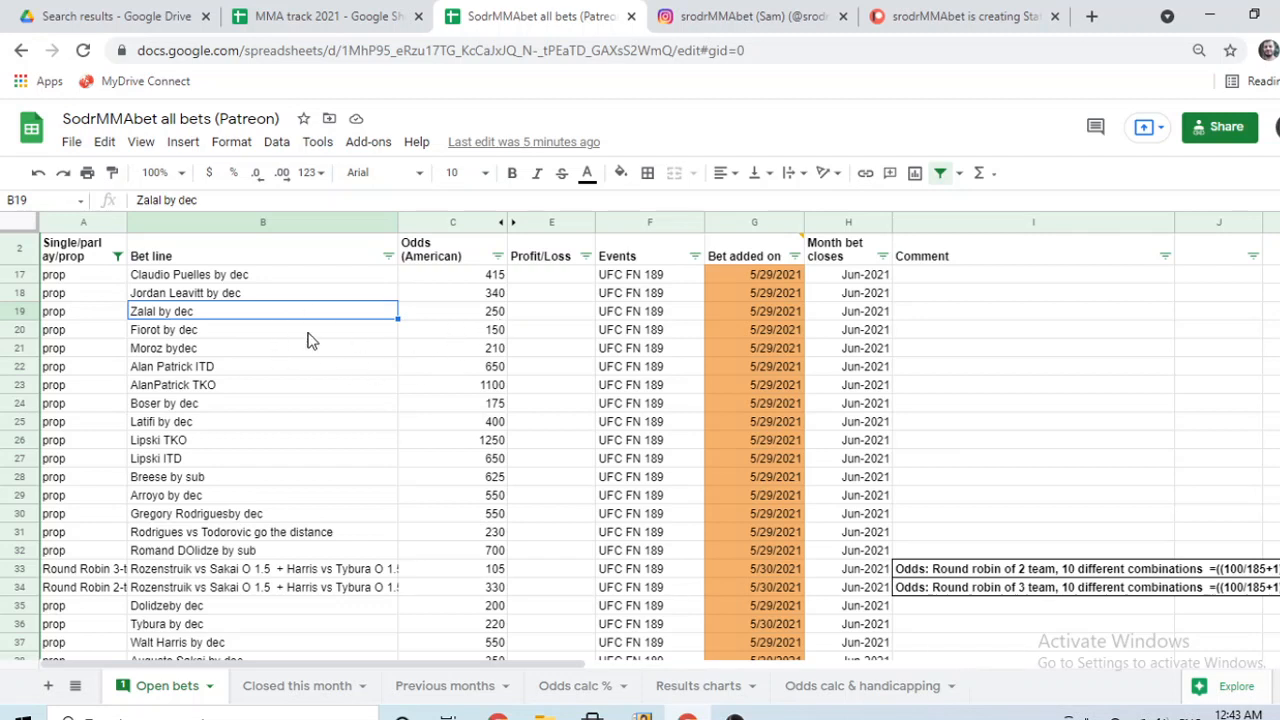
left_click(264, 348)
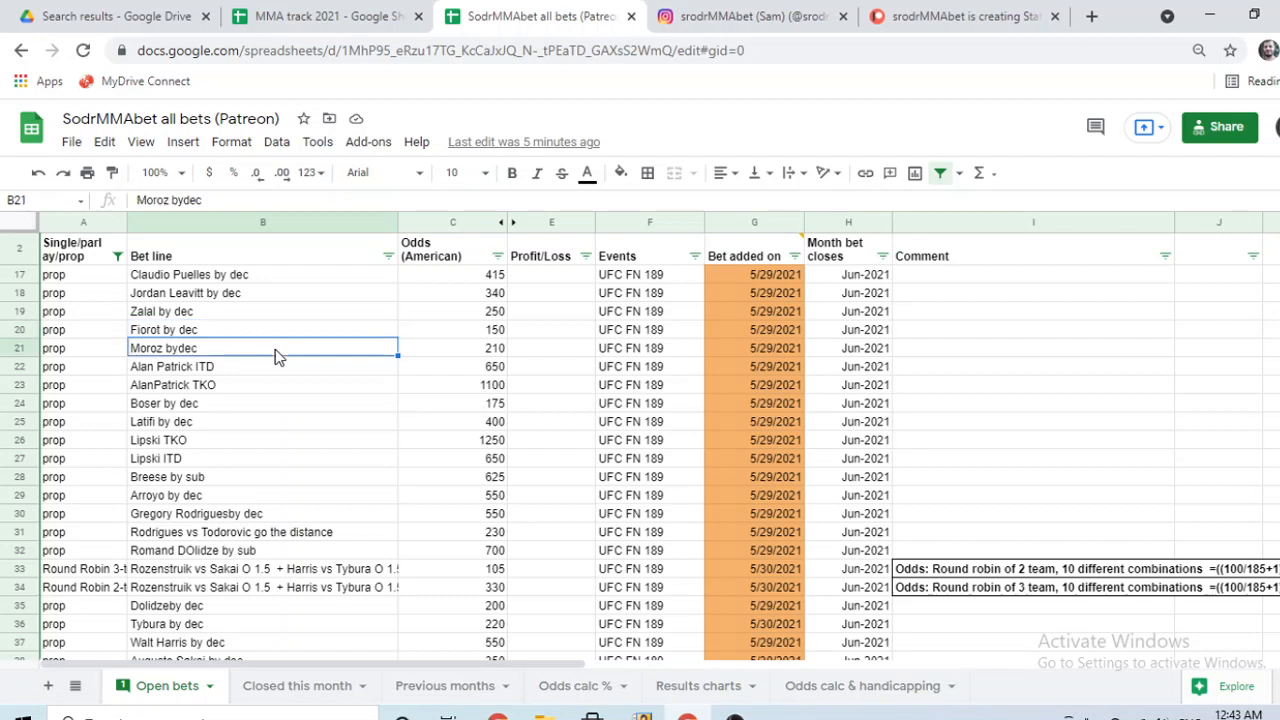
mouse_move(260, 392)
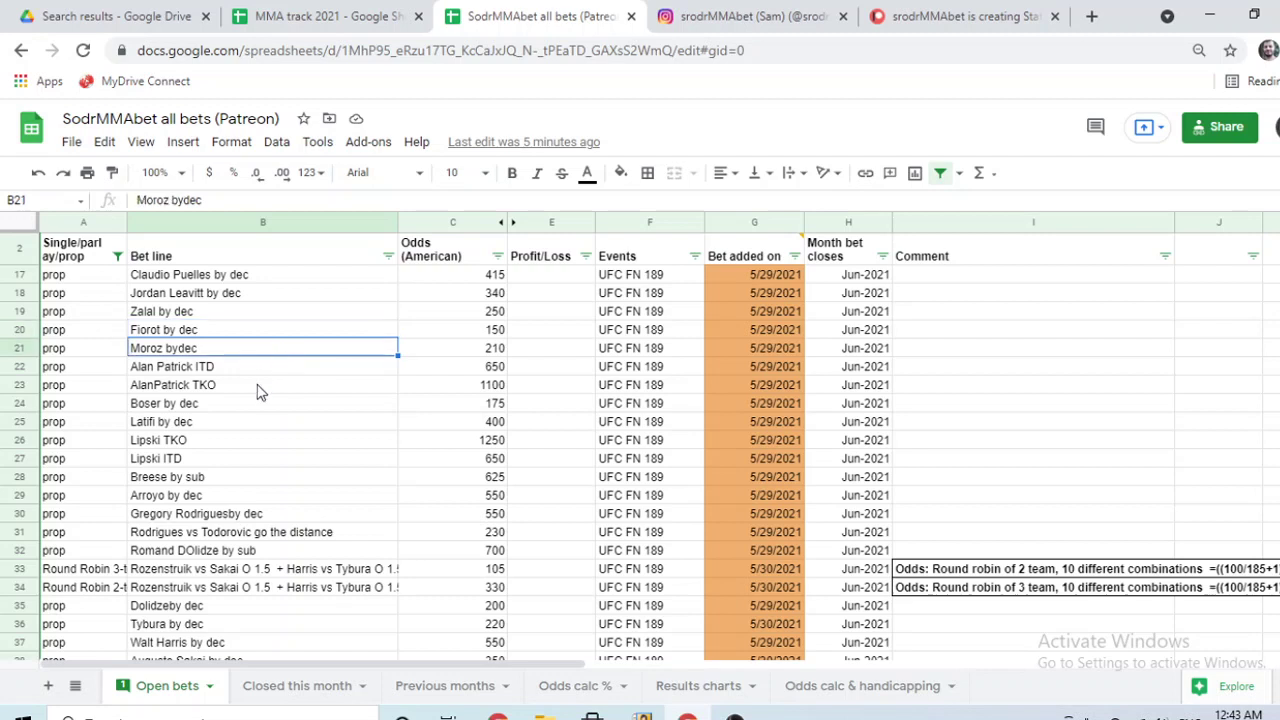
left_click(250, 384)
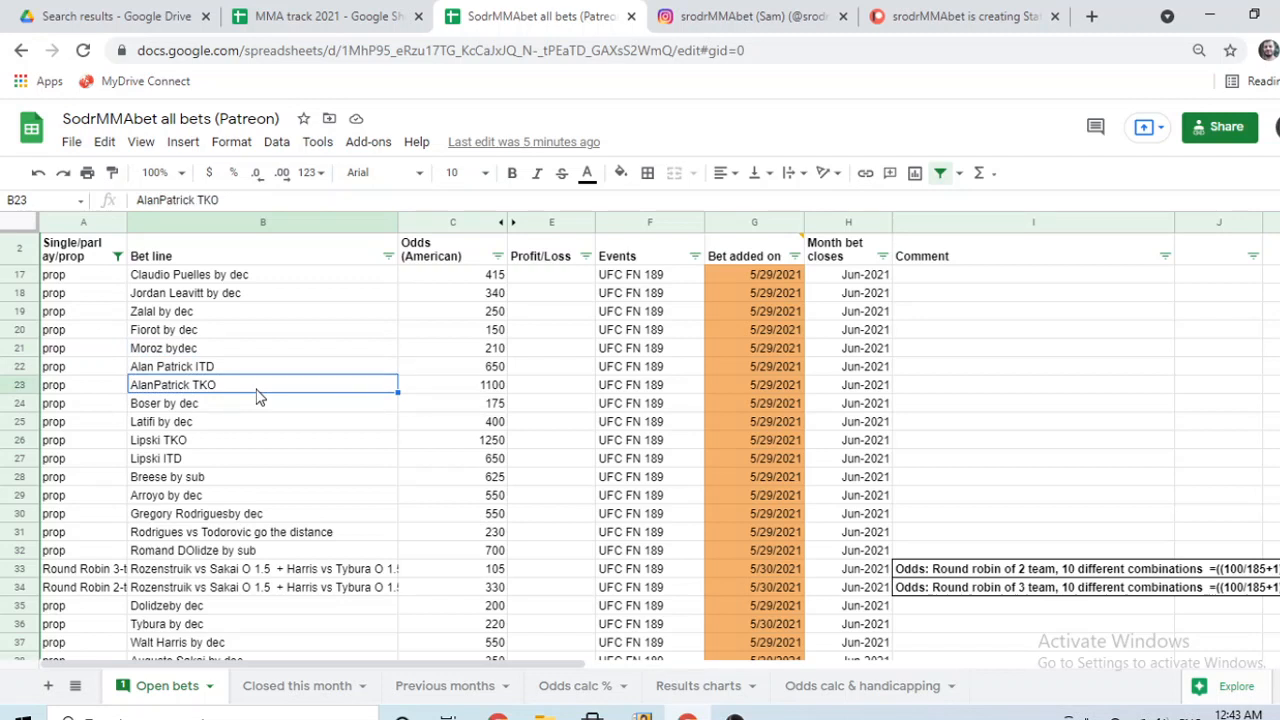
mouse_move(238, 390)
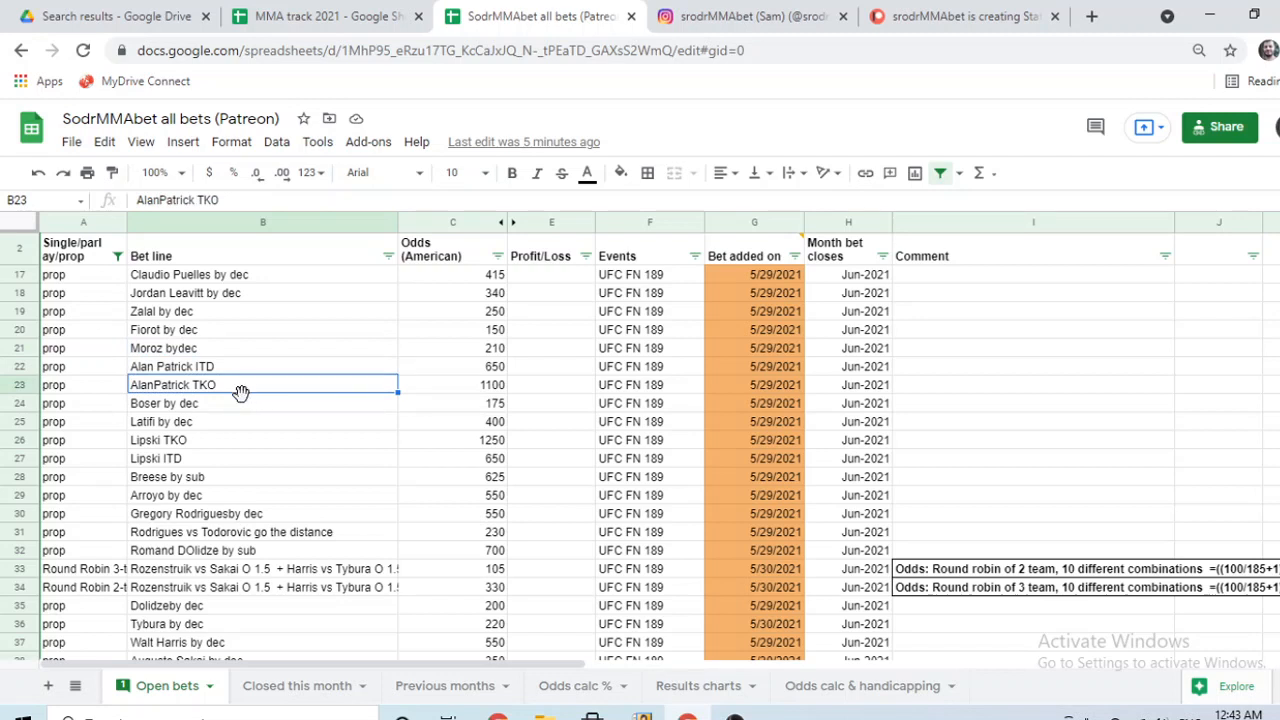
mouse_move(238, 410)
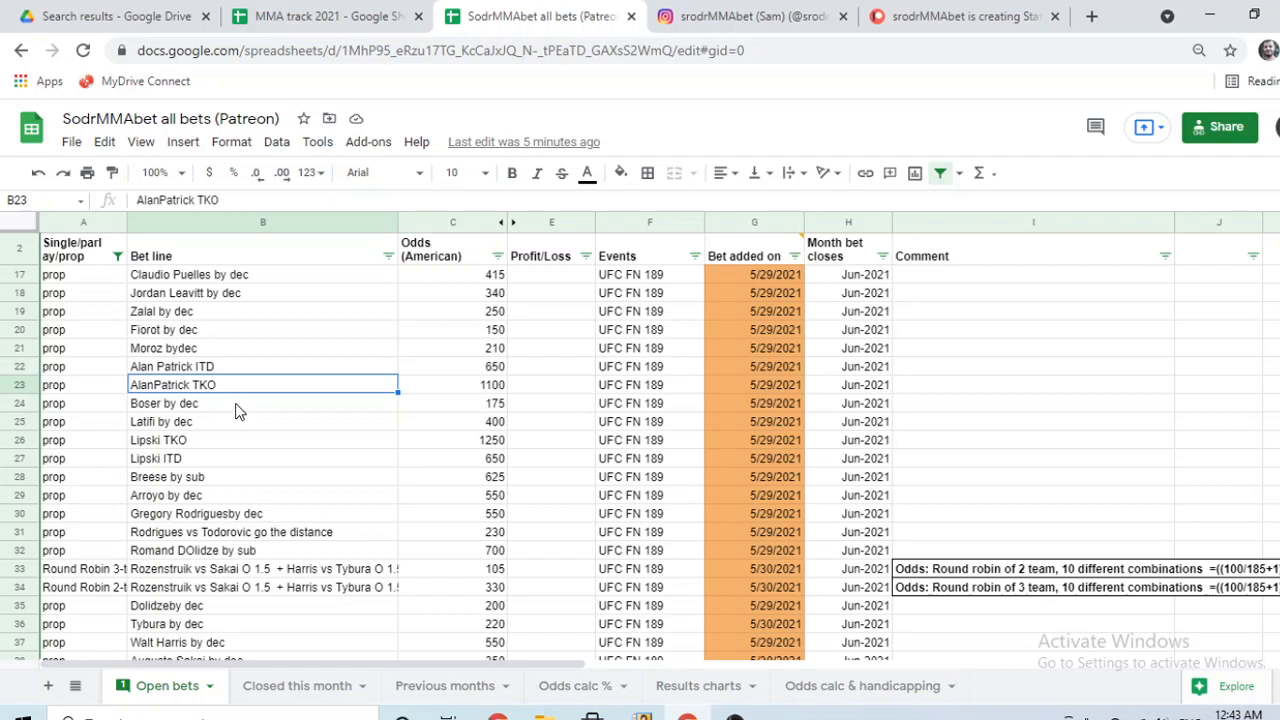
mouse_move(228, 414)
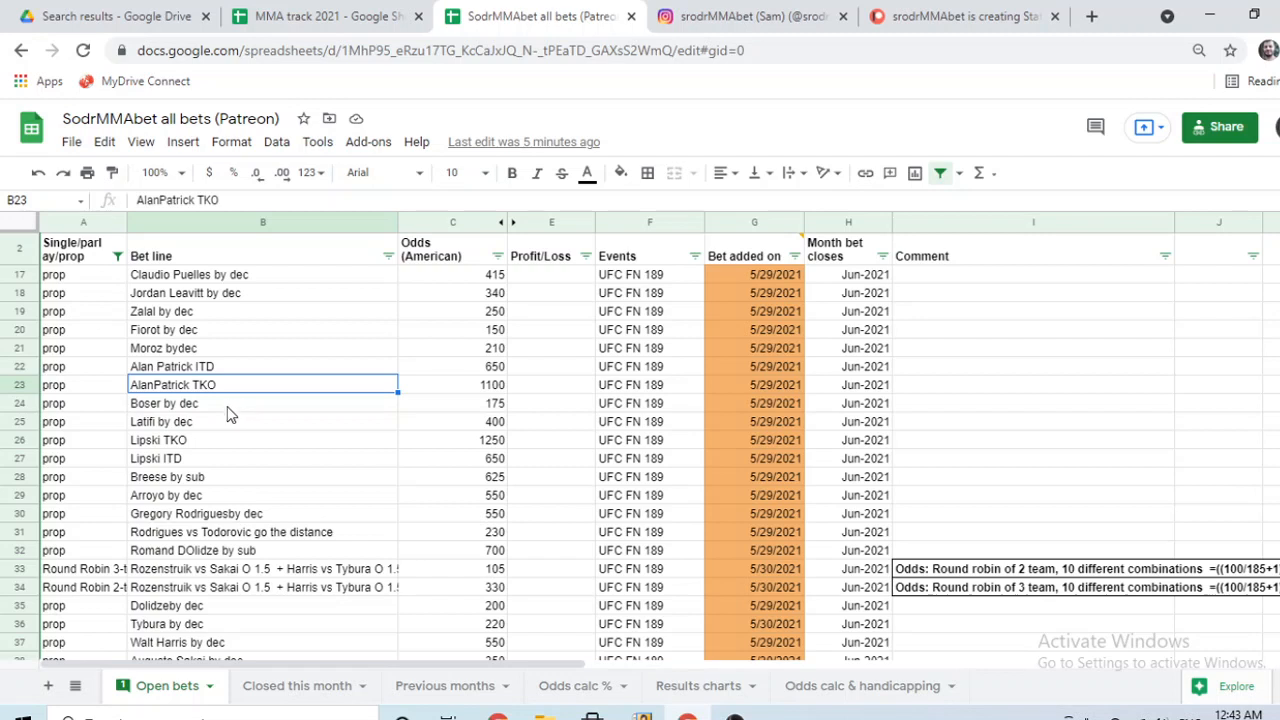
mouse_move(314, 370)
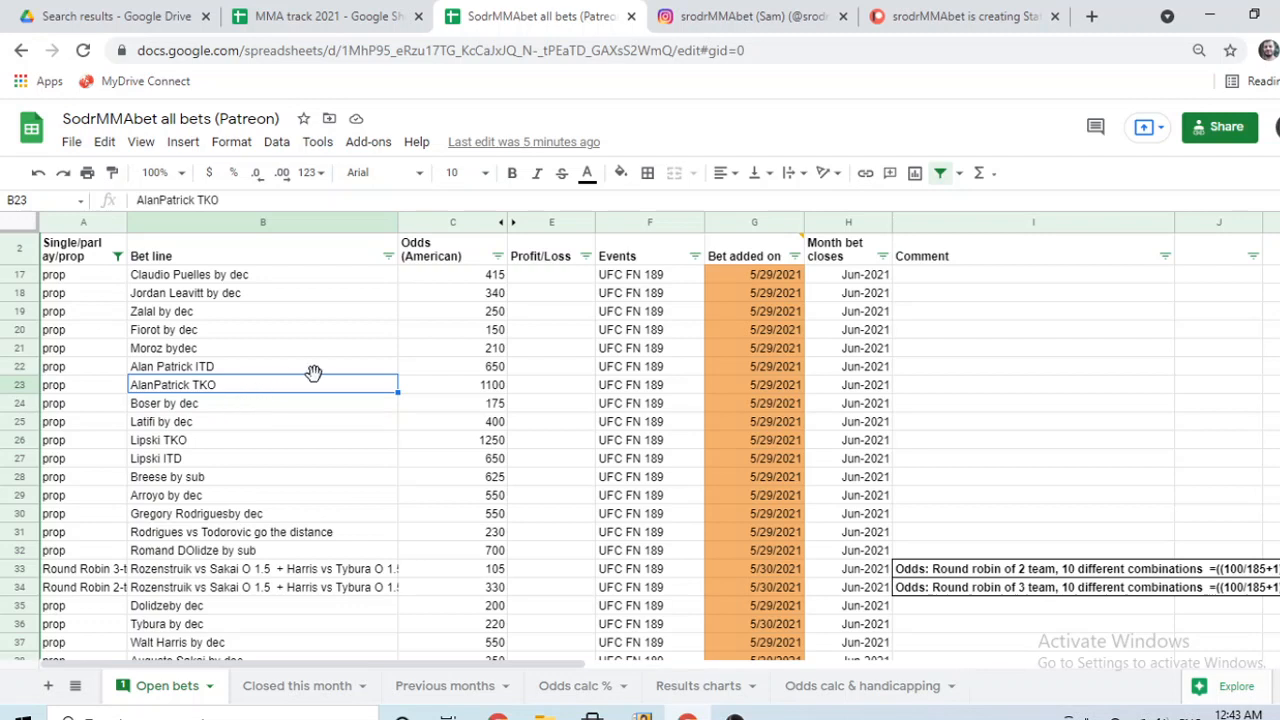
mouse_move(440, 418)
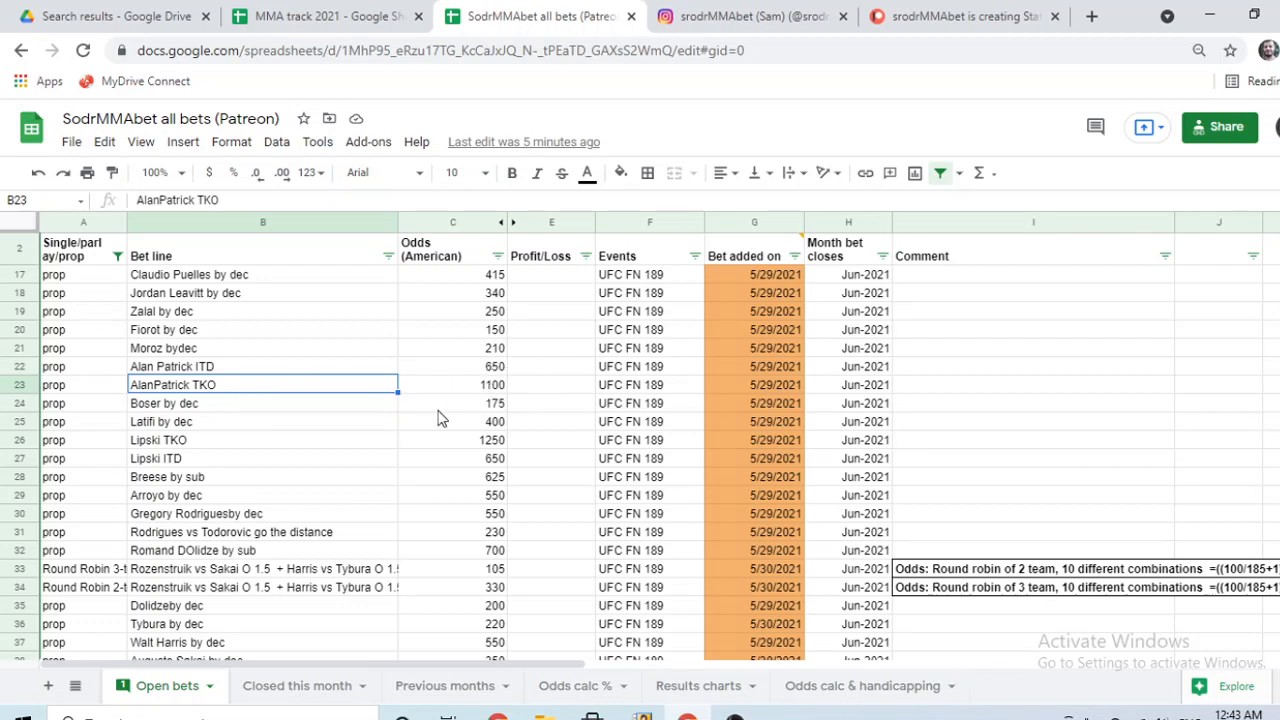
mouse_move(200, 392)
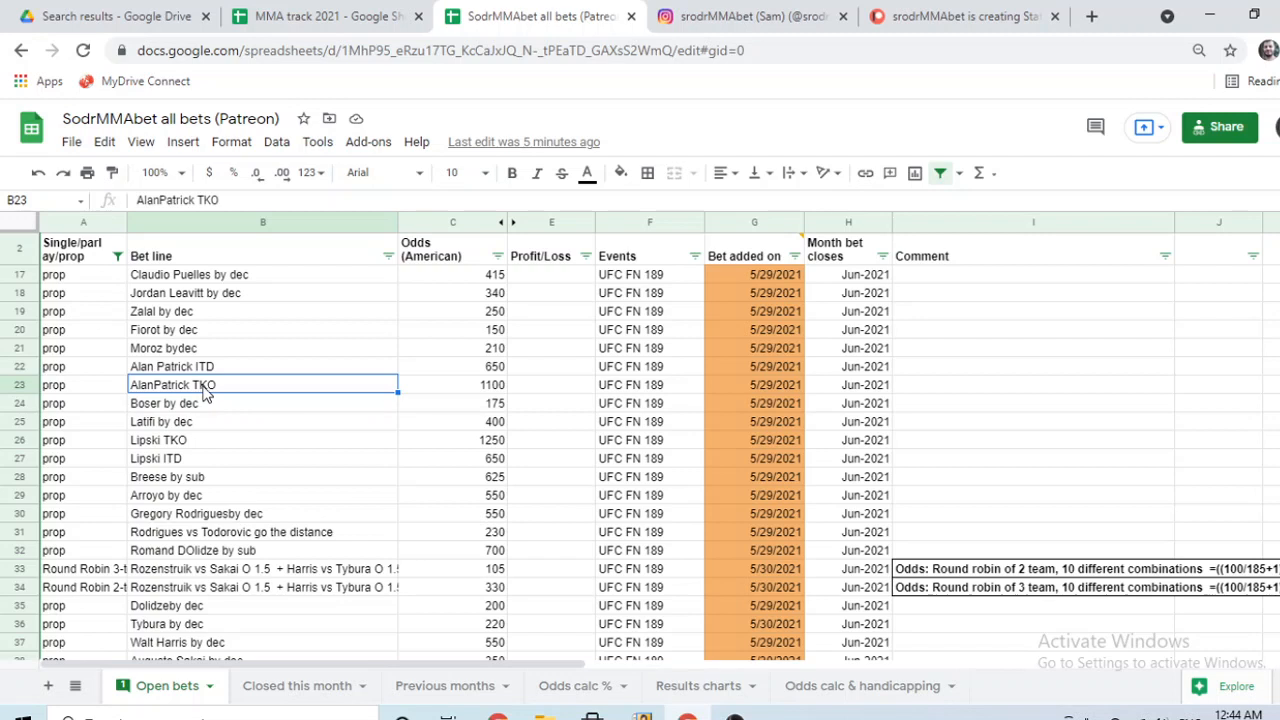
mouse_move(248, 388)
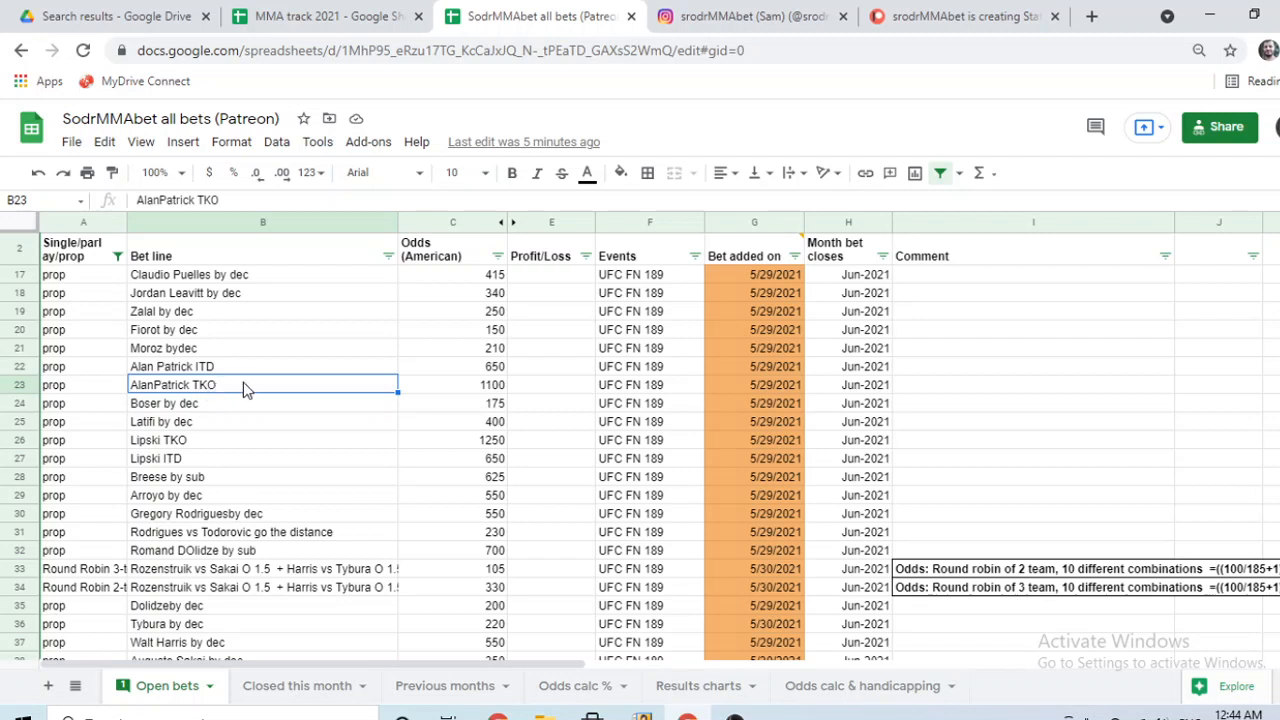
mouse_move(228, 430)
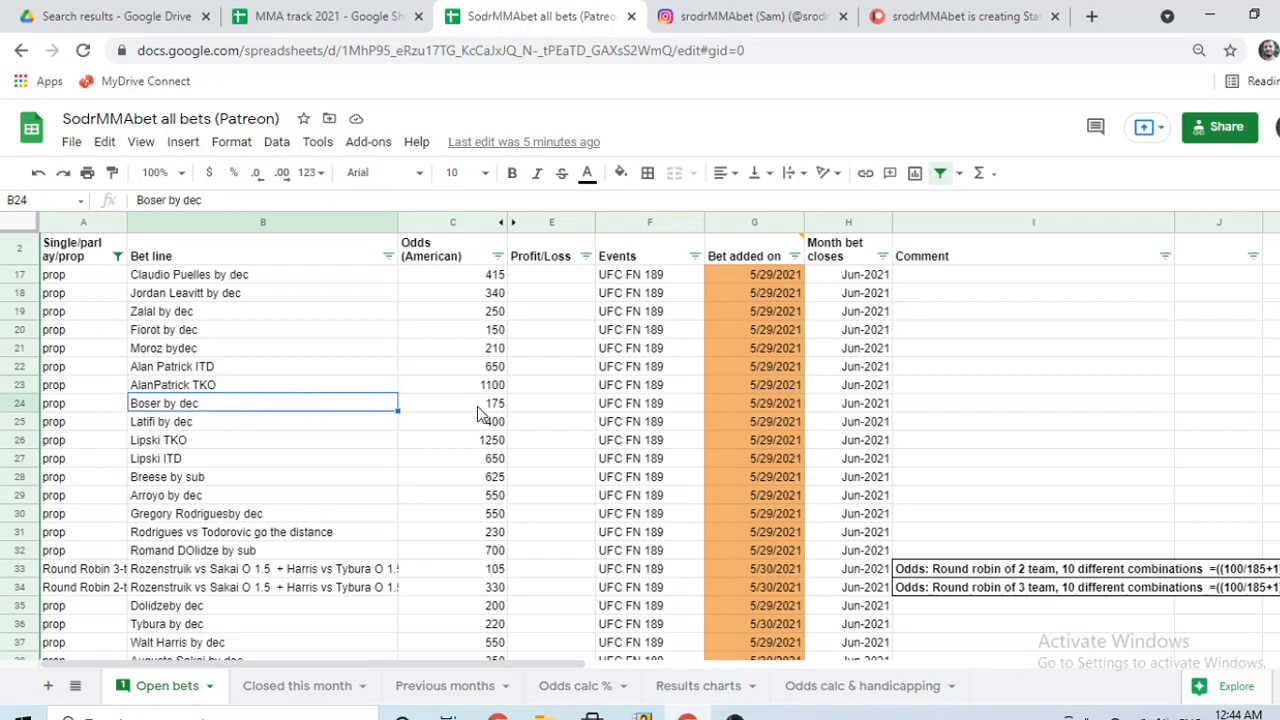
left_click(220, 420)
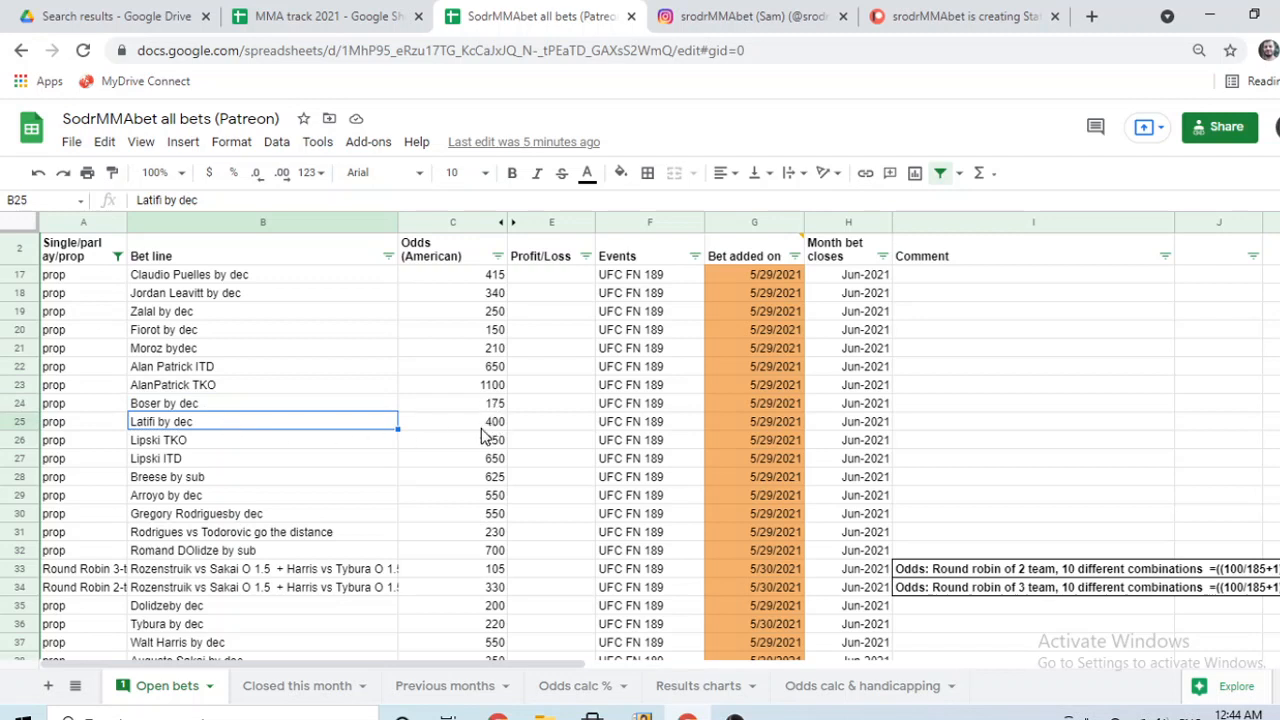
left_click(244, 440)
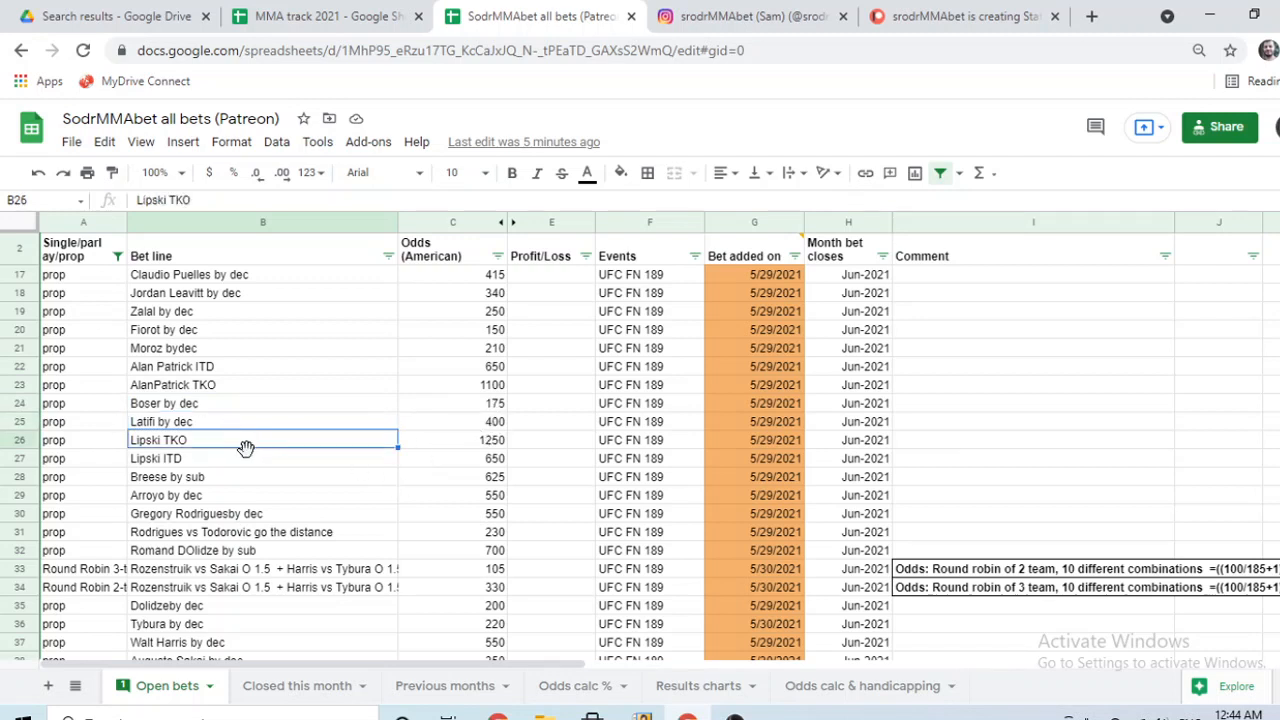
left_click(264, 458)
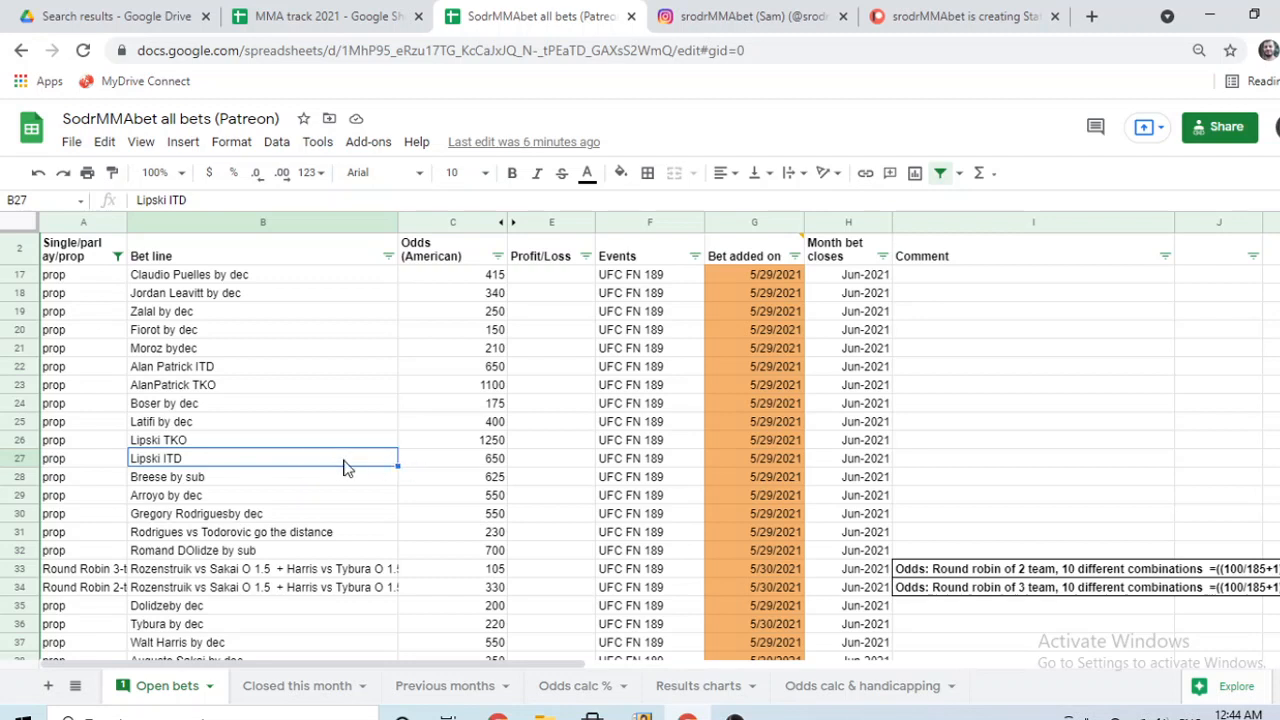
mouse_move(288, 464)
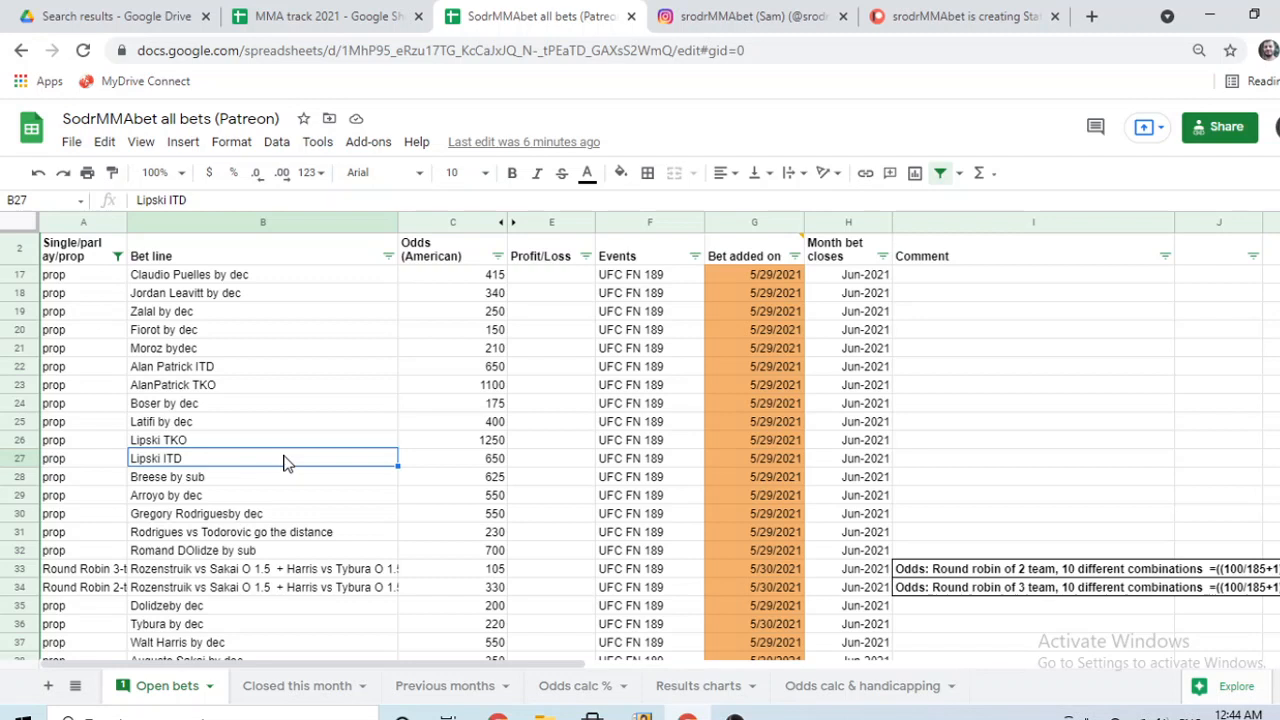
mouse_move(532, 476)
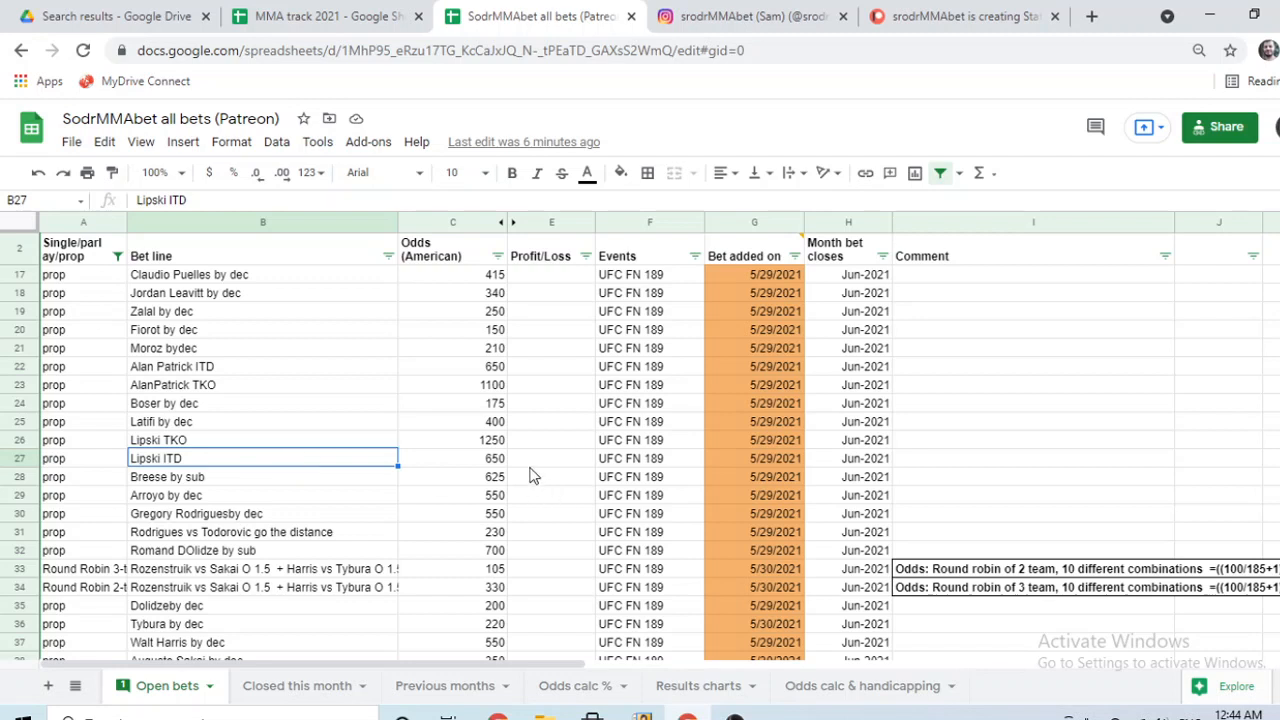
left_click(452, 440)
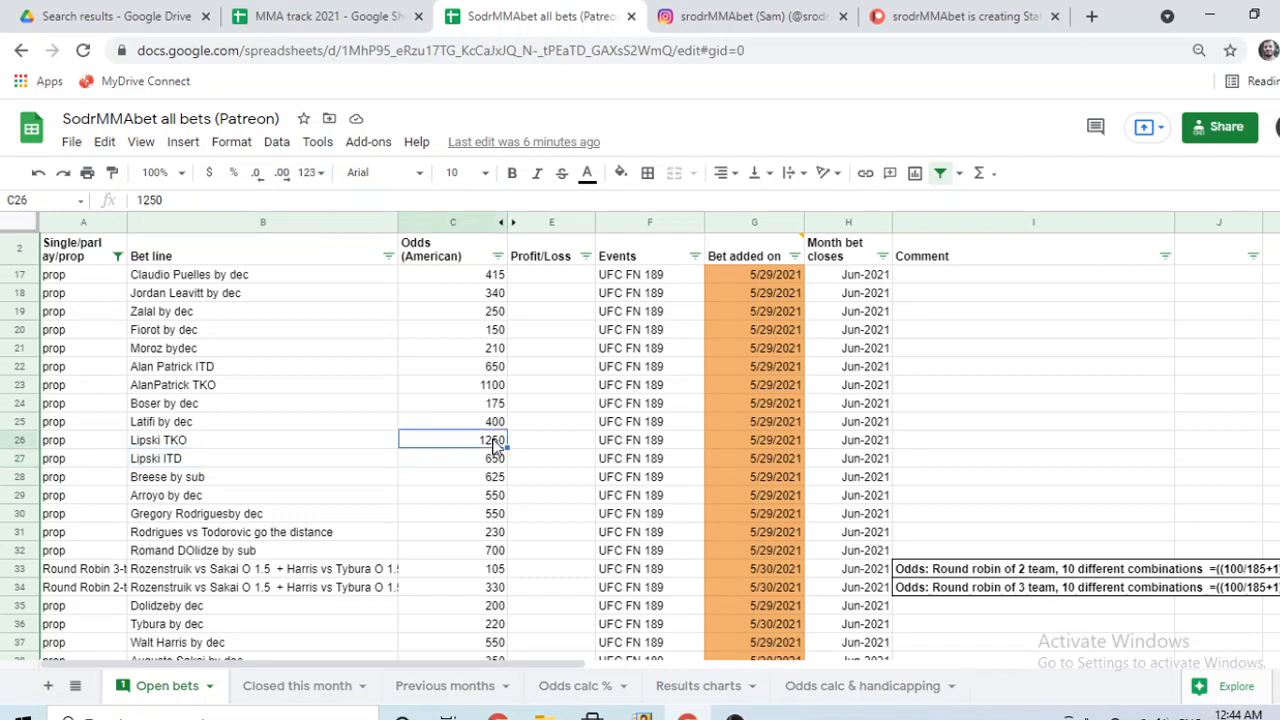
mouse_move(500, 440)
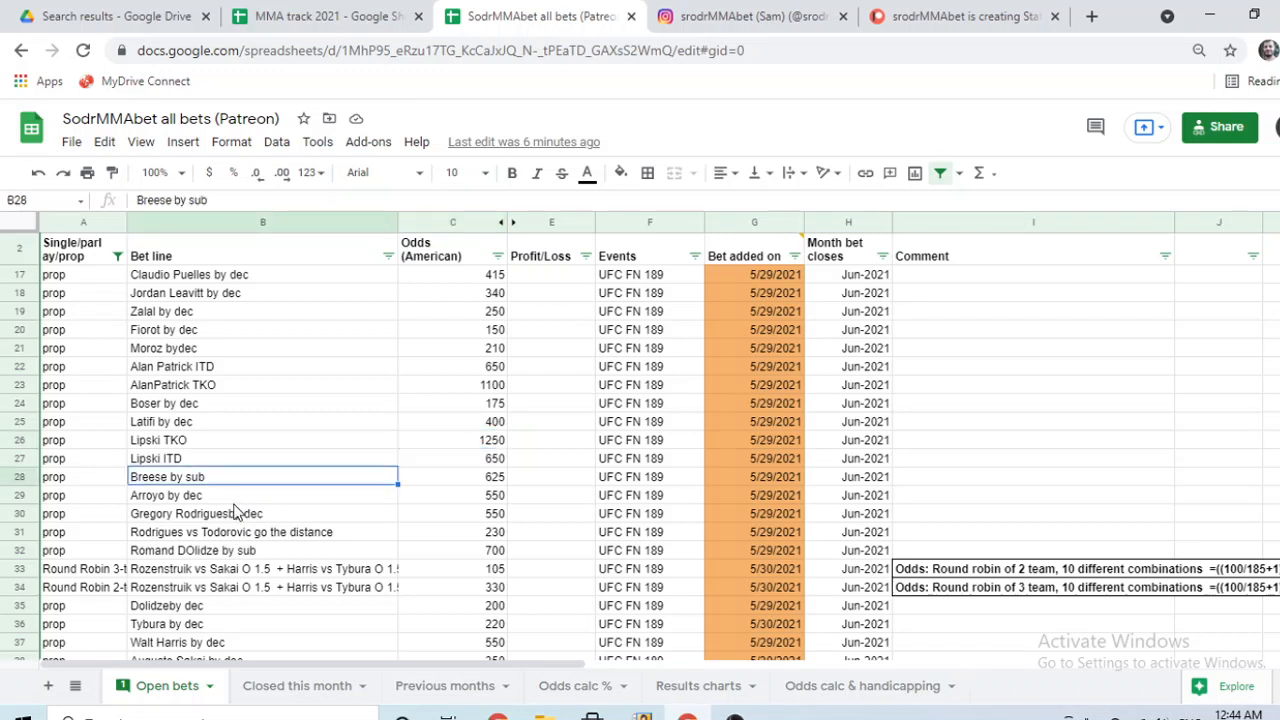
left_click(200, 494)
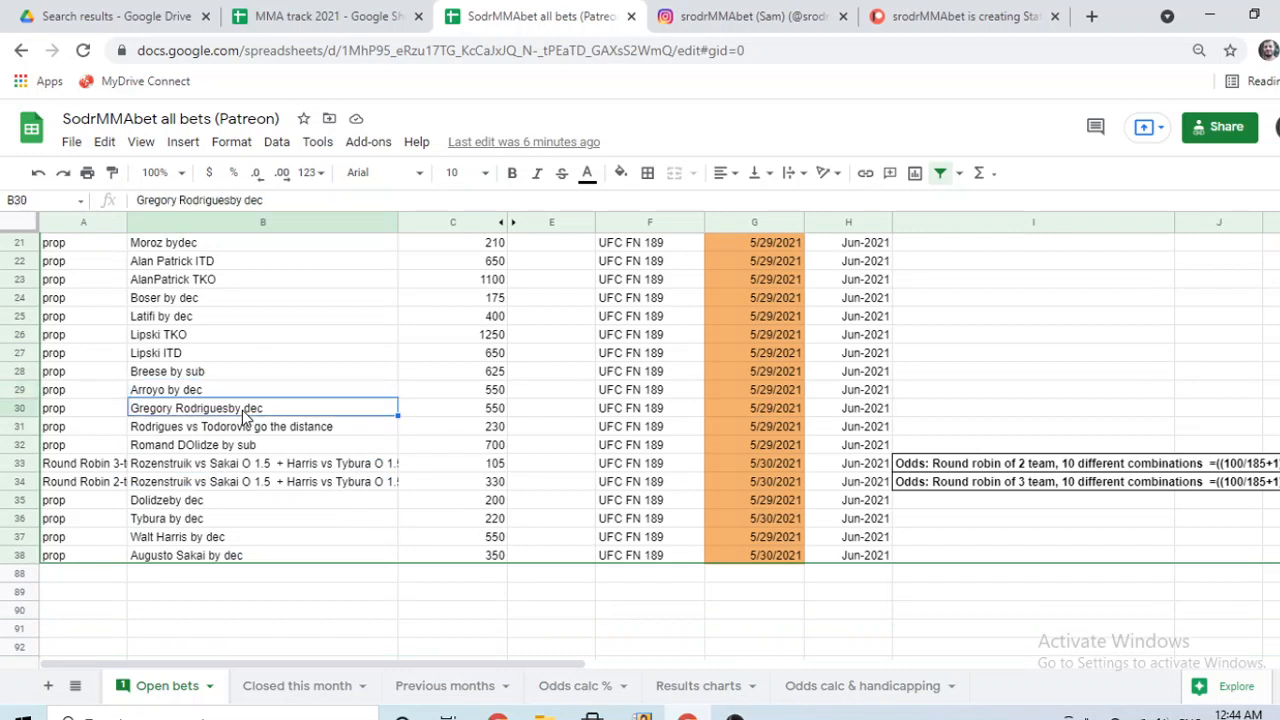
mouse_move(510, 418)
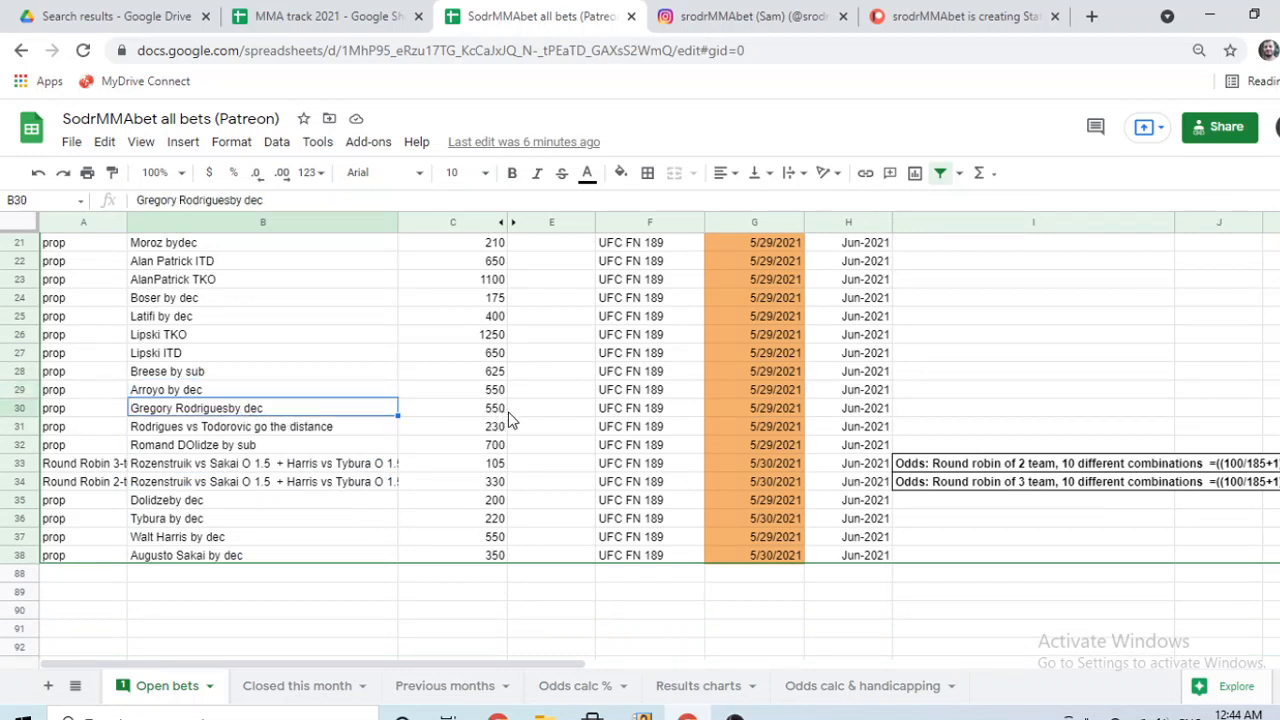
mouse_move(370, 412)
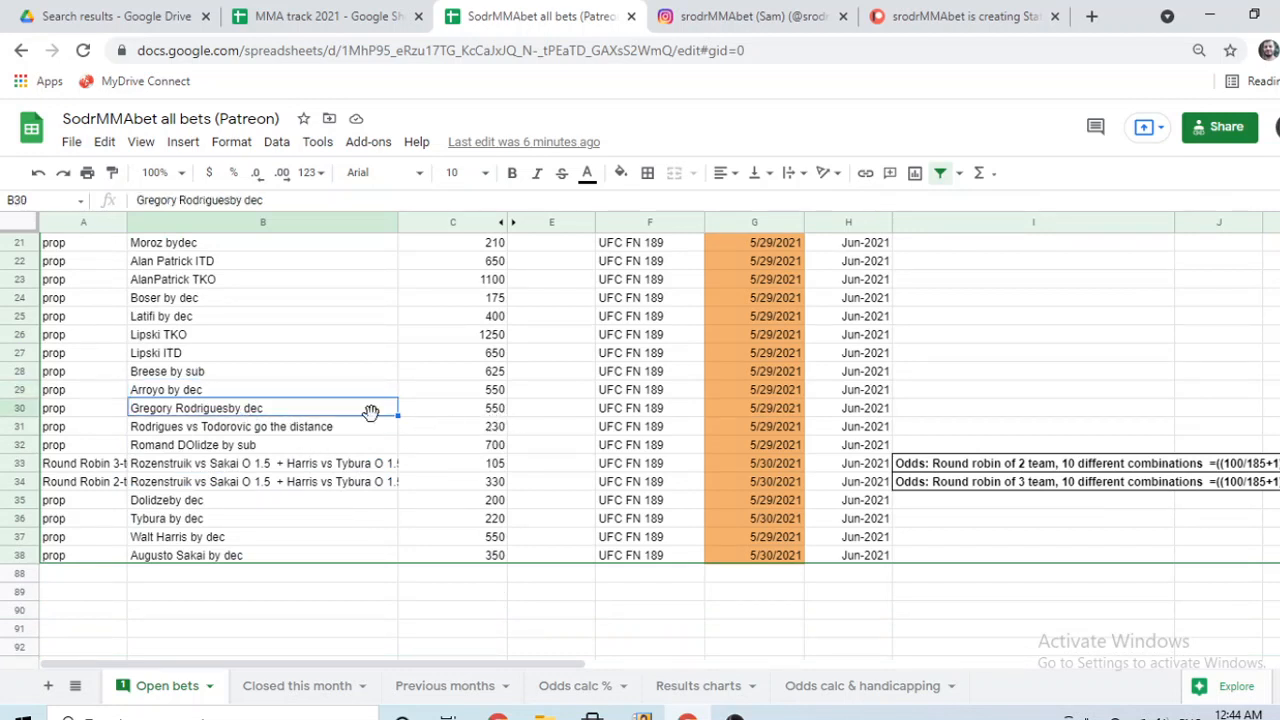
left_click(264, 428)
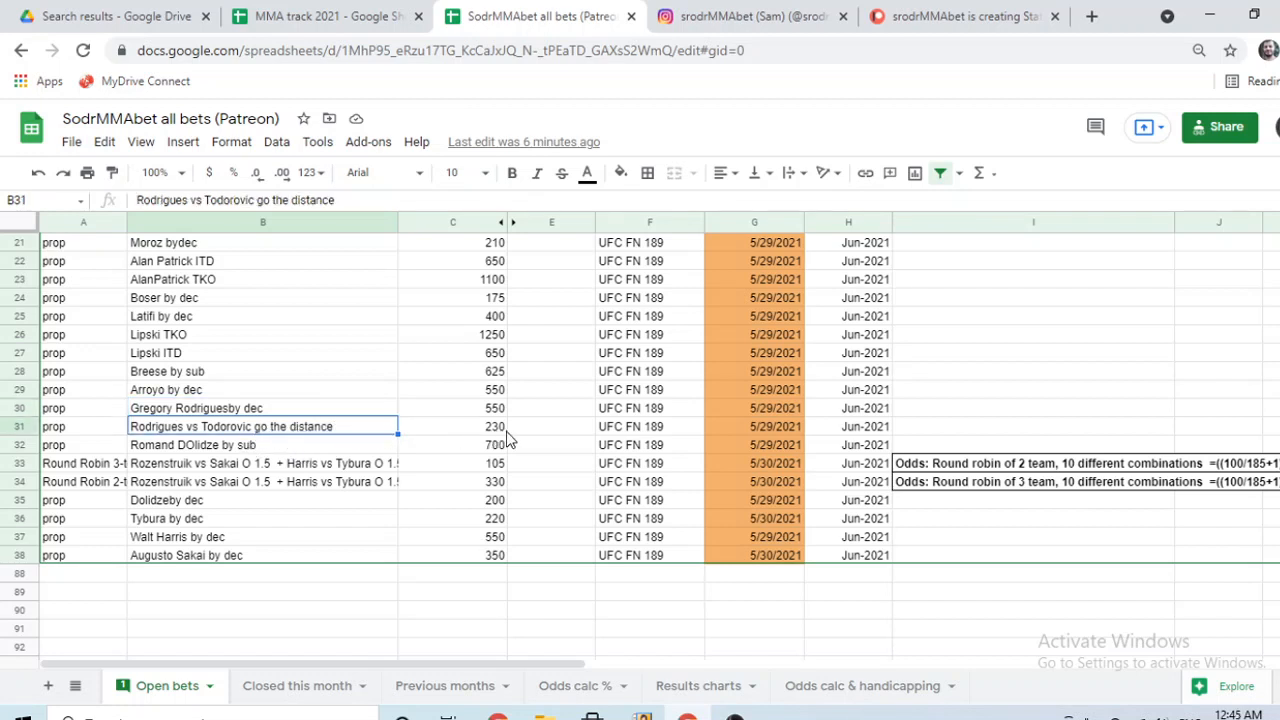
mouse_move(504, 436)
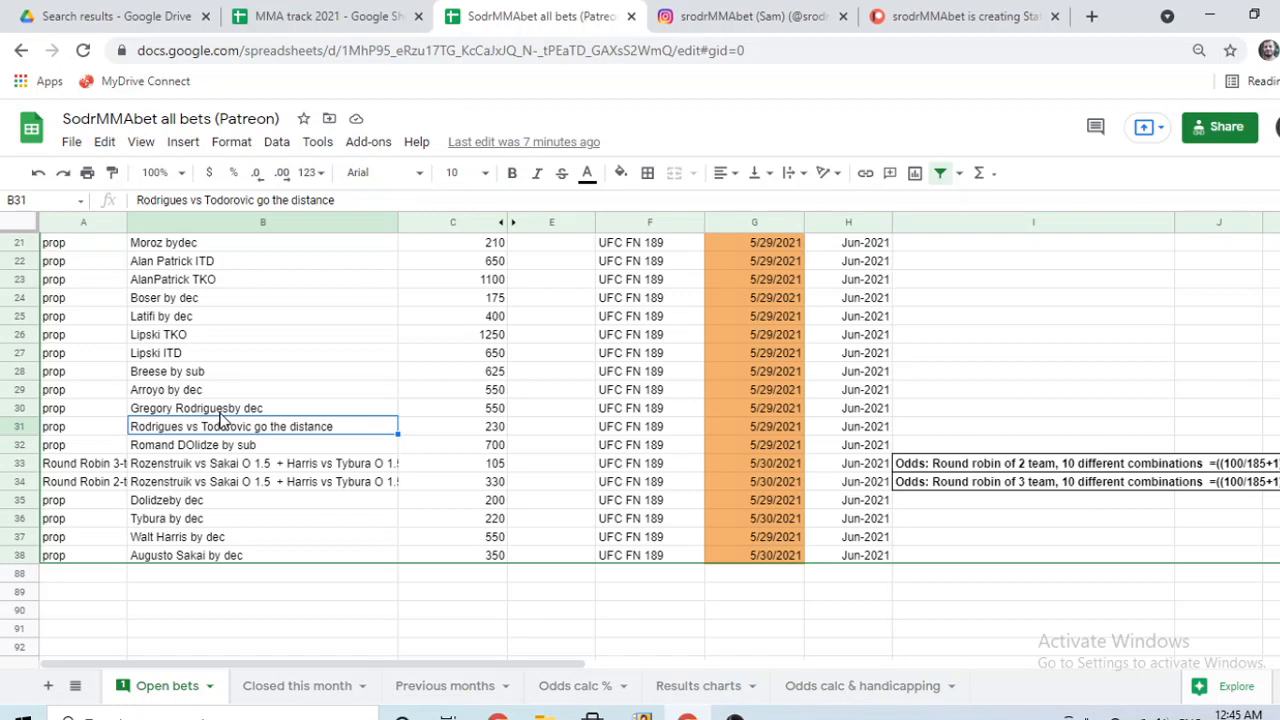
Review the 230-odds distance bet, the Dolidze by sub bet and the round-robin parlay line.
left_click(452, 426)
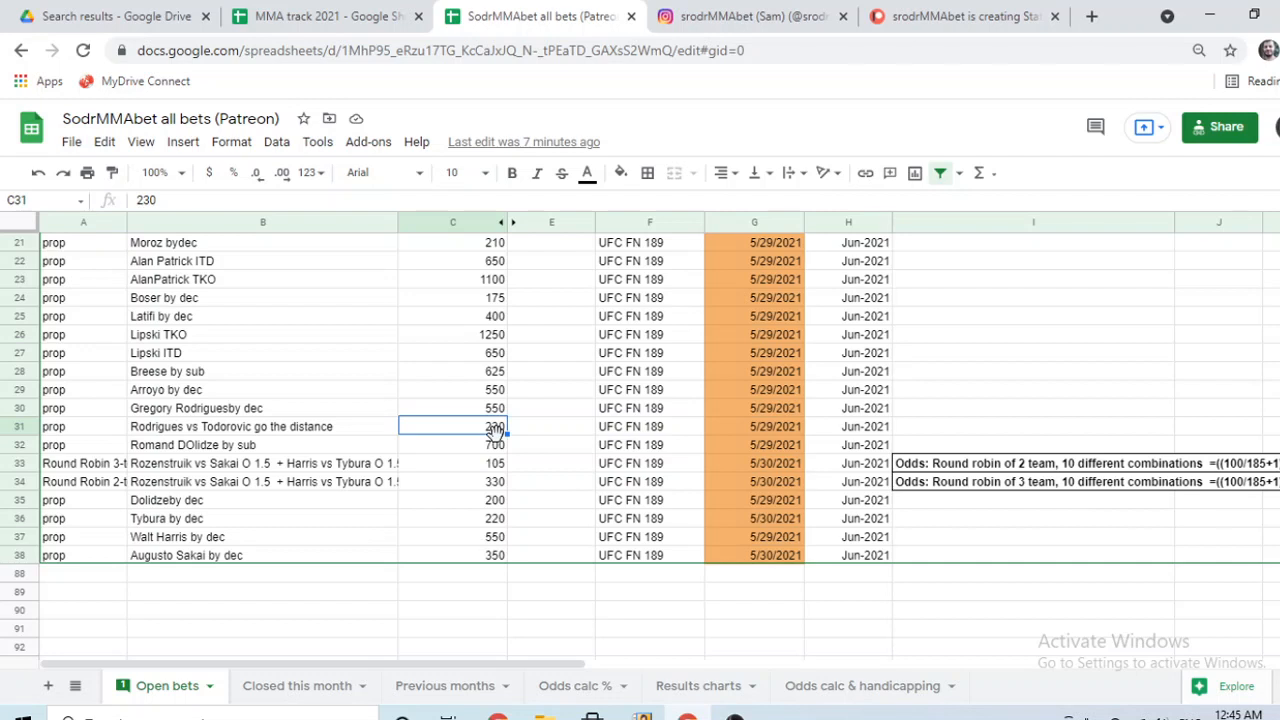
left_click(260, 444)
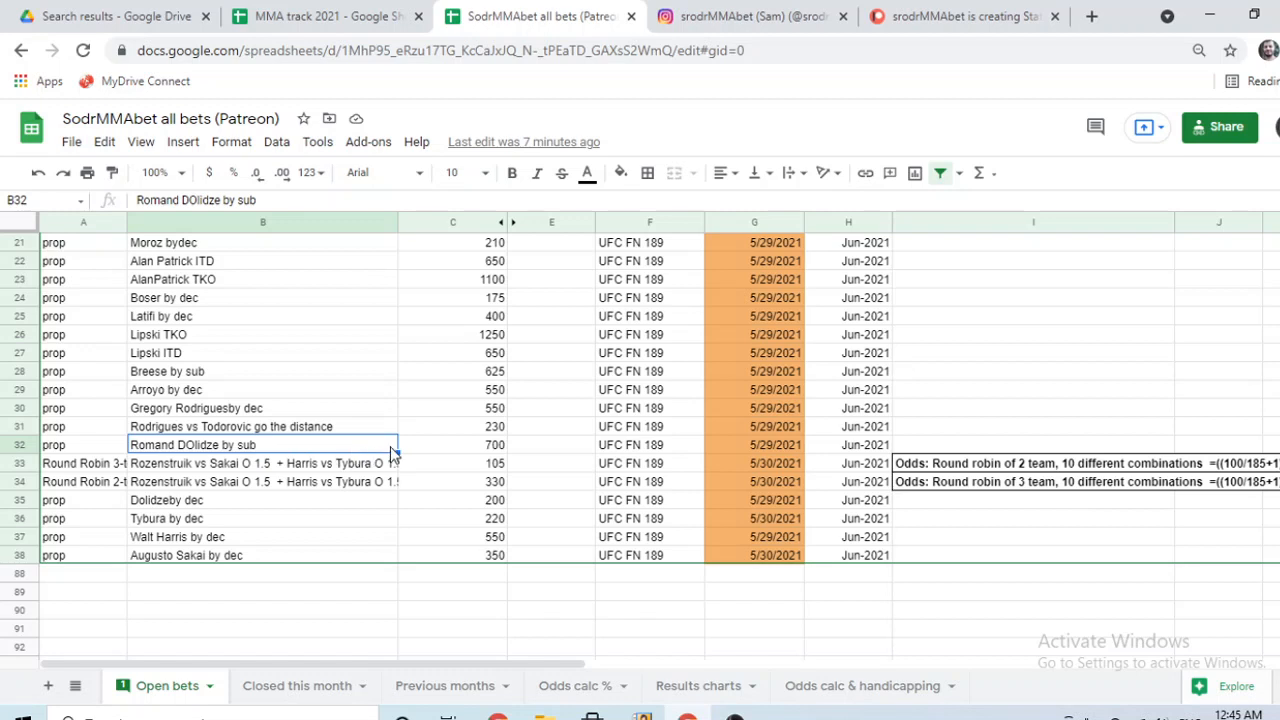
mouse_move(372, 464)
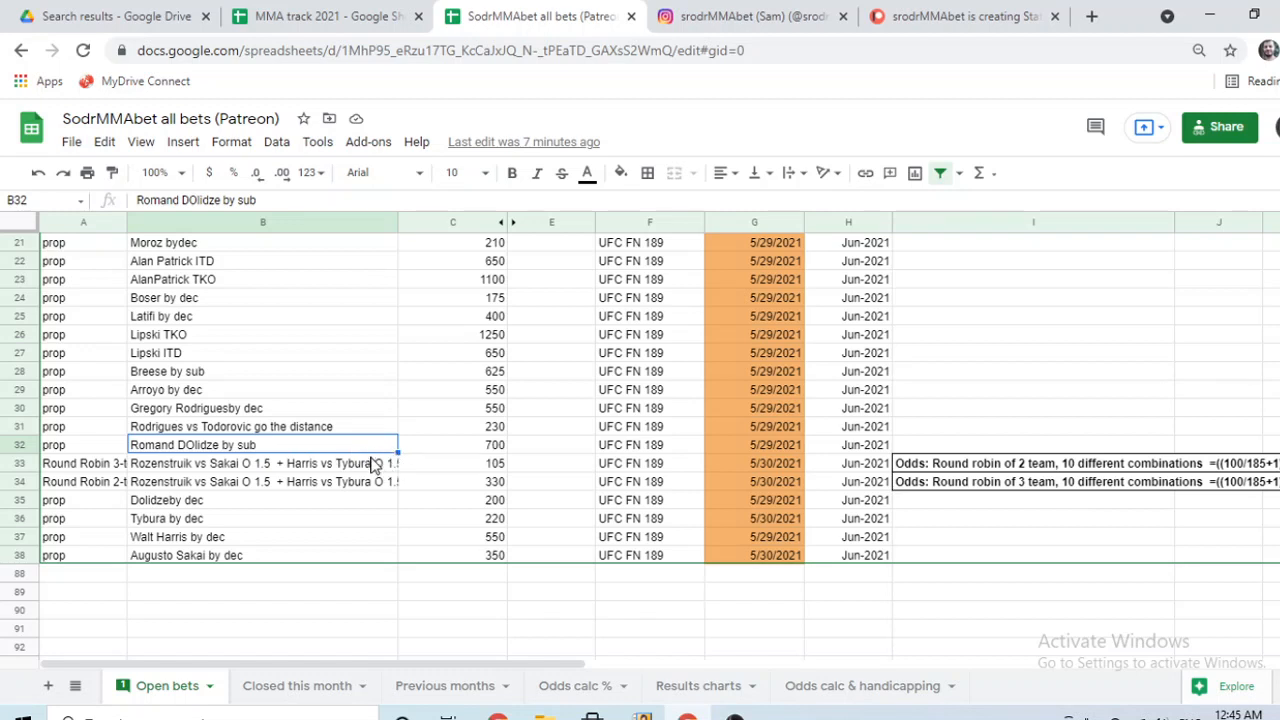
left_click(262, 464)
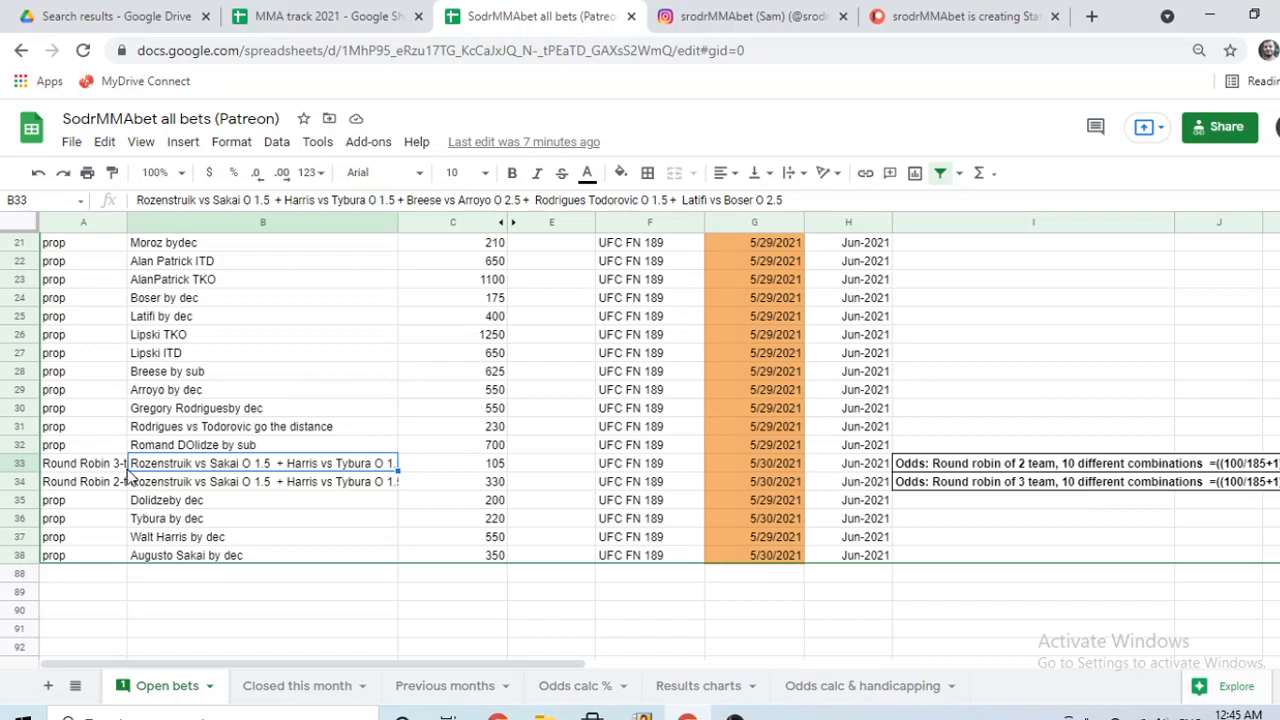
mouse_move(256, 236)
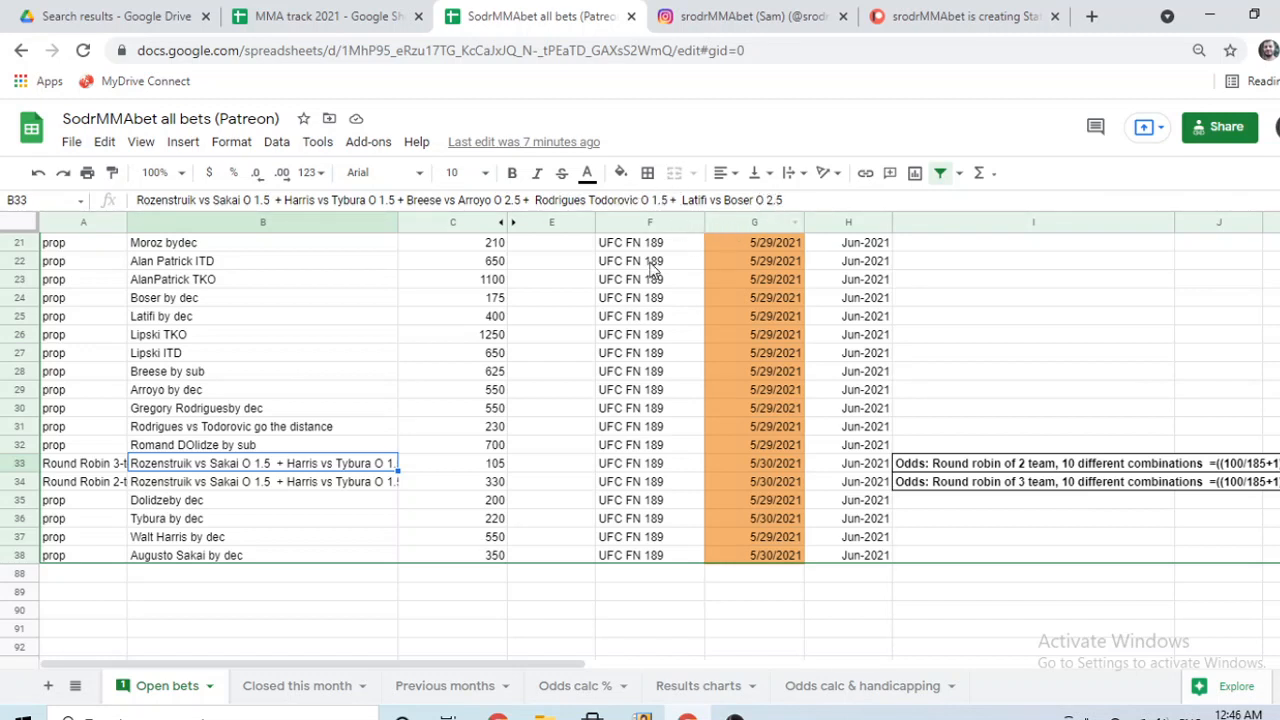
mouse_move(128, 480)
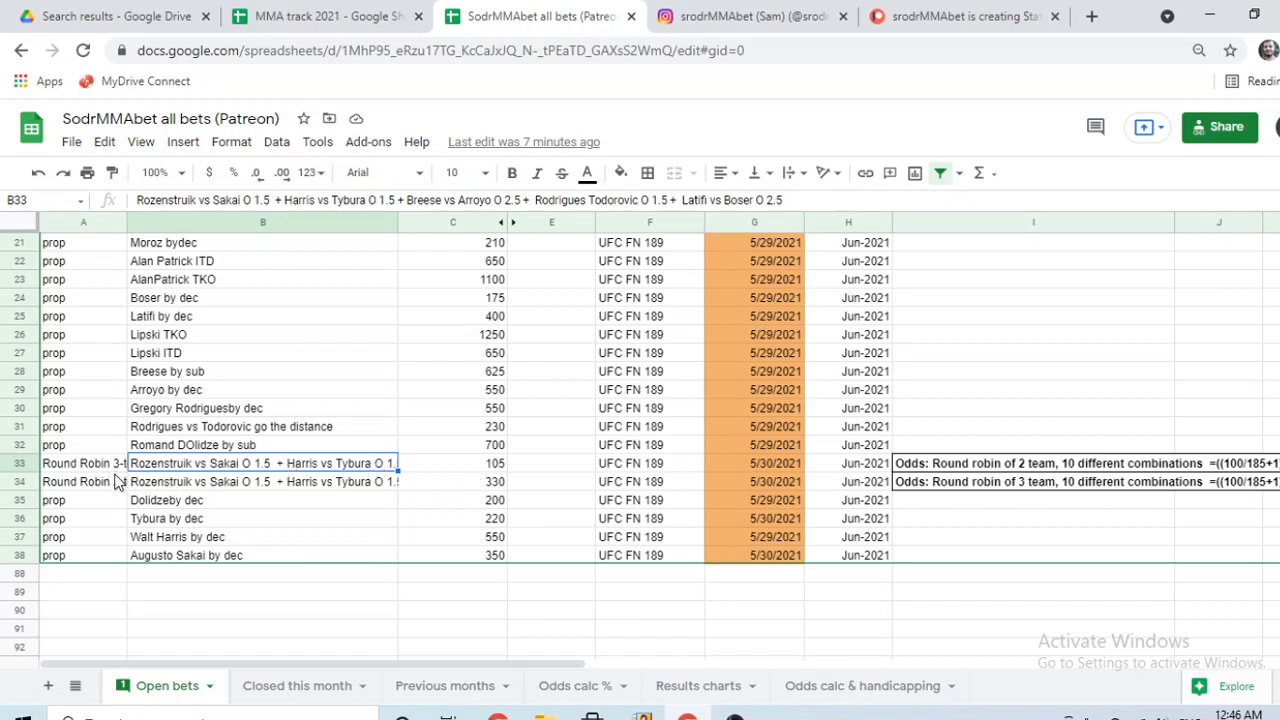
Relabel the 105-odds parlay as Round Robin 2-4 and the 330-odds one as Round Robin 3-4.
left_click(76, 464)
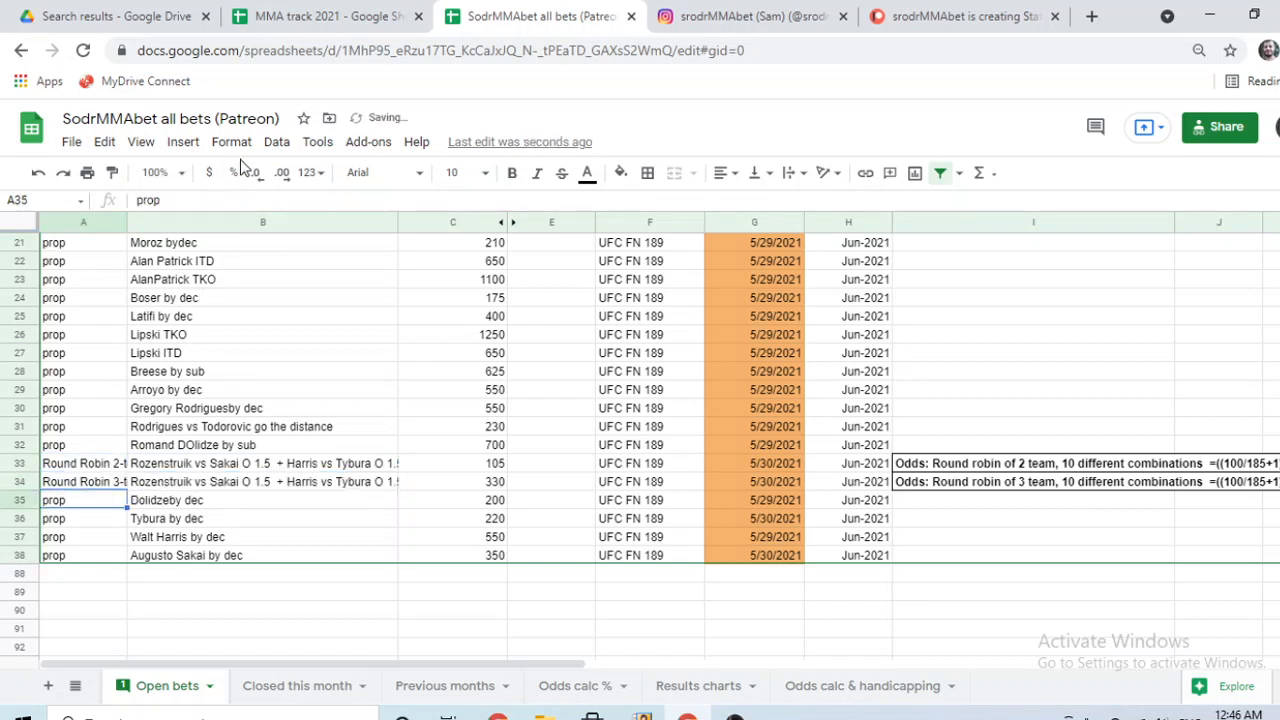
left_click(264, 480)
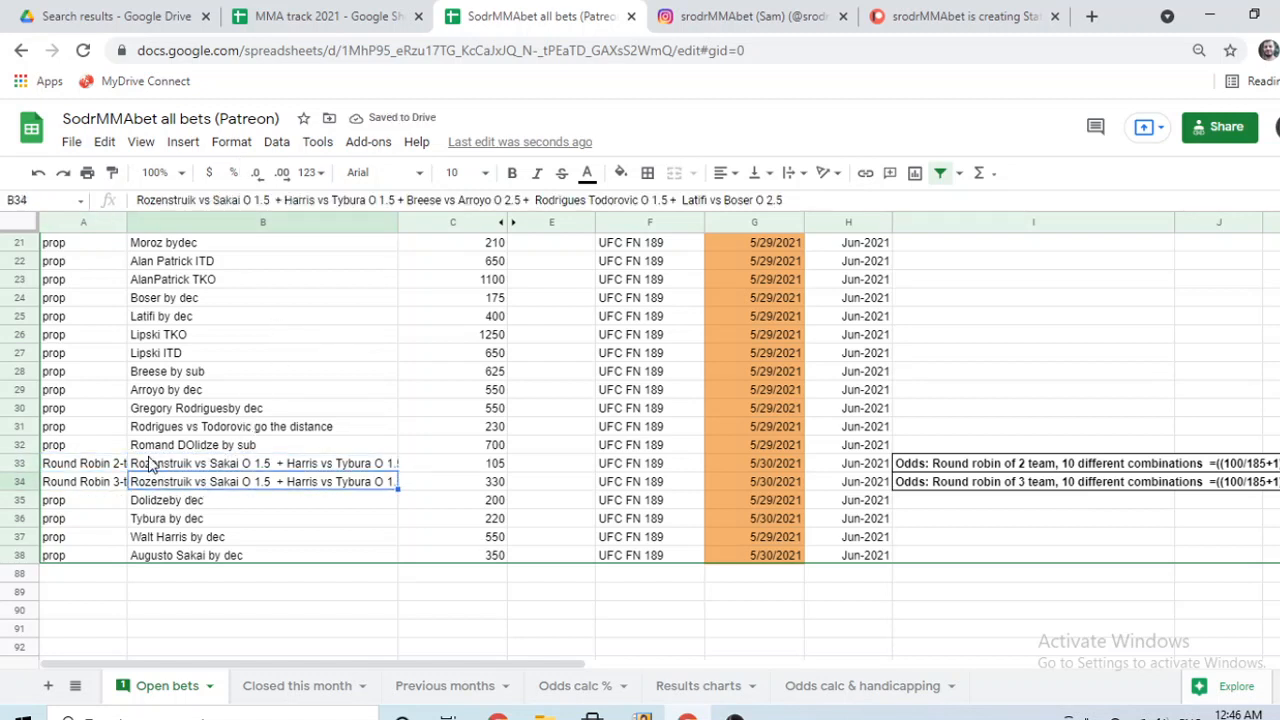
mouse_move(330, 480)
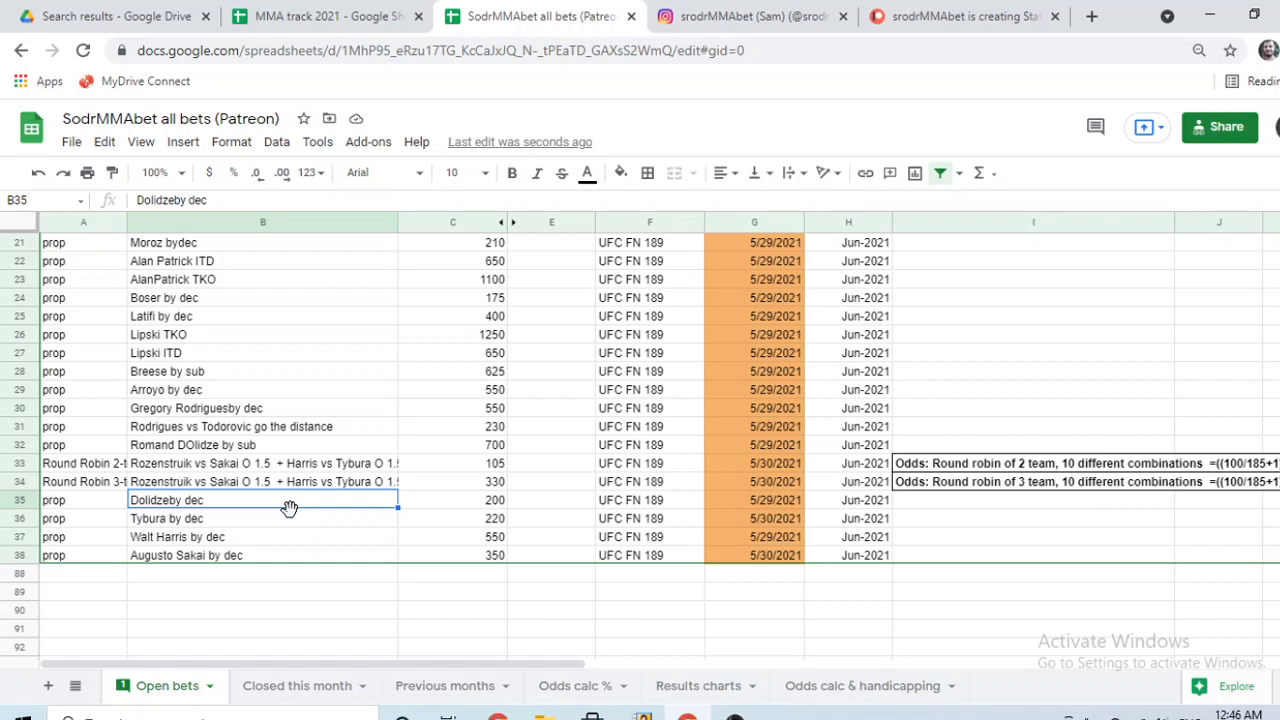
left_click(452, 518)
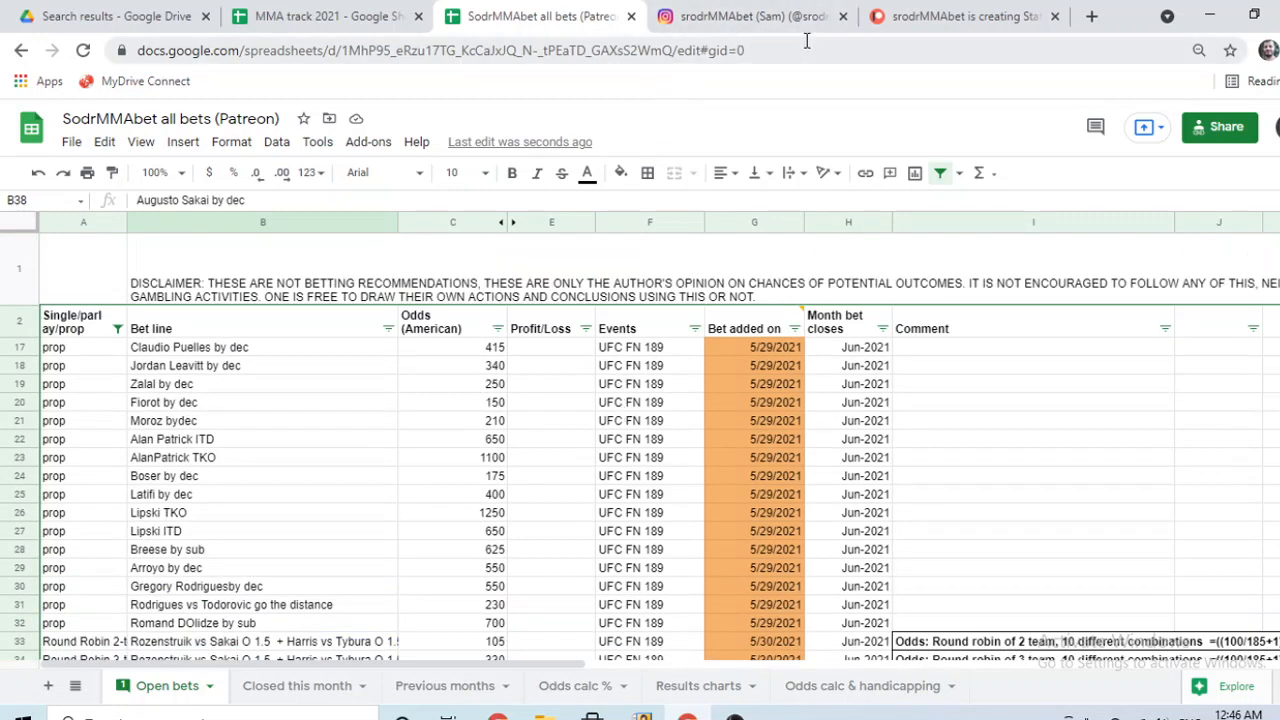
mouse_move(872, 42)
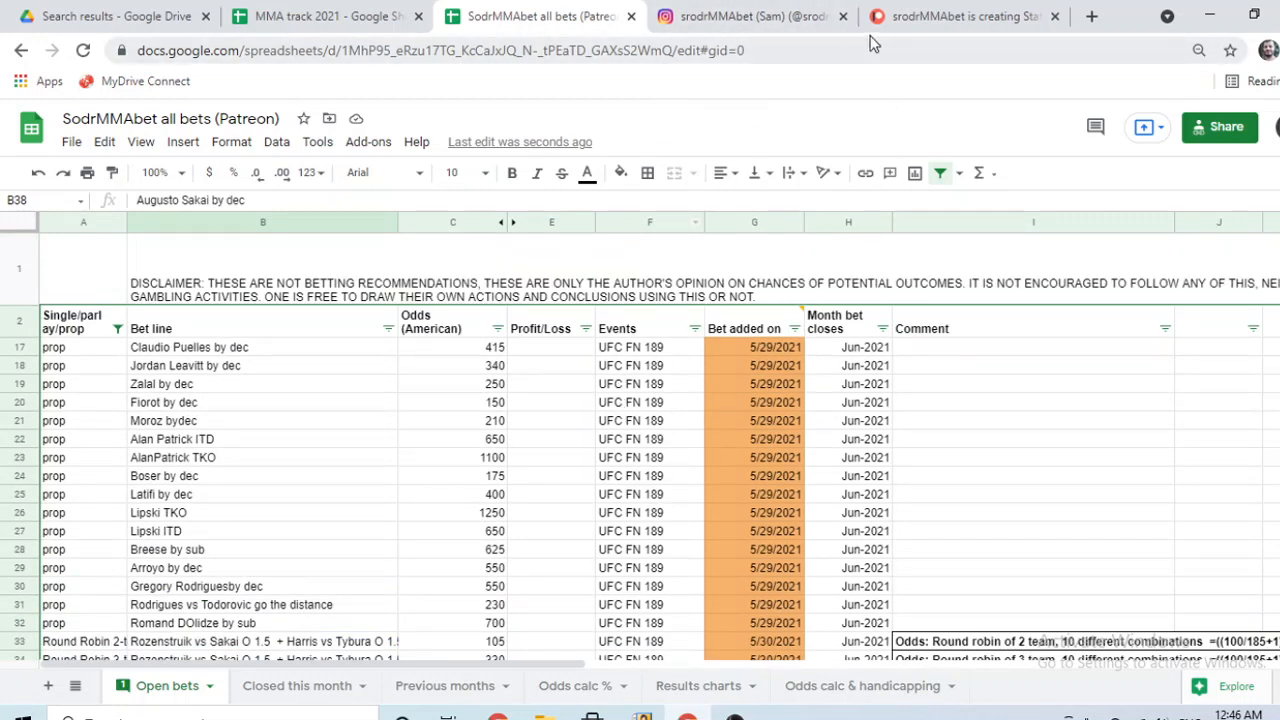
Show the Patreon $10, $15 and $50 tiers, then return to the bets spreadsheet.
left_click(968, 16)
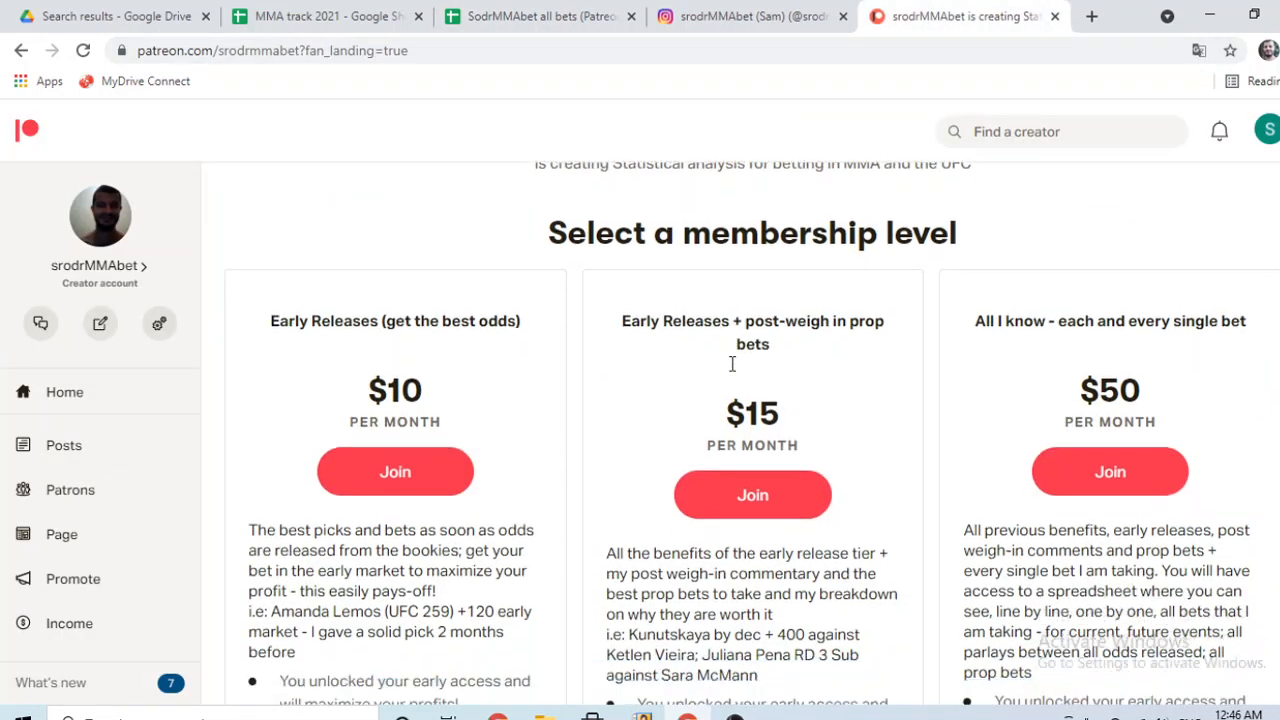
scroll("down", 3)
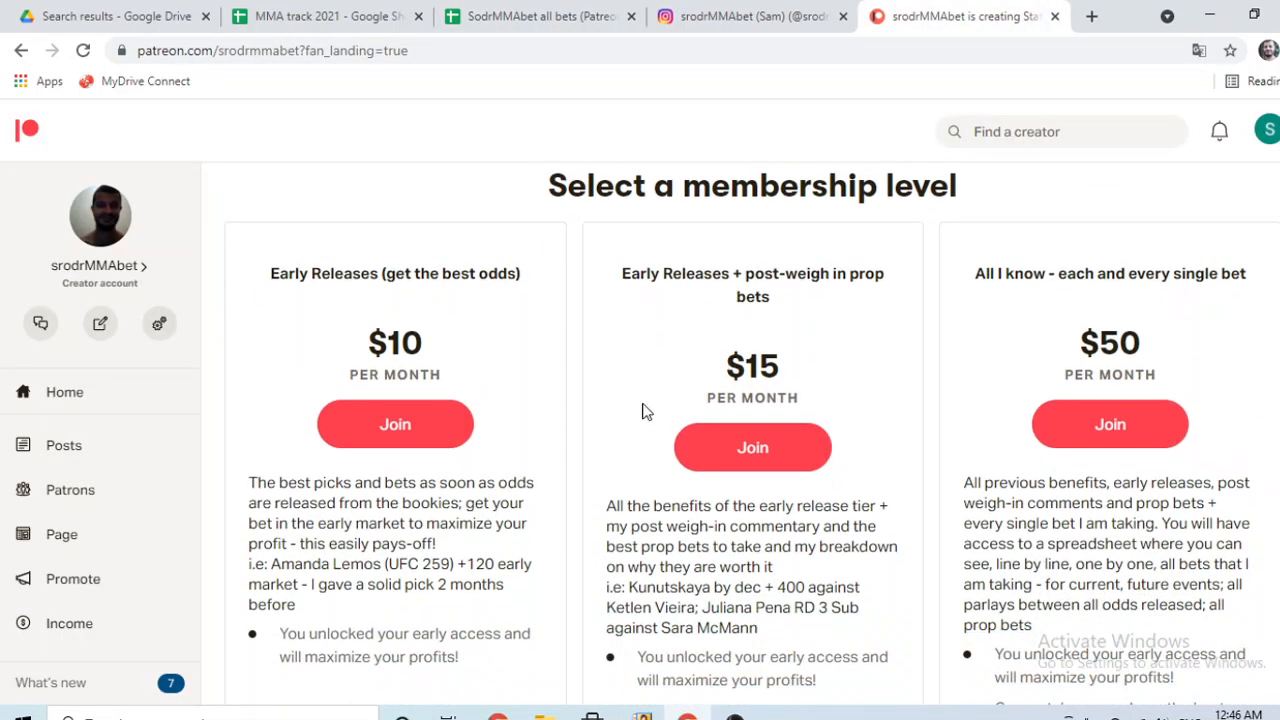
mouse_move(416, 464)
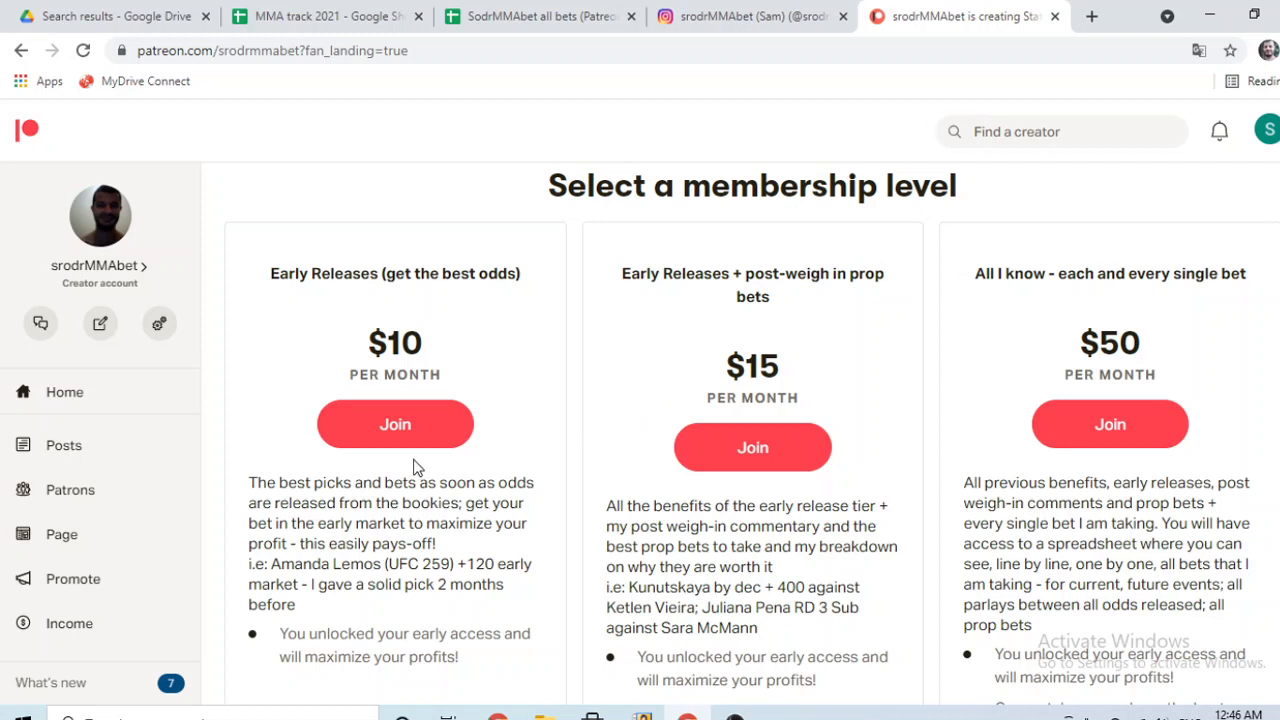
mouse_move(410, 434)
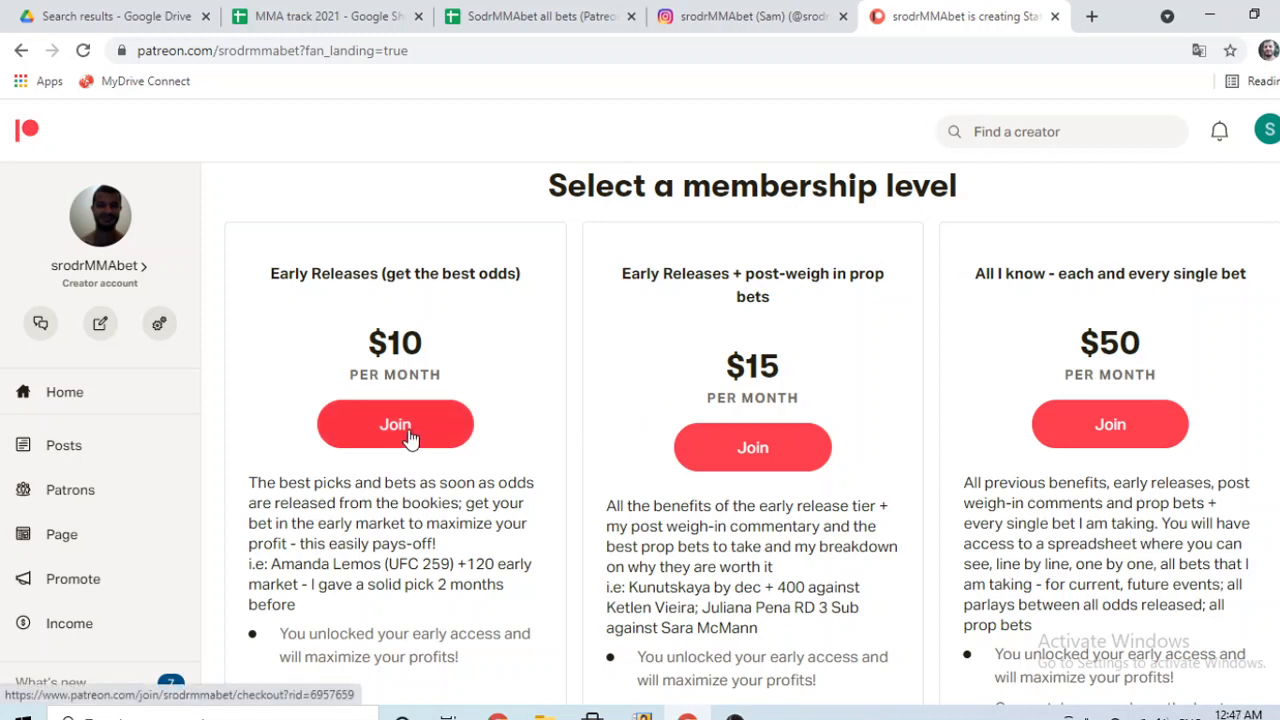
mouse_move(368, 474)
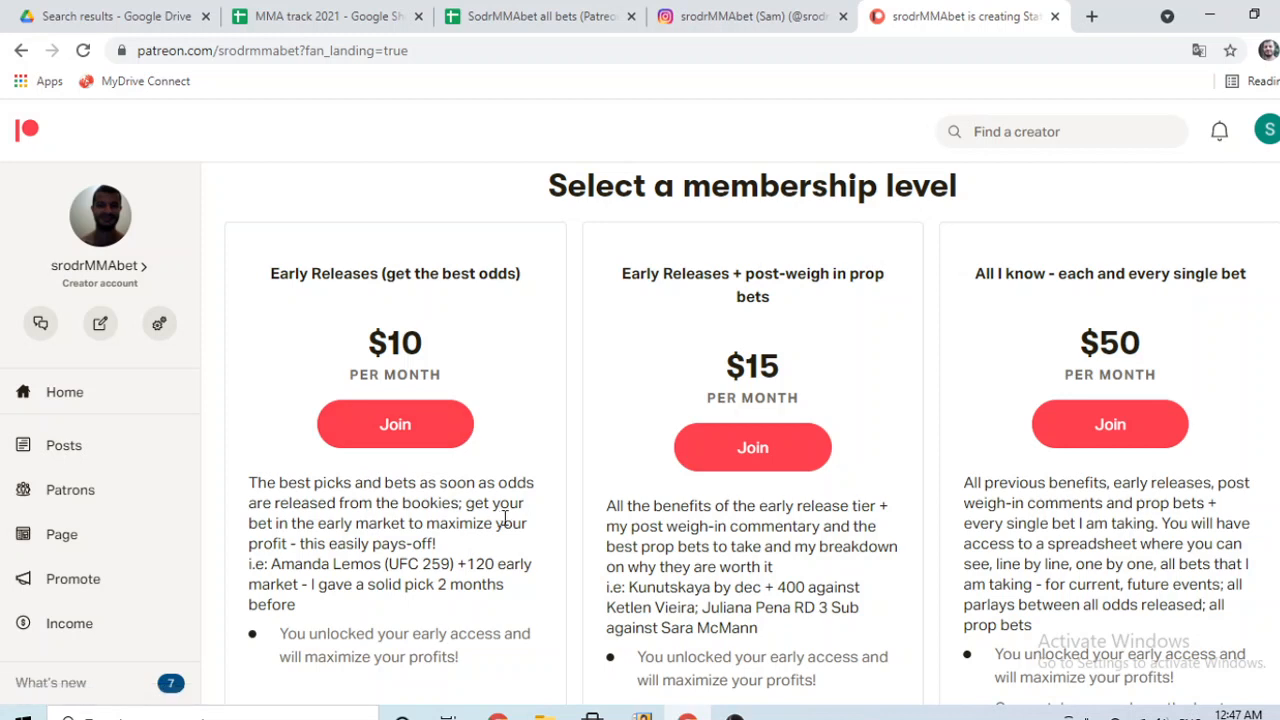
mouse_move(372, 392)
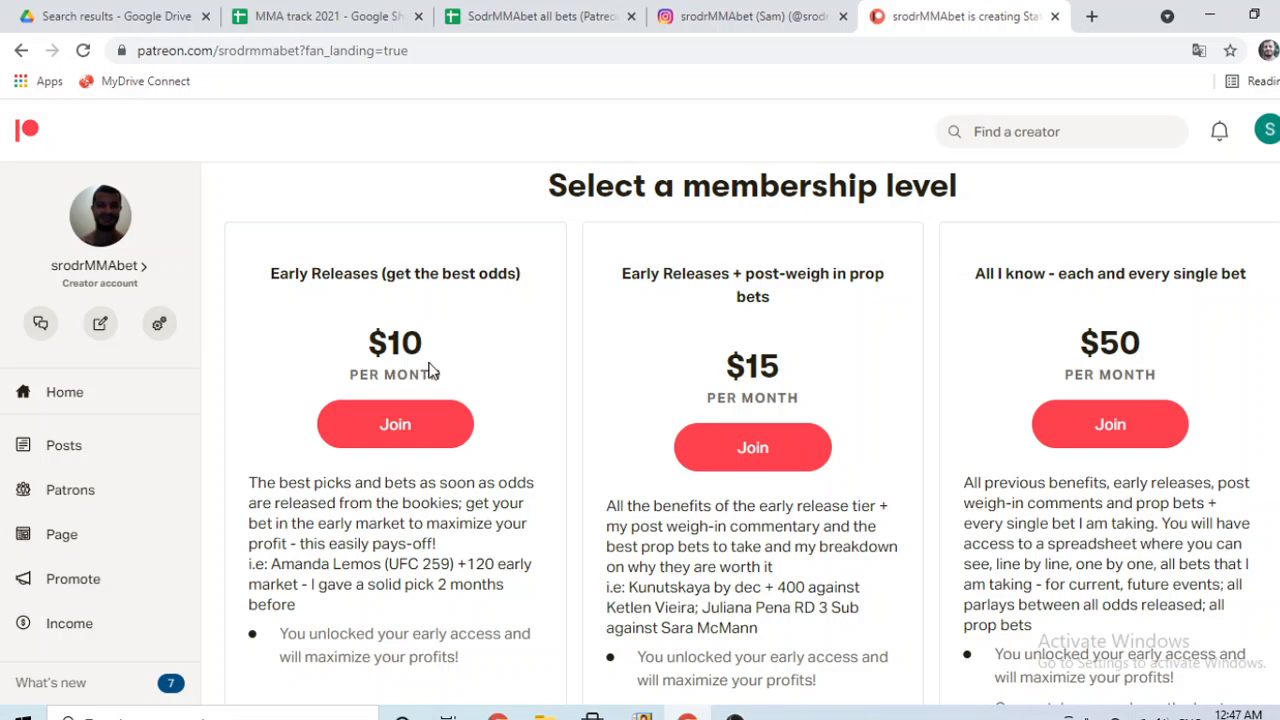
left_click(540, 16)
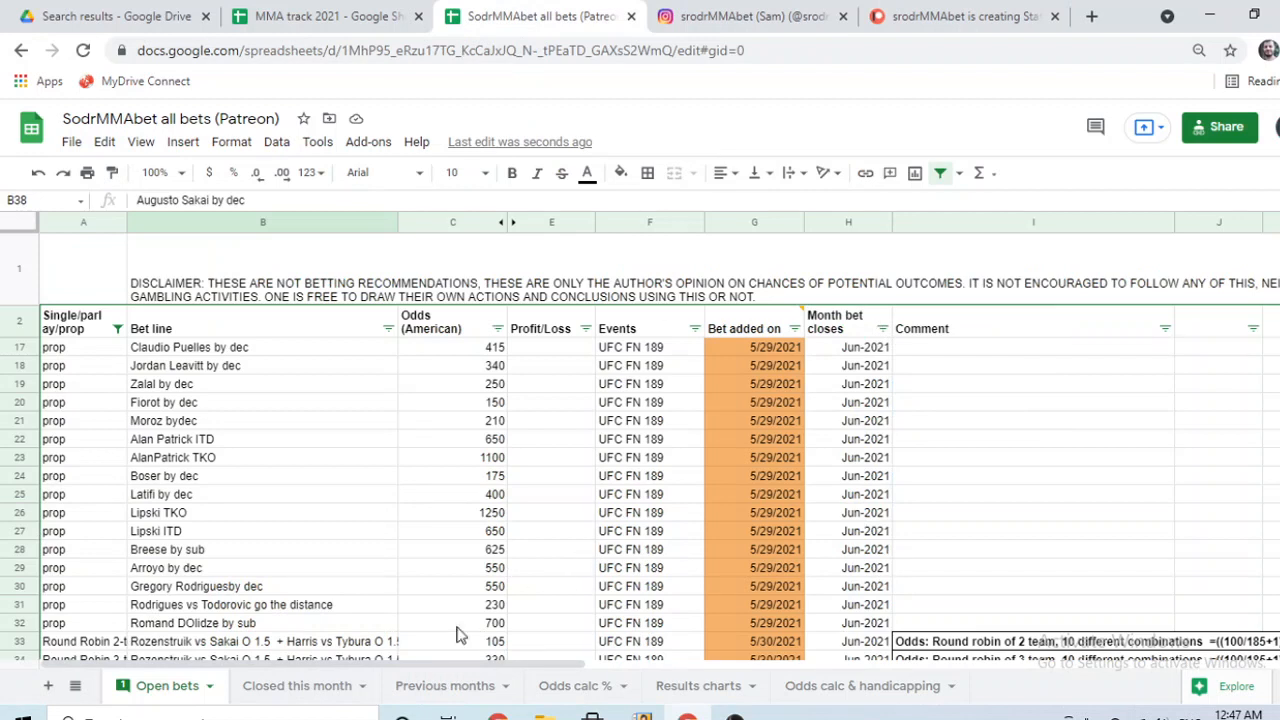
mouse_move(612, 648)
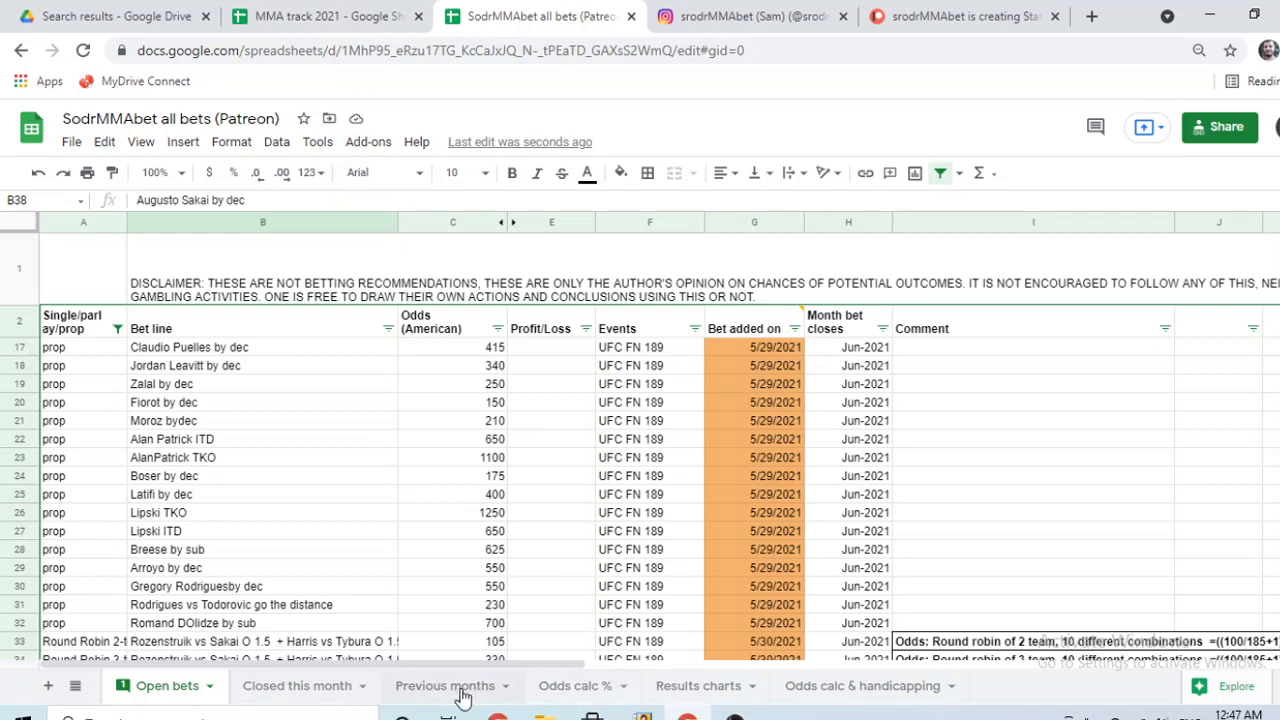
Switch to the Previous months sheet of May and June 2021 bets.
left_click(446, 686)
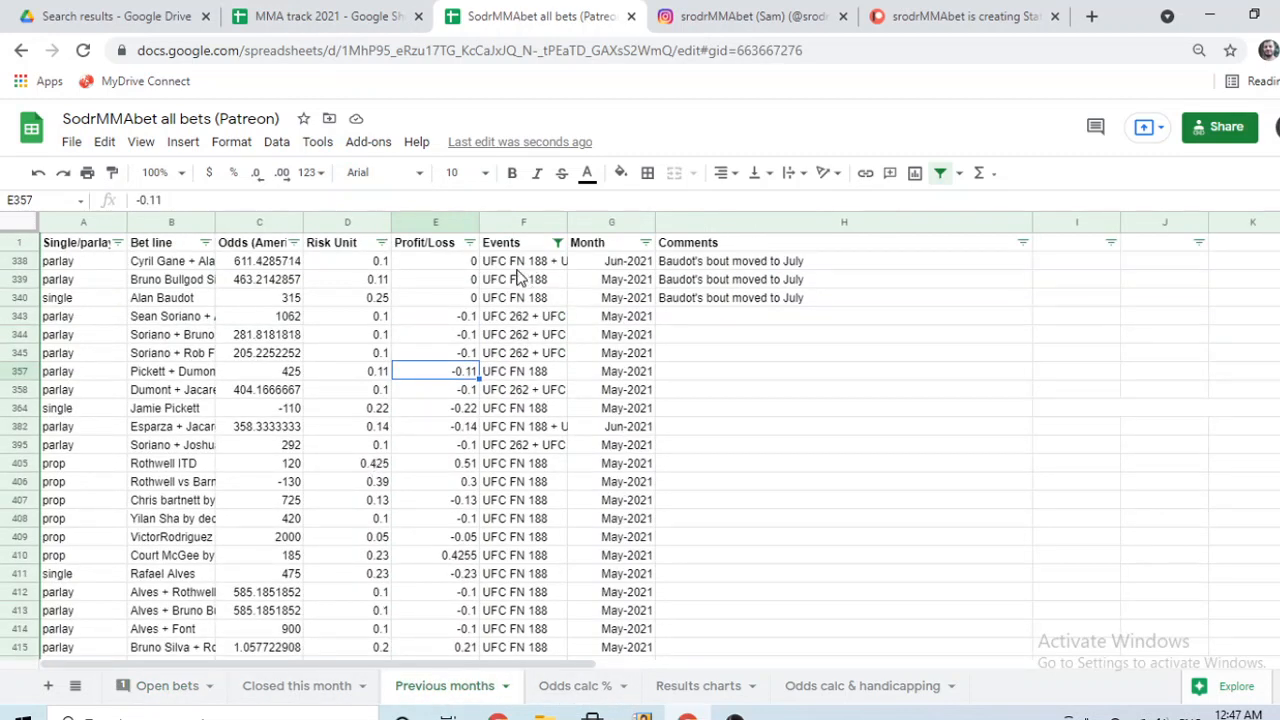
left_click(524, 260)
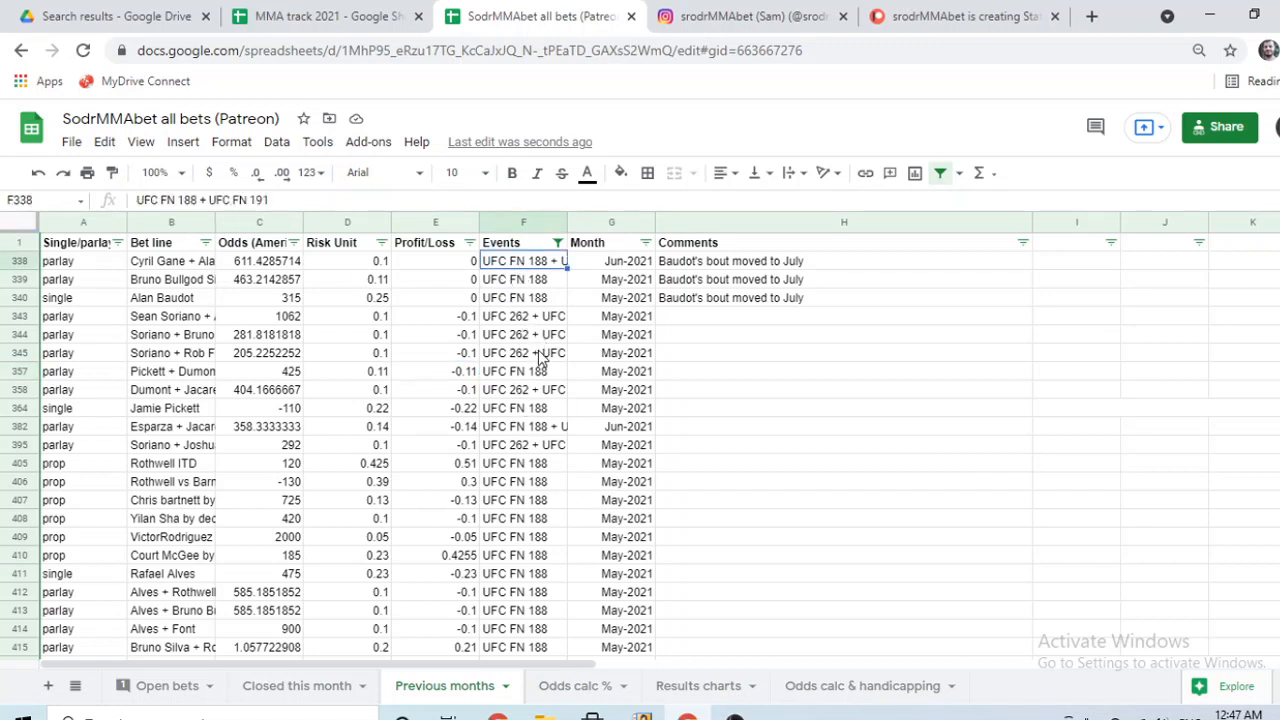
left_click(524, 316)
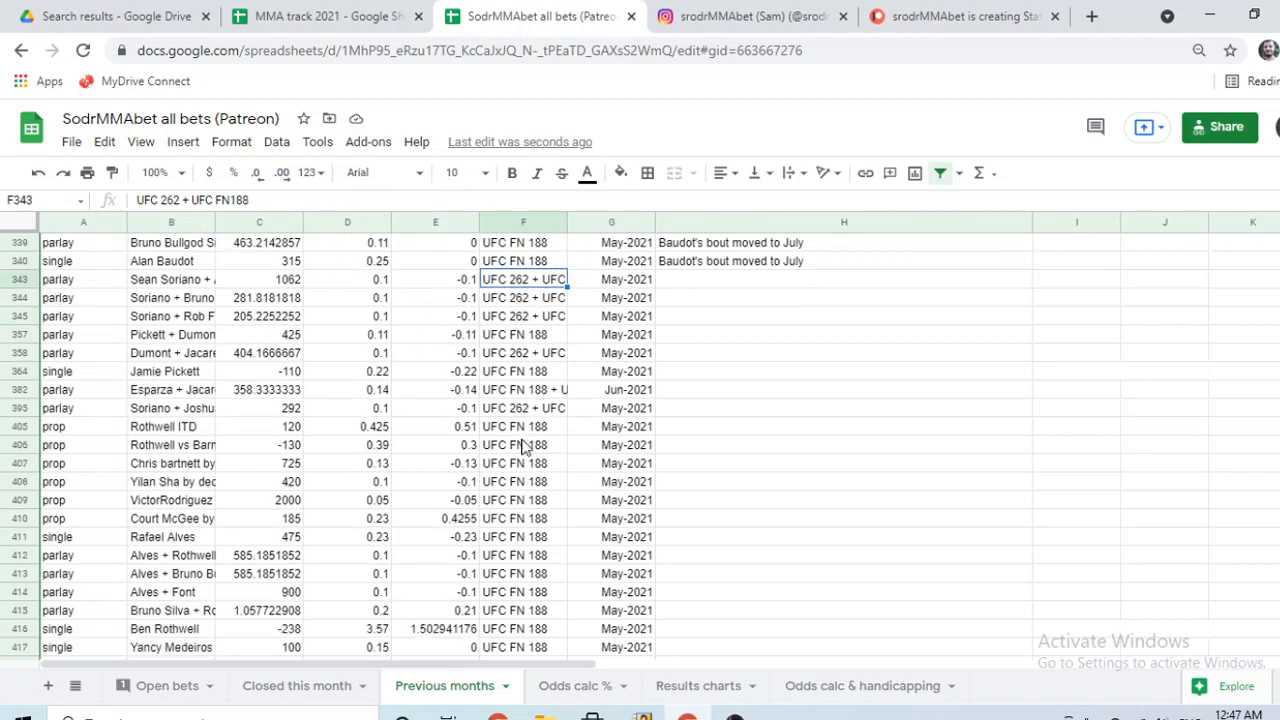
scroll("down", 3)
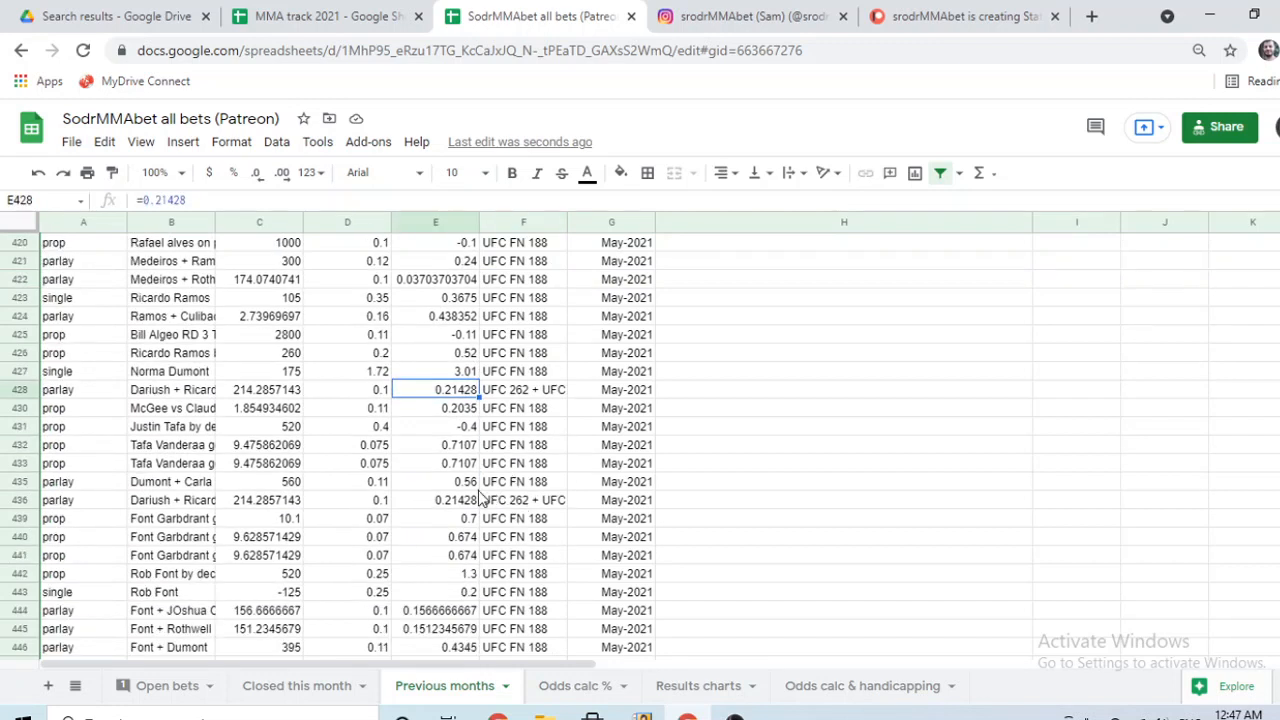
left_click(170, 388)
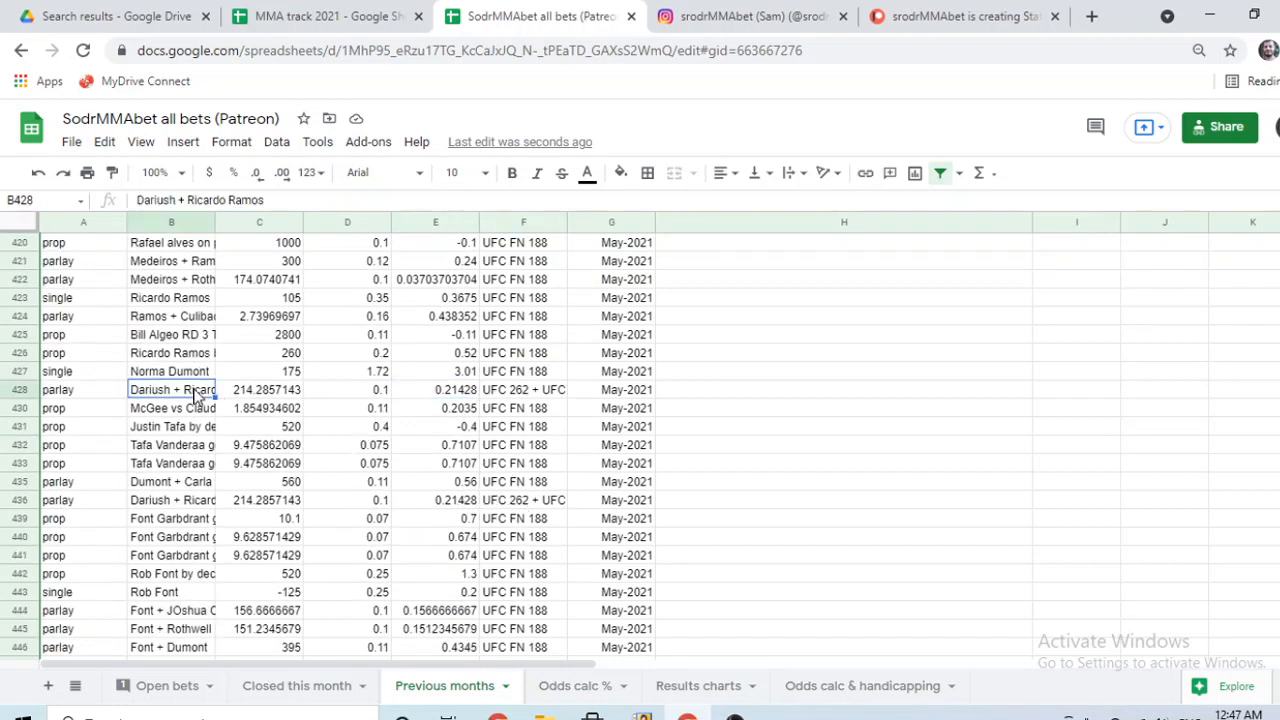
mouse_move(480, 544)
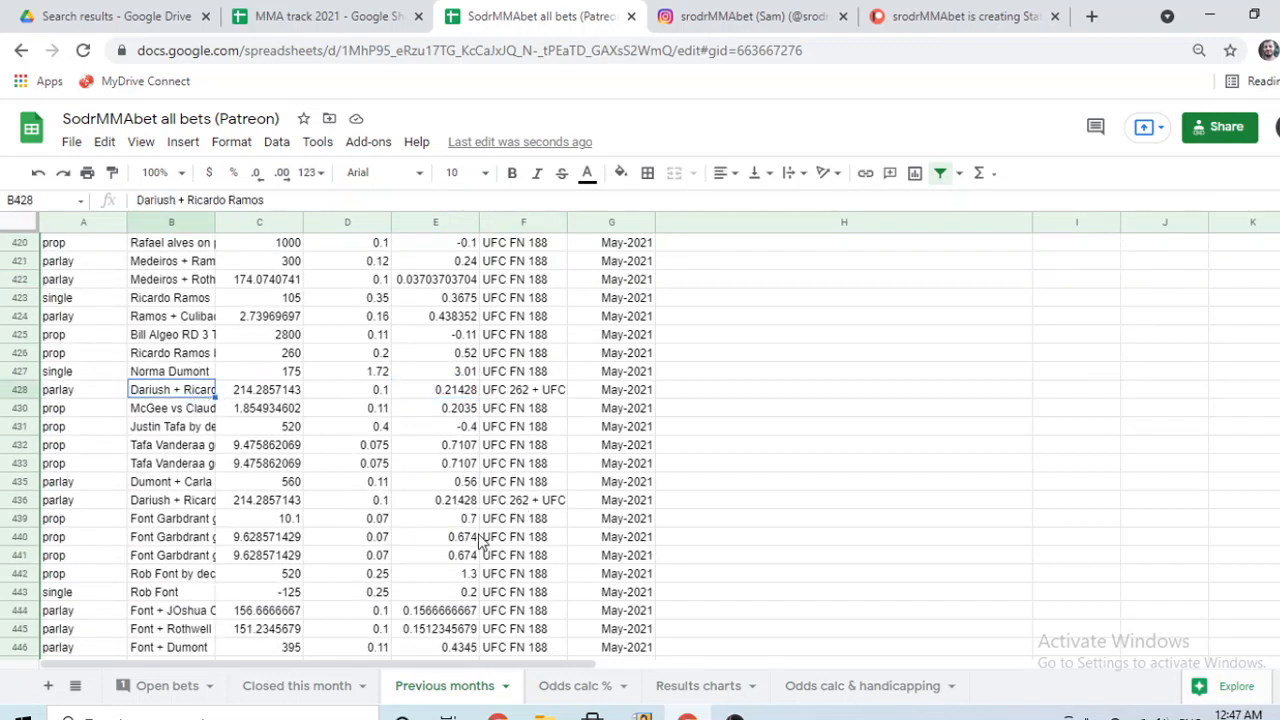
scroll("down", 3)
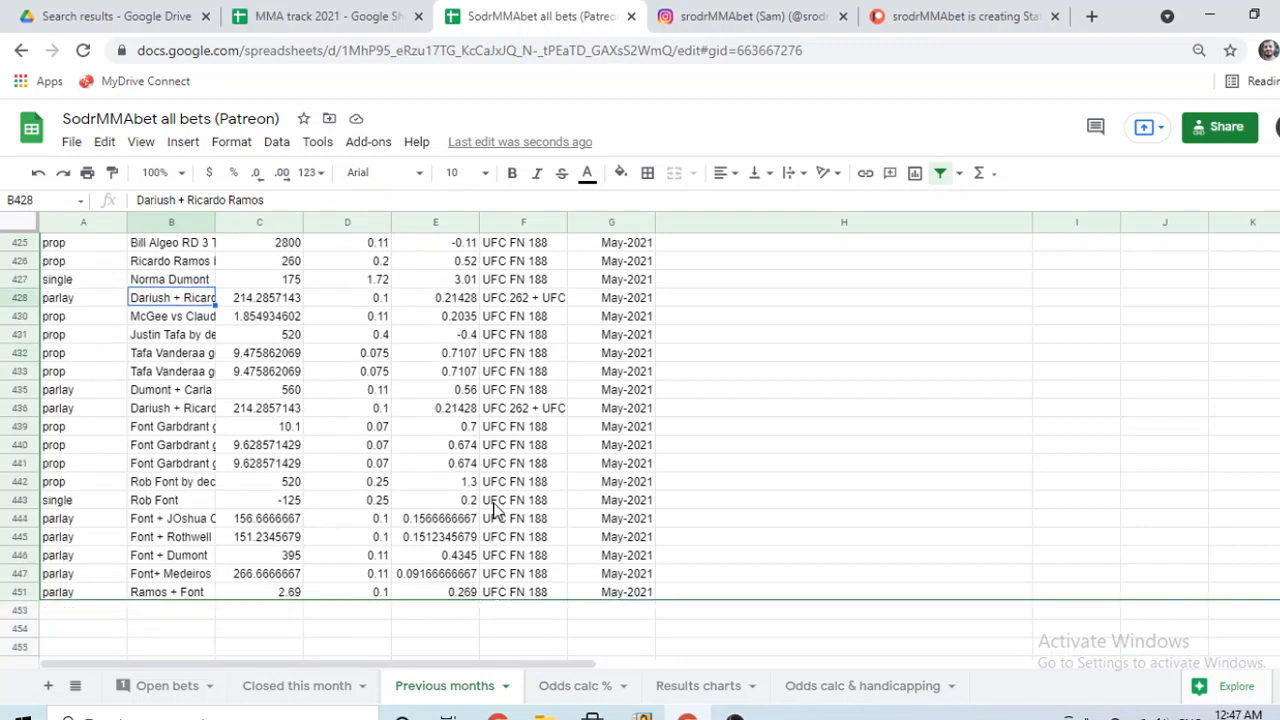
mouse_move(464, 418)
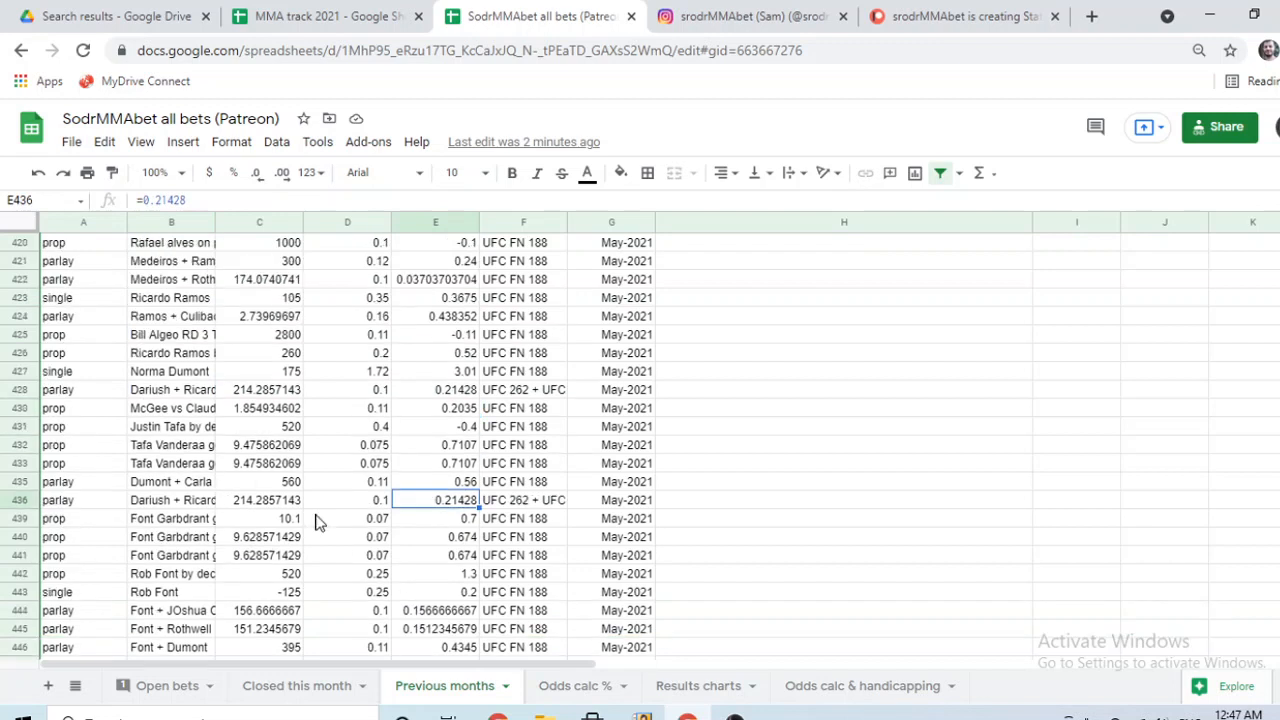
scroll("down", 3)
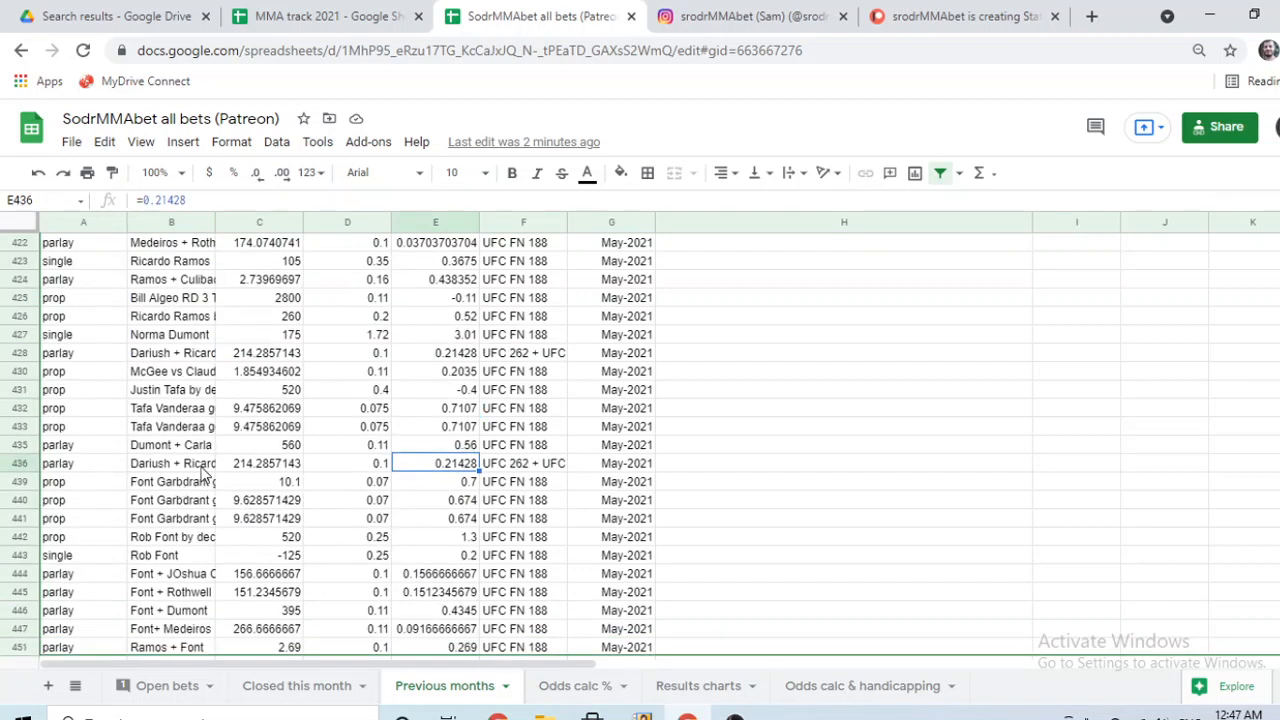
mouse_move(170, 468)
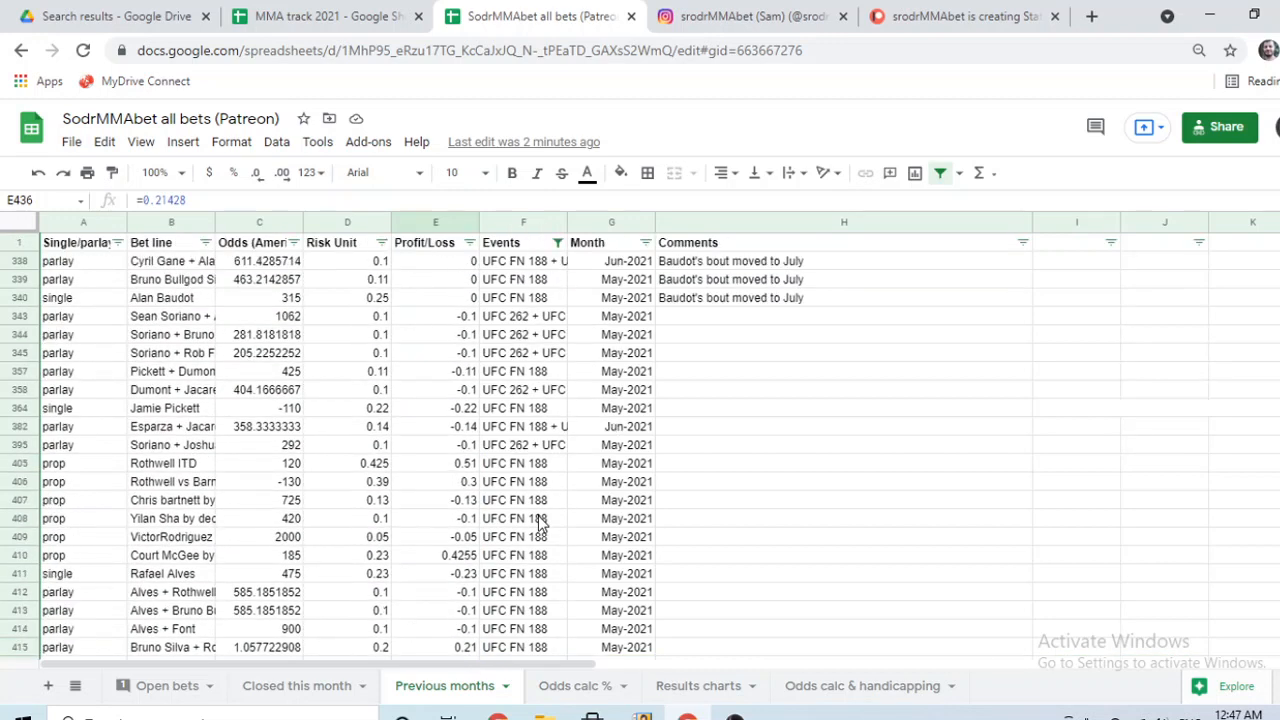
mouse_move(186, 290)
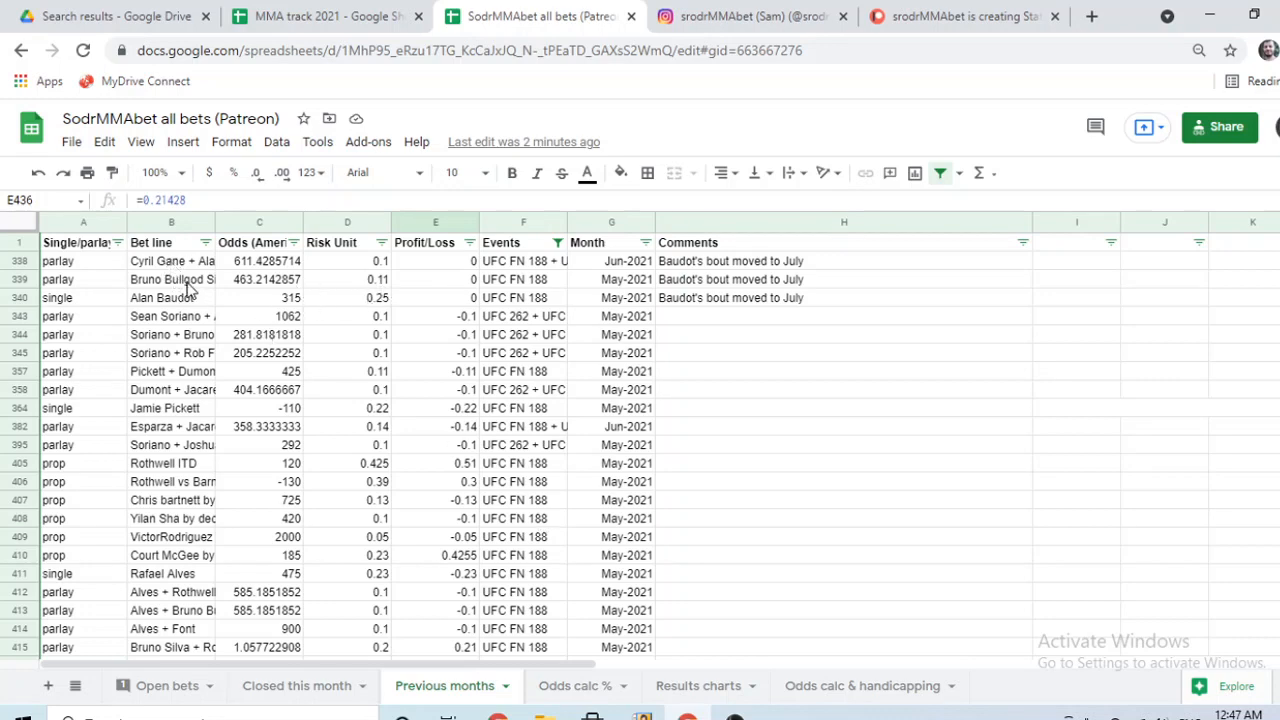
scroll("down", 3)
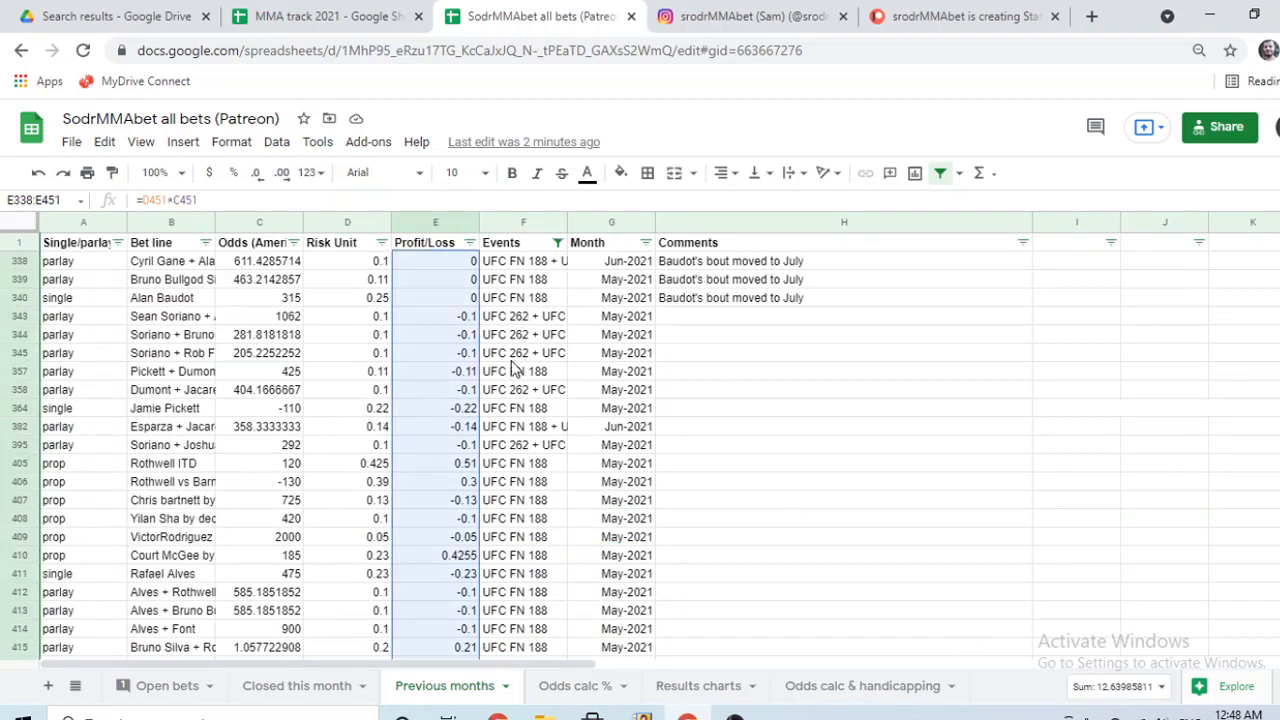
mouse_move(620, 576)
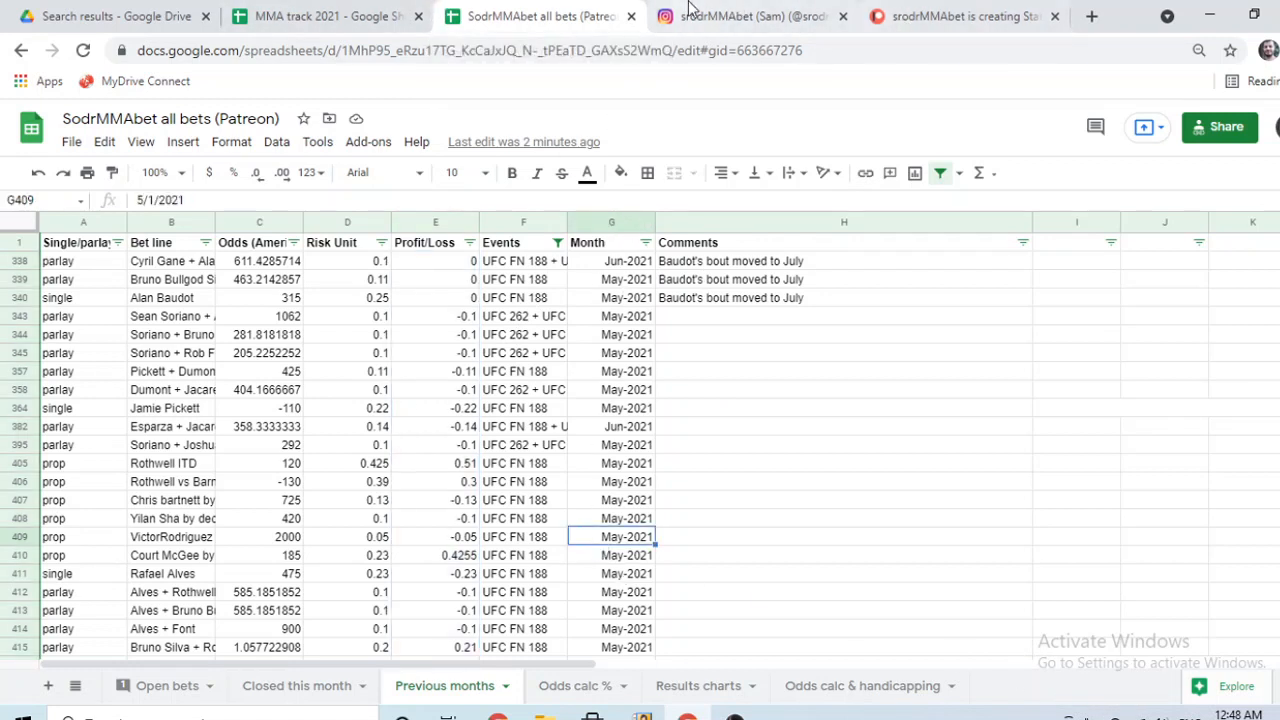
left_click(960, 16)
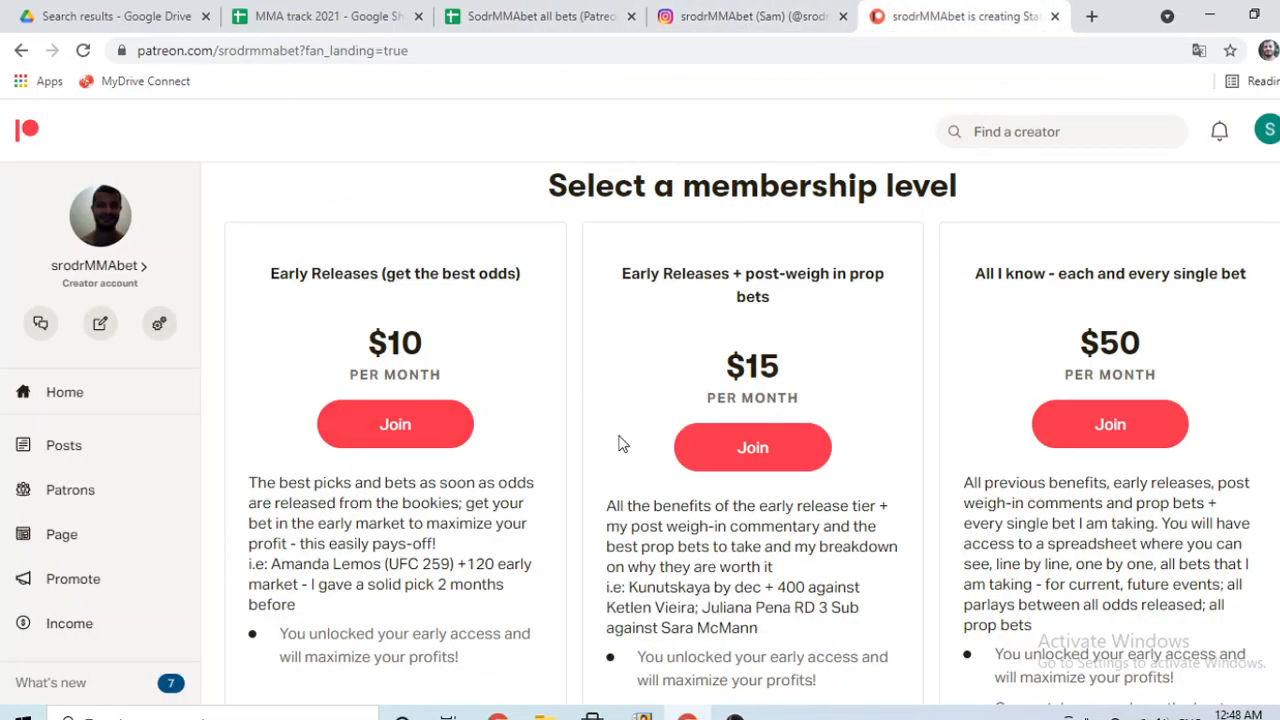
mouse_move(762, 480)
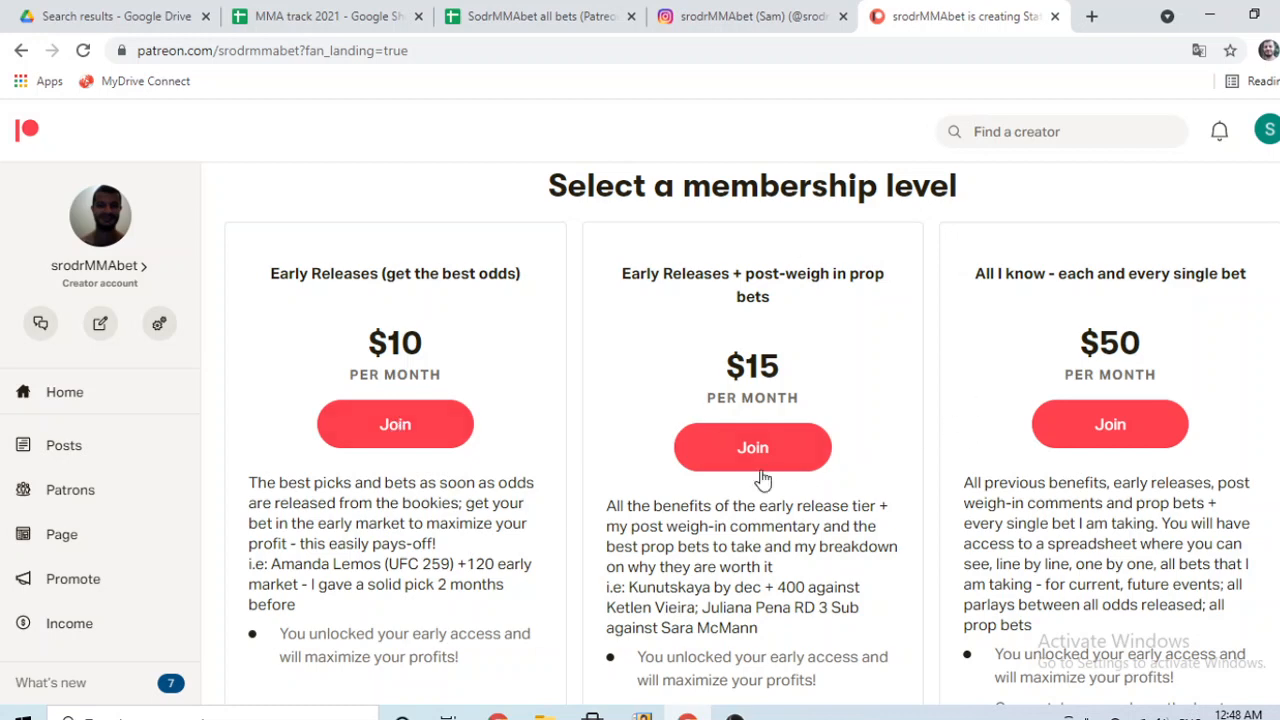
left_click(540, 16)
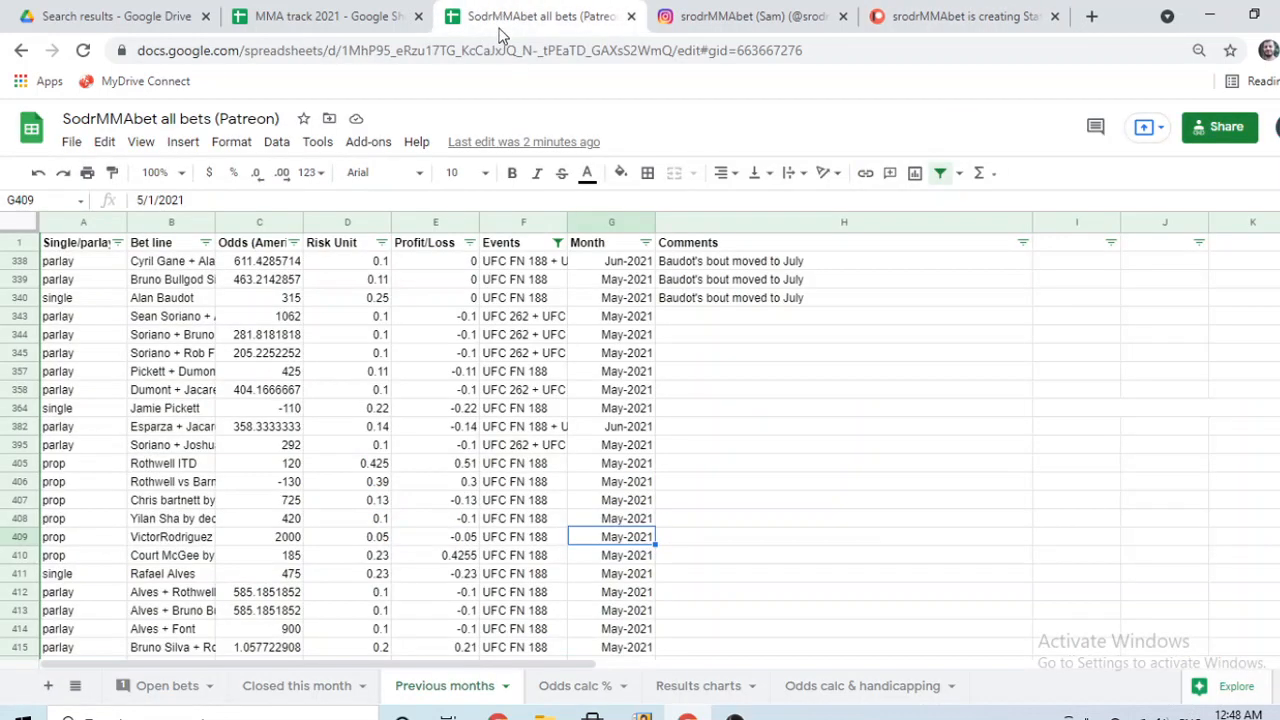
Scroll the Open bets list, then bring up the Patreon membership tiers page.
scroll("down", 3)
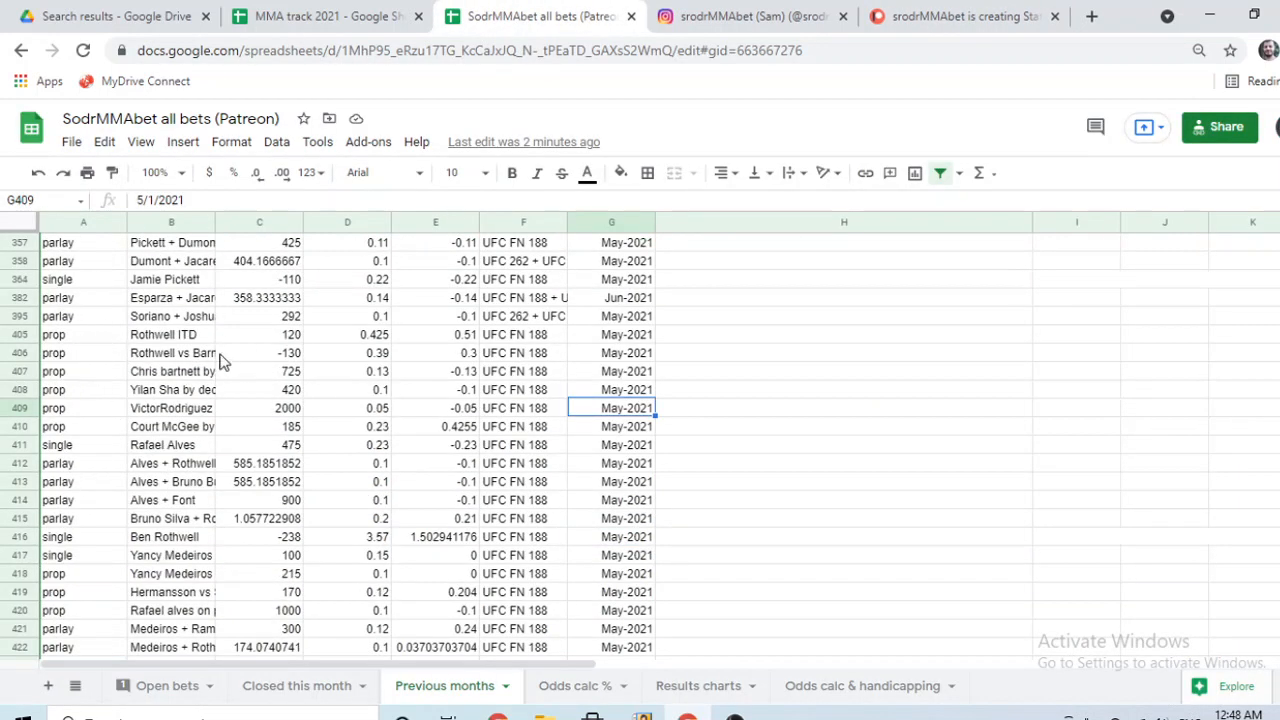
mouse_move(370, 340)
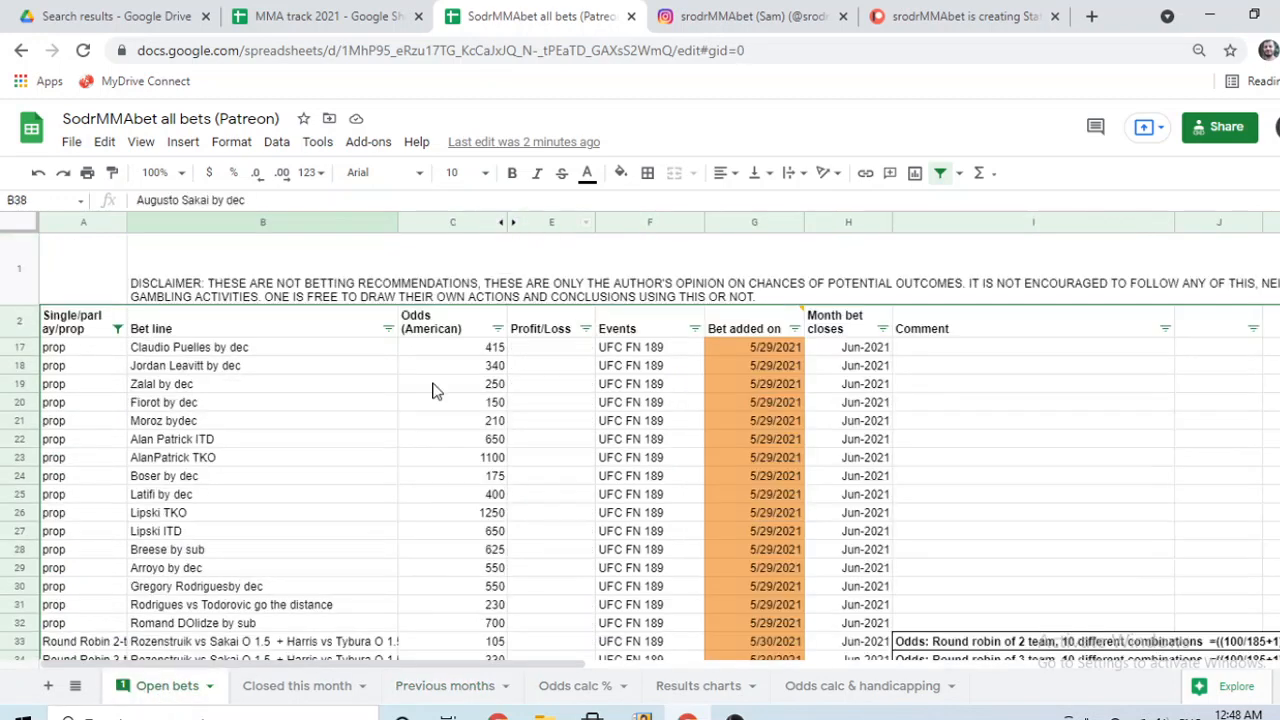
mouse_move(522, 312)
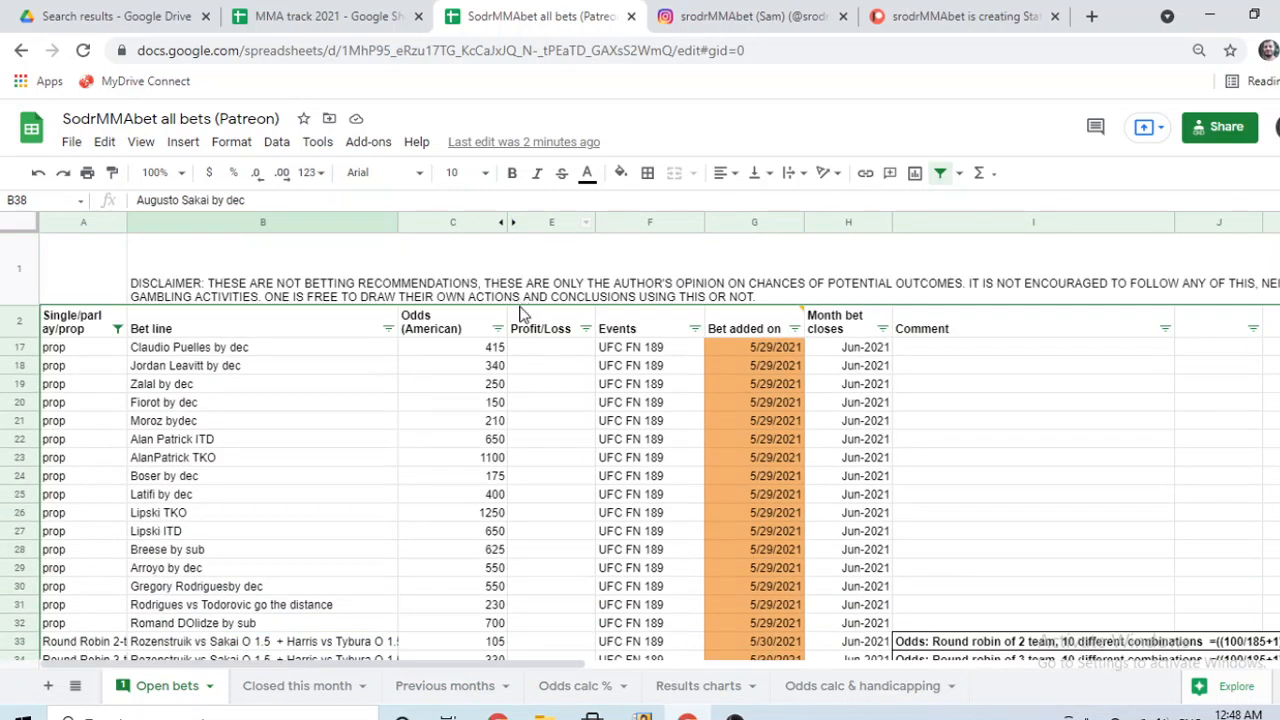
left_click(964, 16)
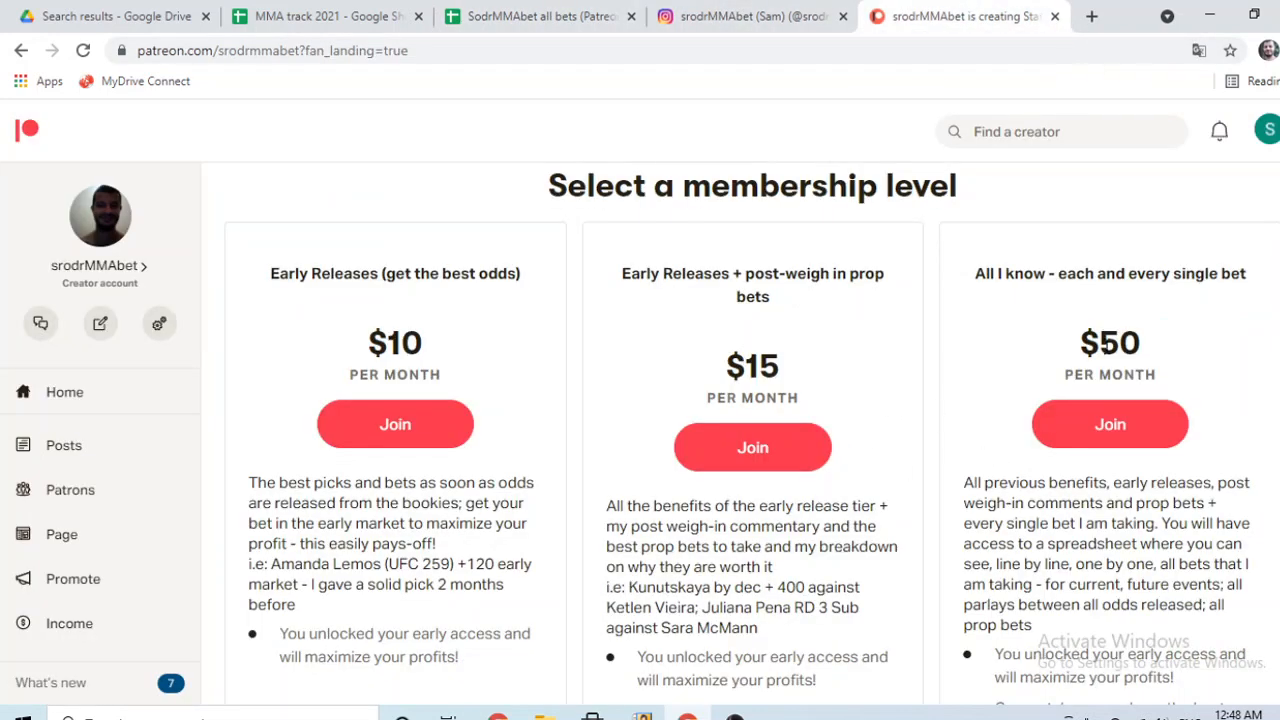